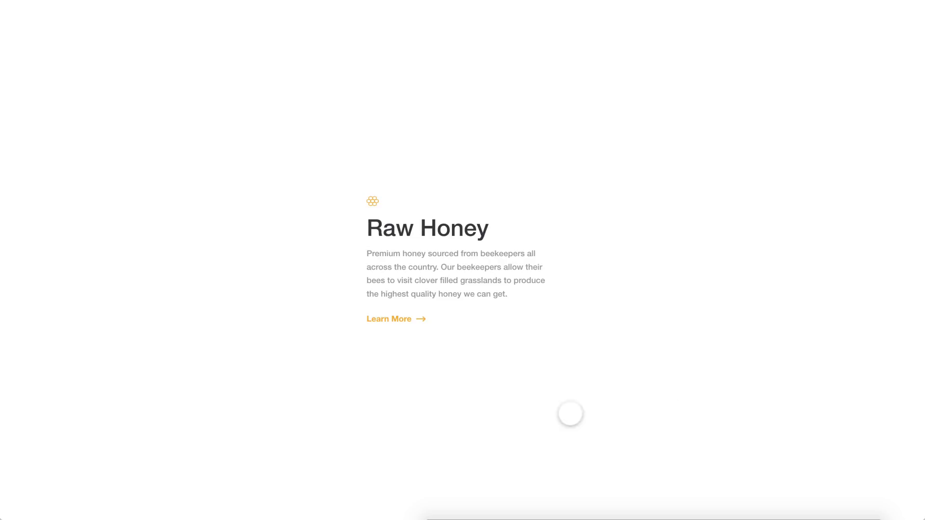
pyautogui.moveTo(468, 292)
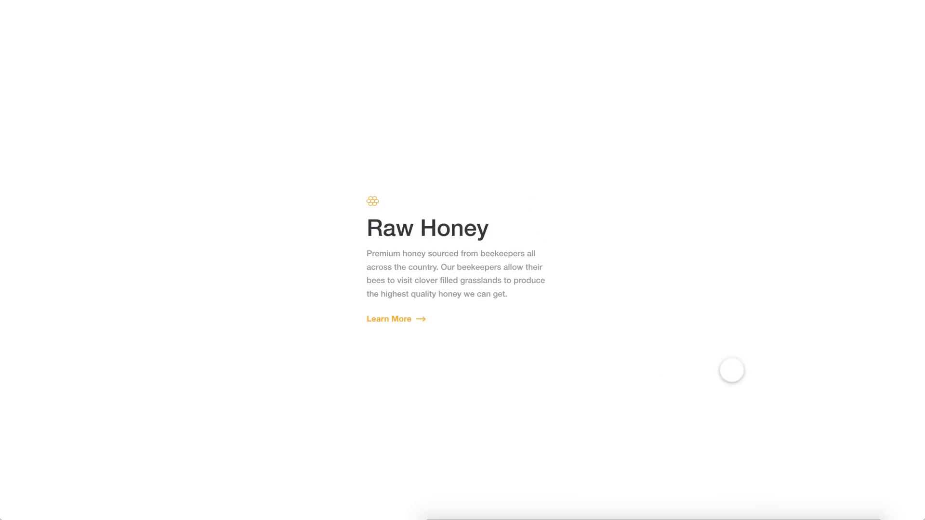
pyautogui.moveTo(520, 280)
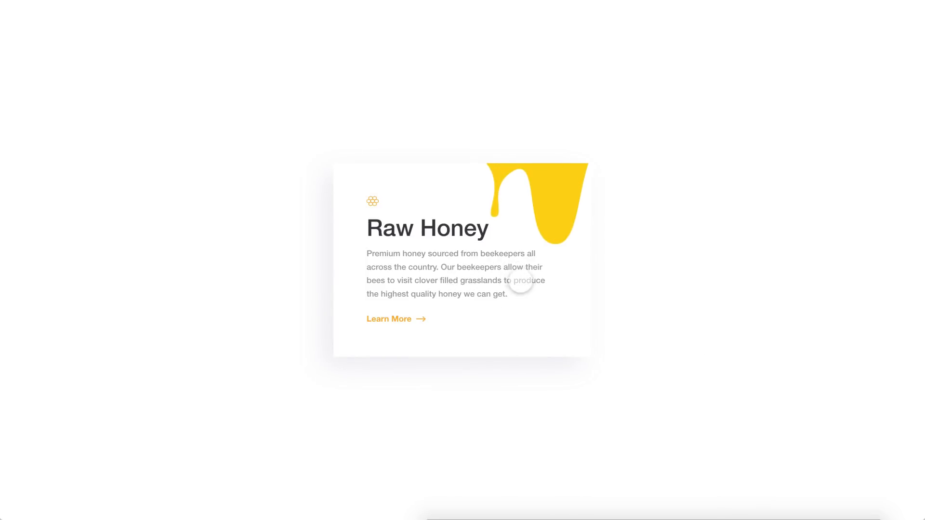
pyautogui.moveTo(809, 366)
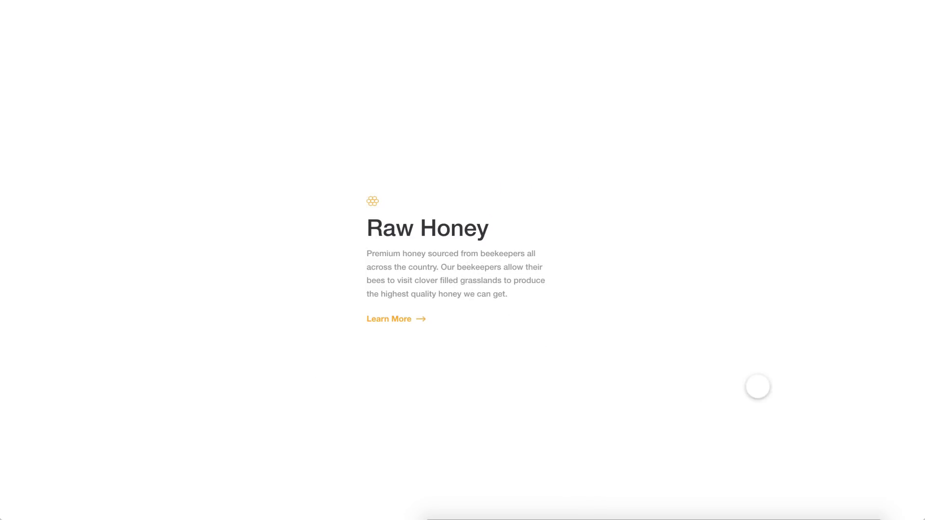
pyautogui.moveTo(514, 276)
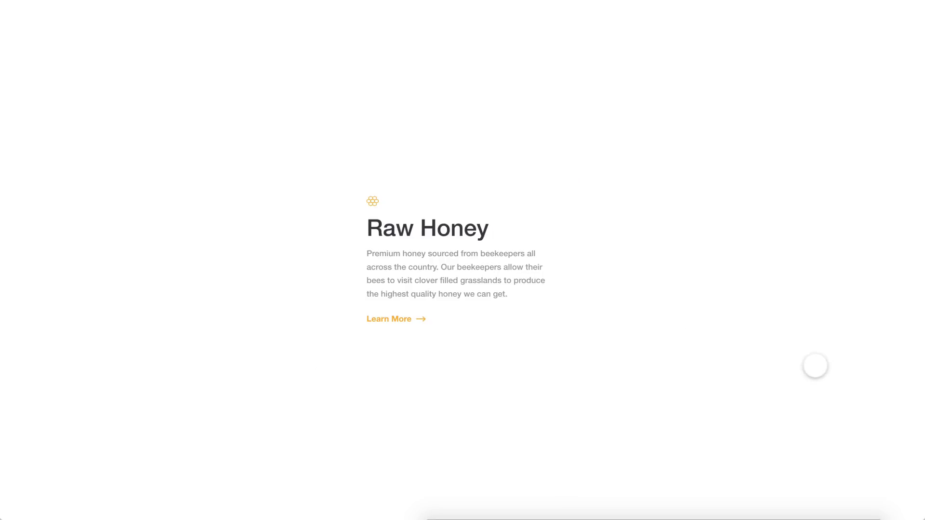
pyautogui.moveTo(445, 273)
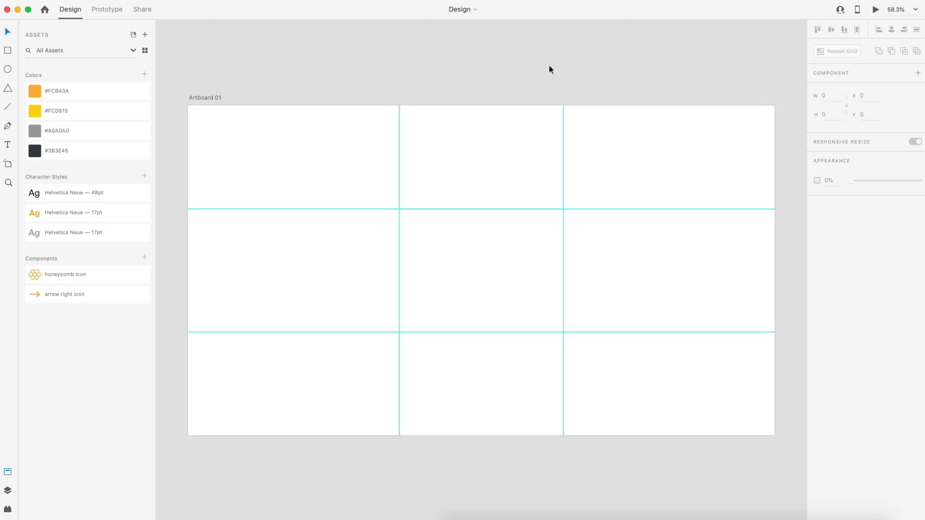
pyautogui.moveTo(545, 69)
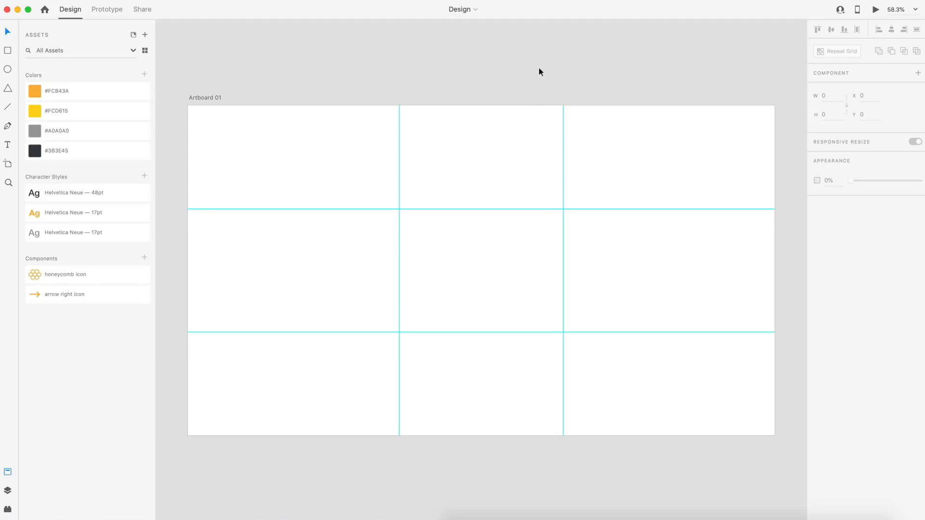
pyautogui.moveTo(532, 128)
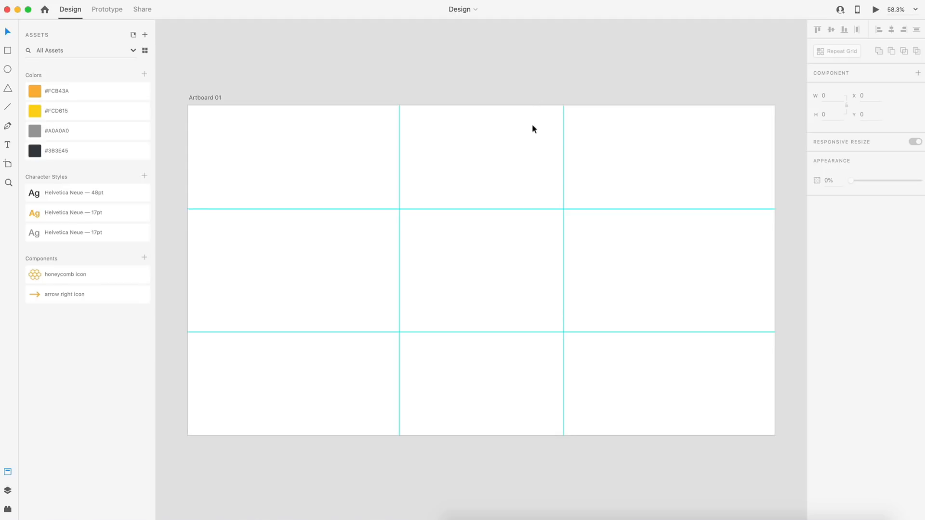
pyautogui.moveTo(543, 179)
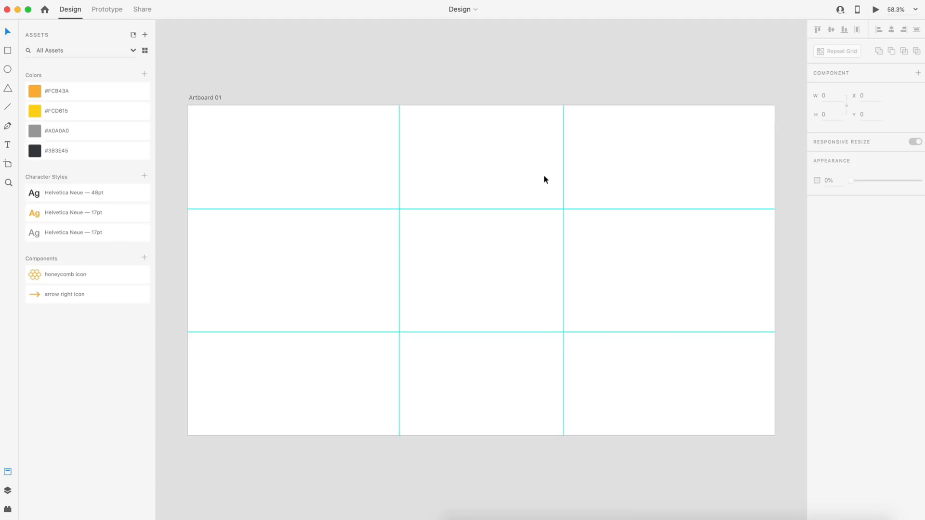
pyautogui.moveTo(713, 308)
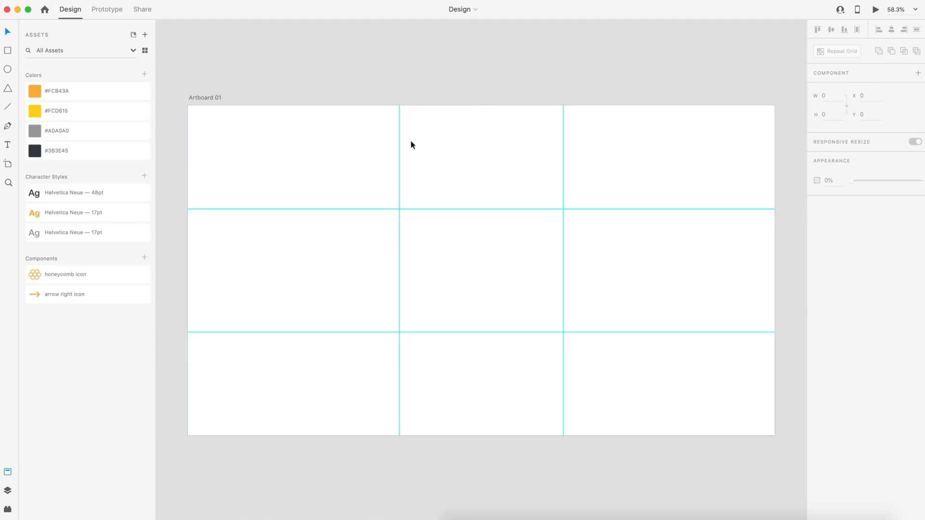
pyautogui.moveTo(472, 215)
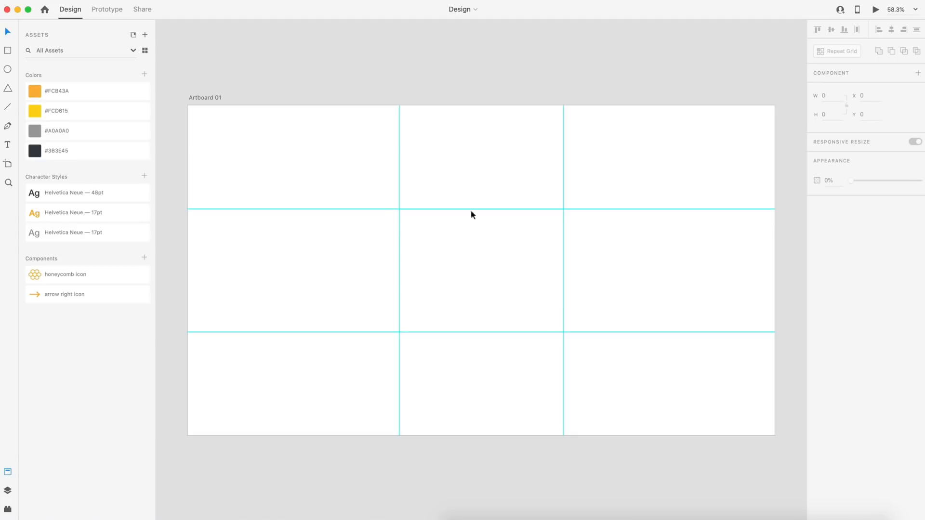
pyautogui.moveTo(213, 158)
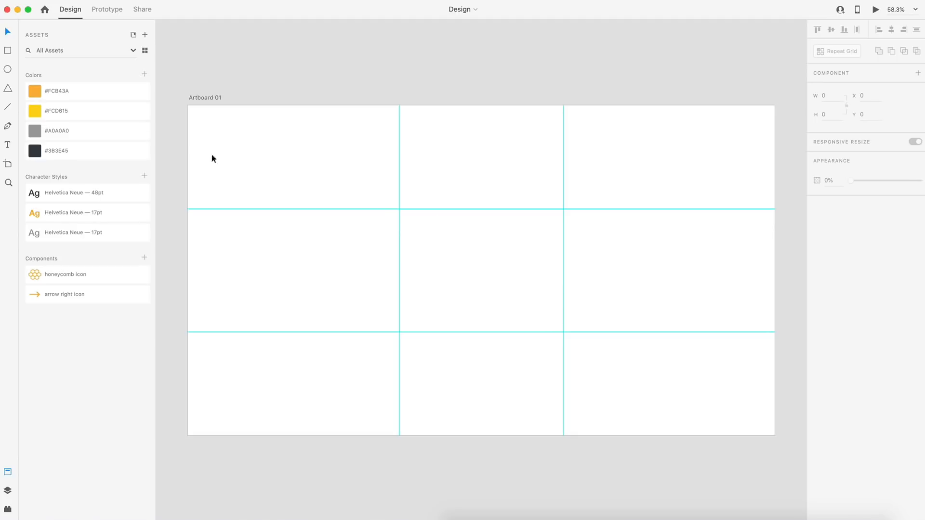
# - Draw a white, thin-bordered rectangle over the centre grid cell, then deselect it
pyautogui.click(87, 150)
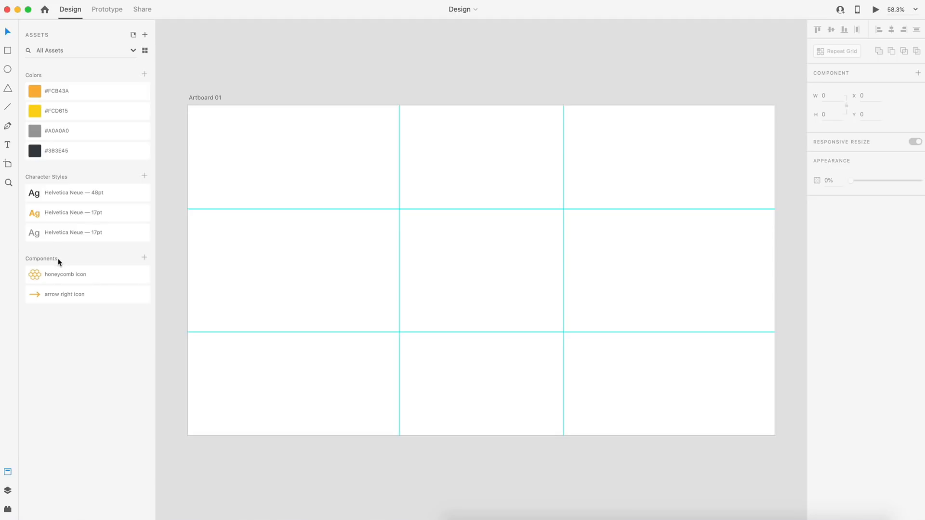
pyautogui.moveTo(519, 258)
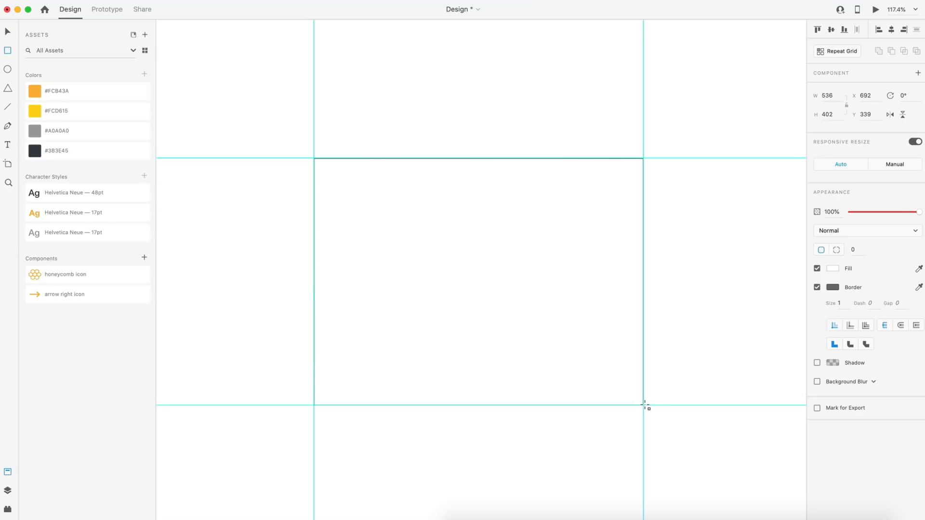
pyautogui.click(478, 283)
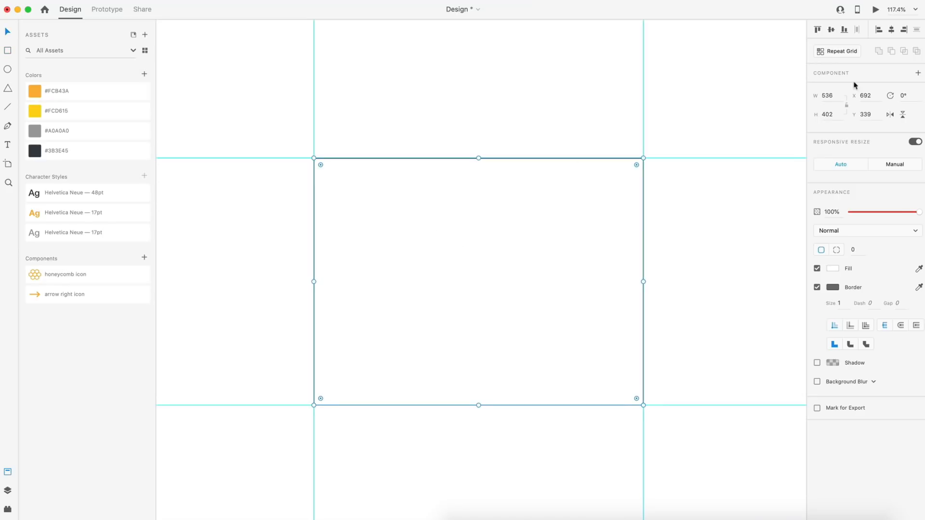
pyautogui.moveTo(833, 109)
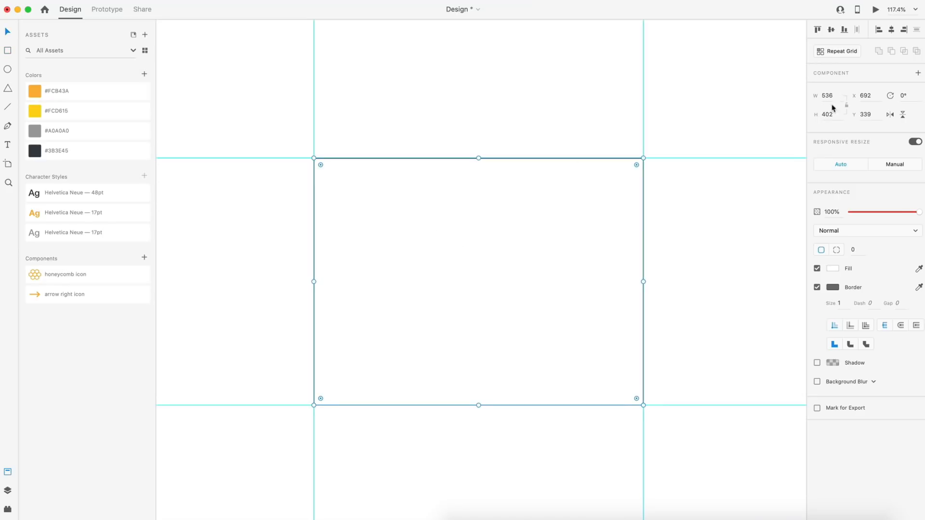
pyautogui.moveTo(719, 168)
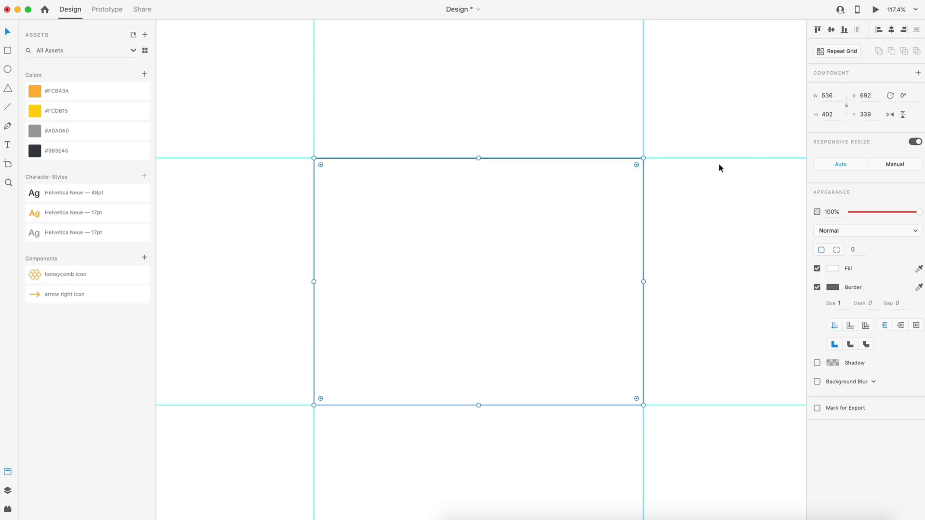
pyautogui.moveTo(829, 291)
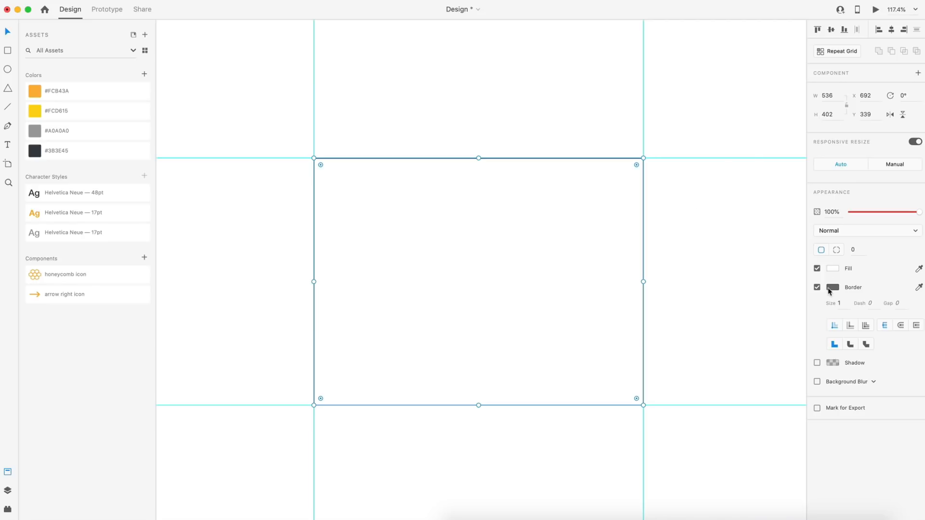
pyautogui.click(702, 277)
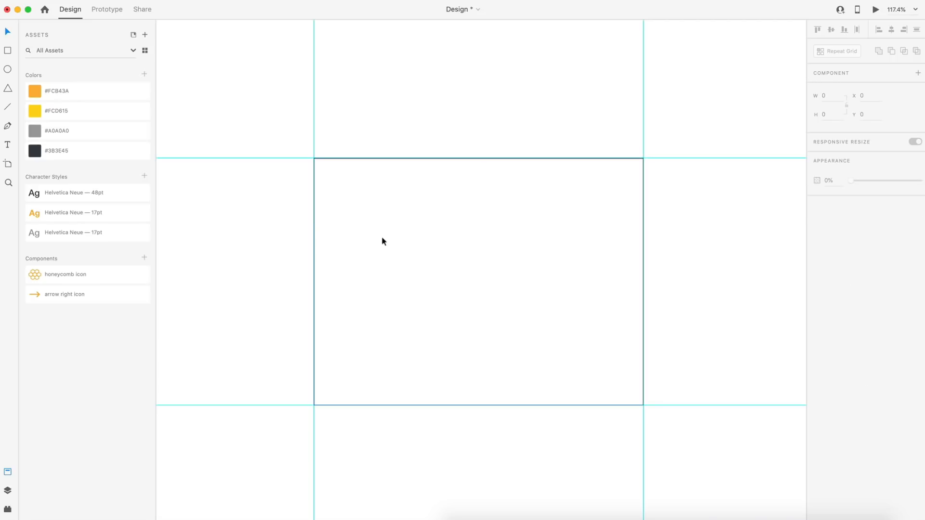
pyautogui.moveTo(388, 220)
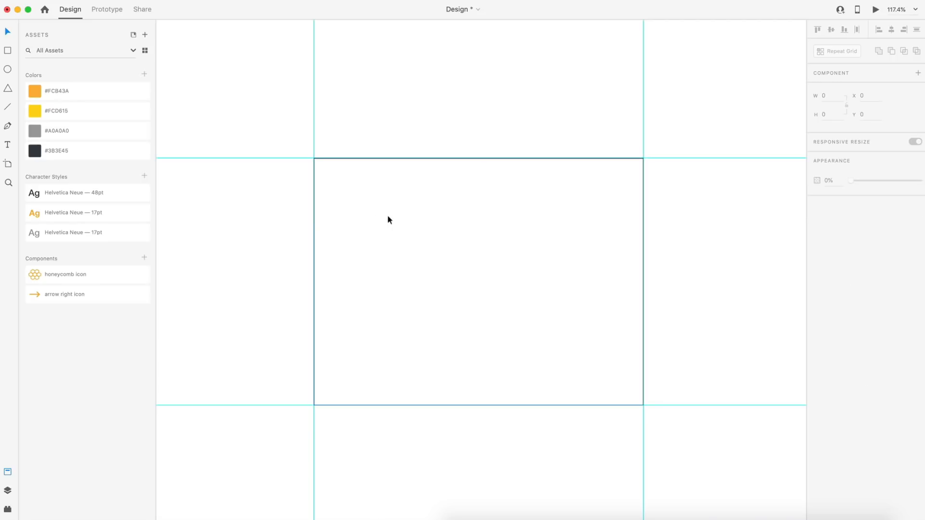
pyautogui.moveTo(421, 224)
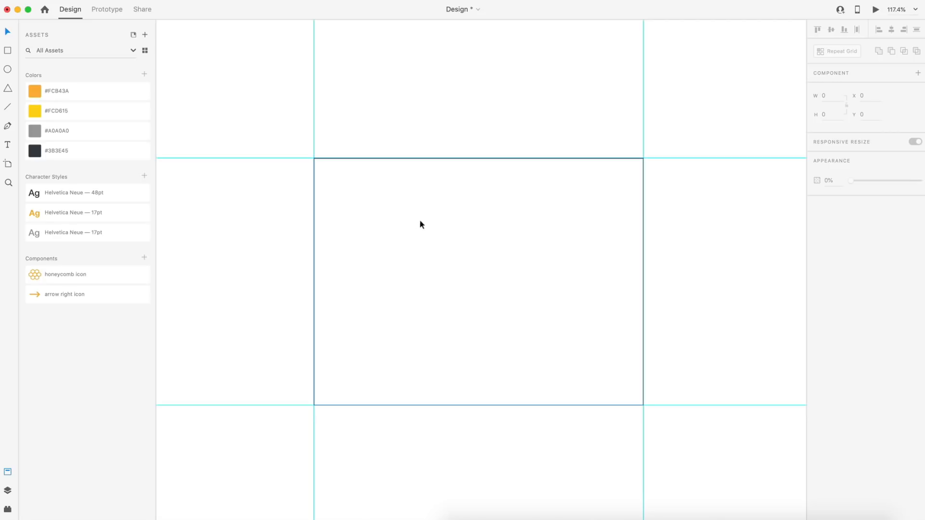
pyautogui.moveTo(413, 313)
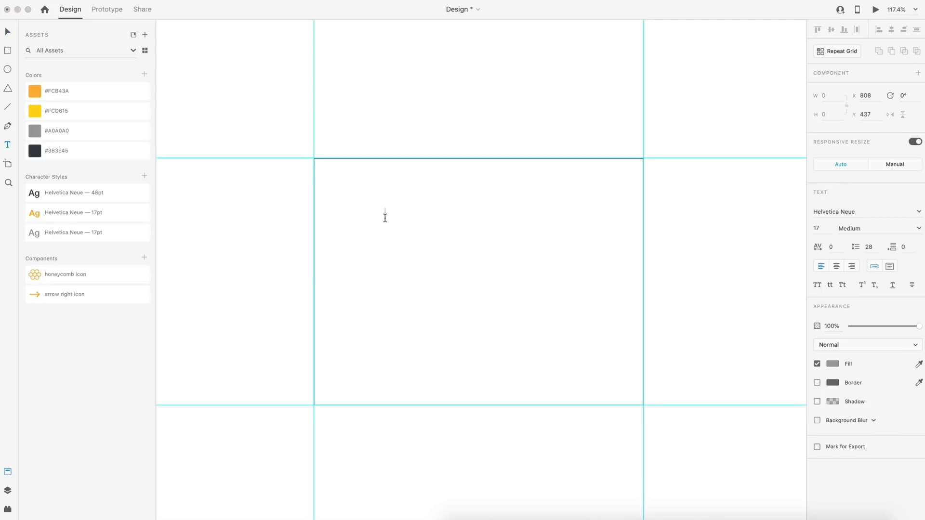
# - Add the 'Raw Honey' heading in the 48pt style and a placeholder paragraph
pyautogui.write('Raw Honey')
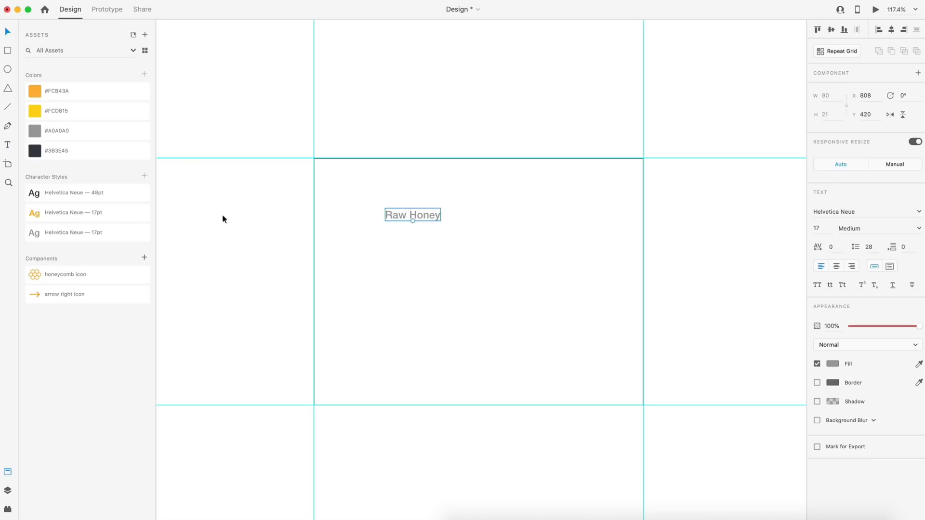
pyautogui.click(86, 193)
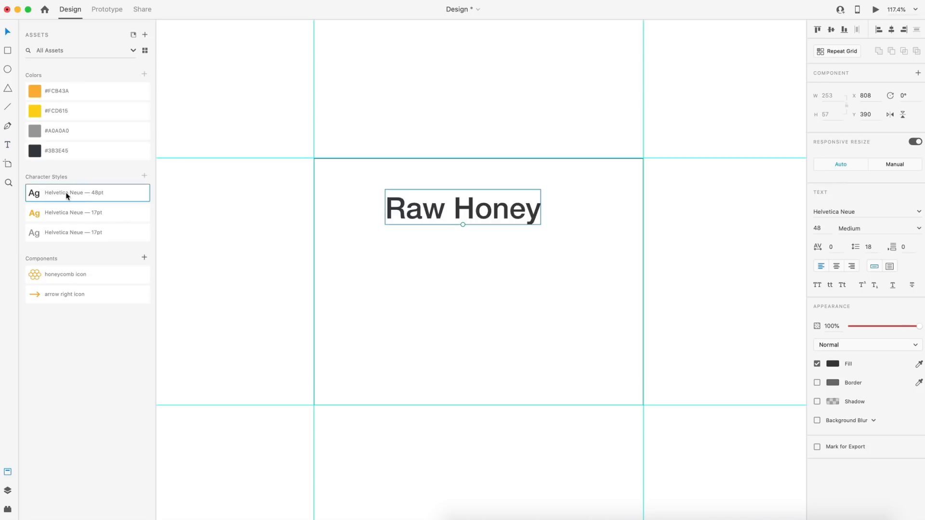
pyautogui.moveTo(733, 215)
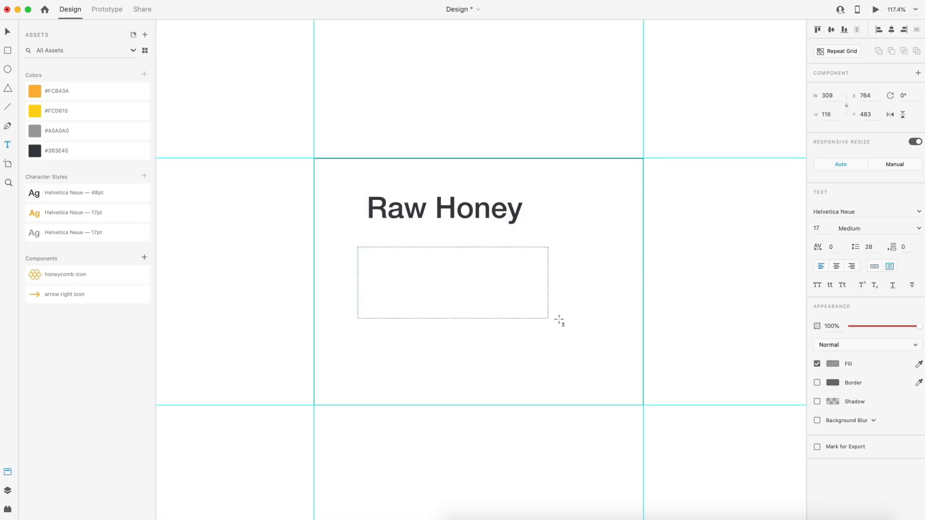
pyautogui.write('asdfadsf')
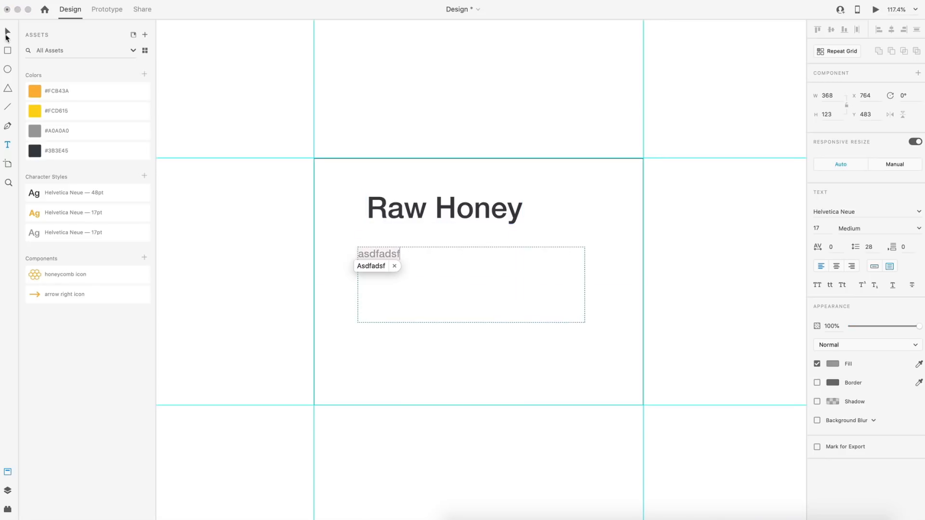
pyautogui.click(425, 262)
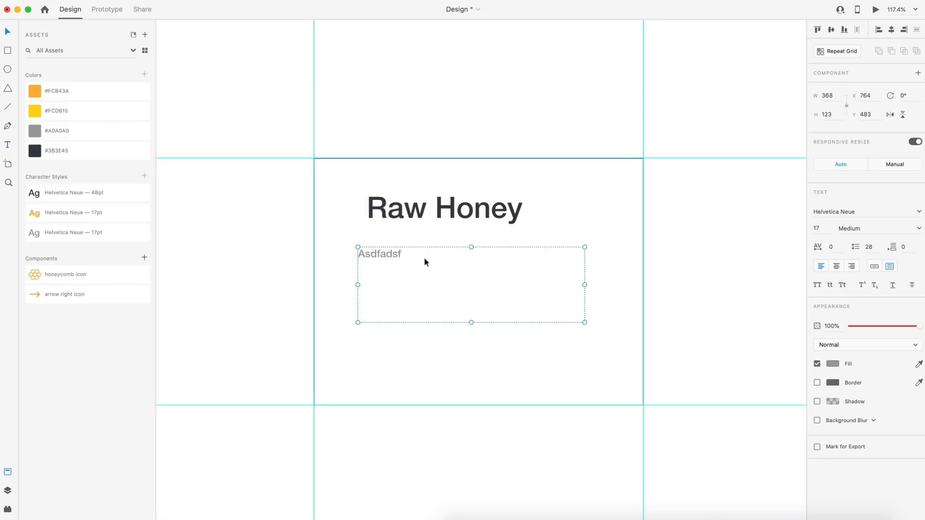
# - Replace the placeholder with the premium honey description in grey 17pt Helvetica Neue
pyautogui.write('Premium honey sourced from beekeepers all across the country. Our beekeepers allow their bees to visit clover filled grasslands to produce the highest quality honey we can get.')
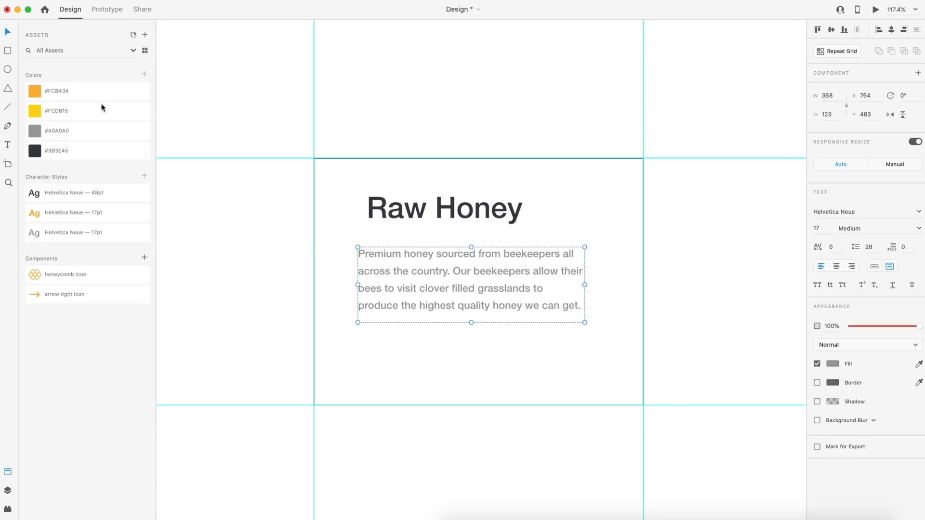
pyautogui.click(87, 232)
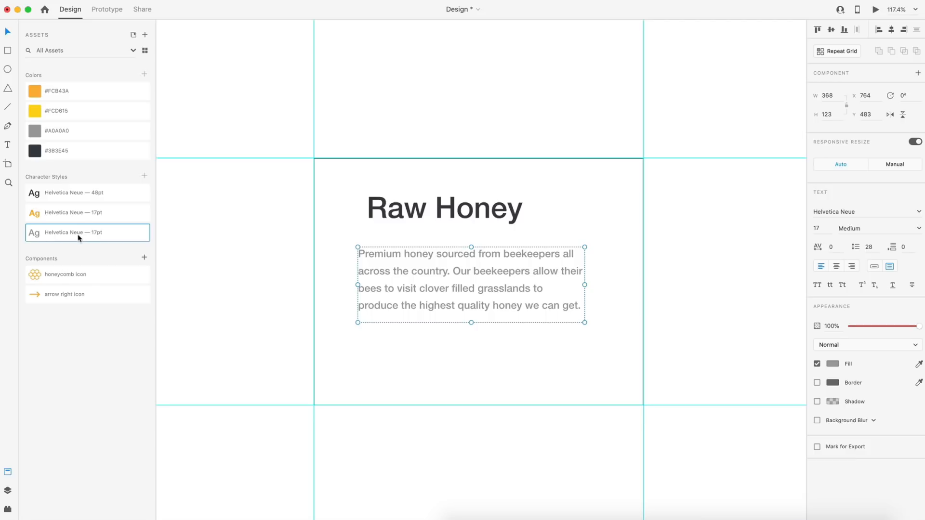
pyautogui.moveTo(875, 238)
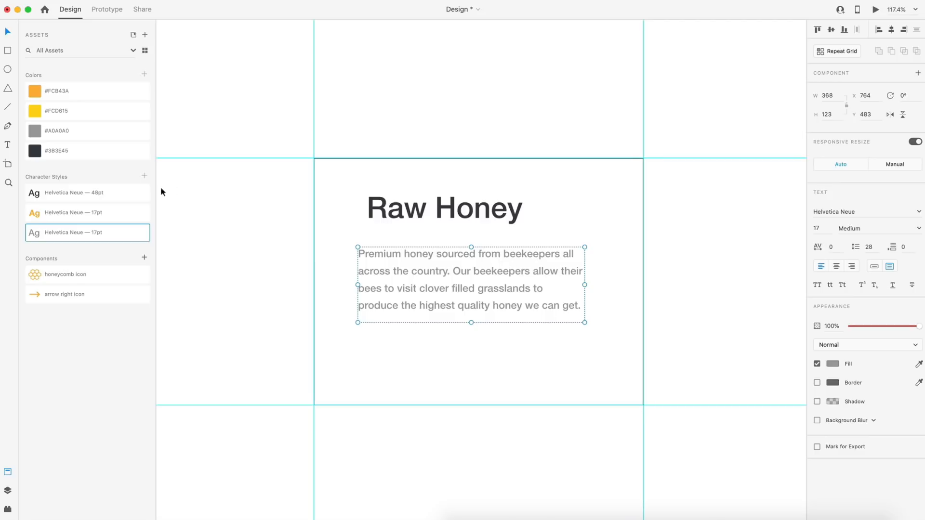
pyautogui.click(87, 212)
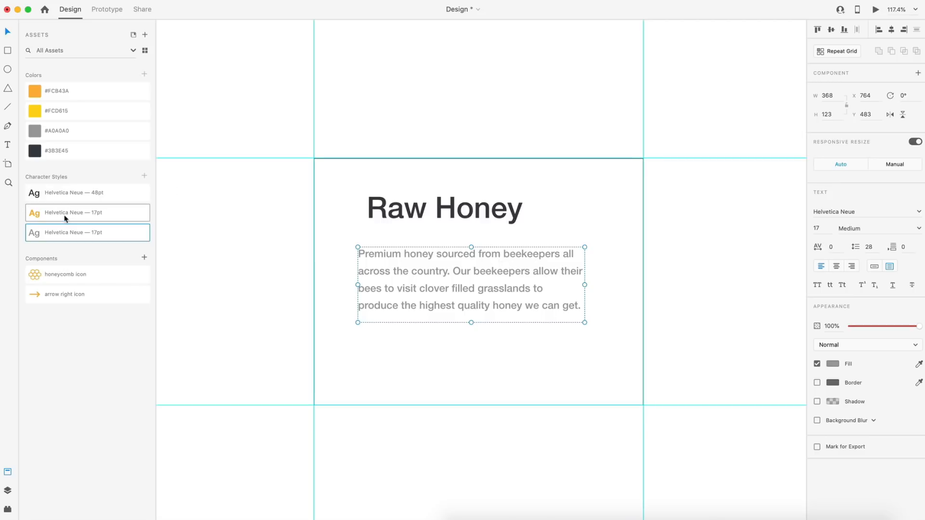
pyautogui.click(86, 111)
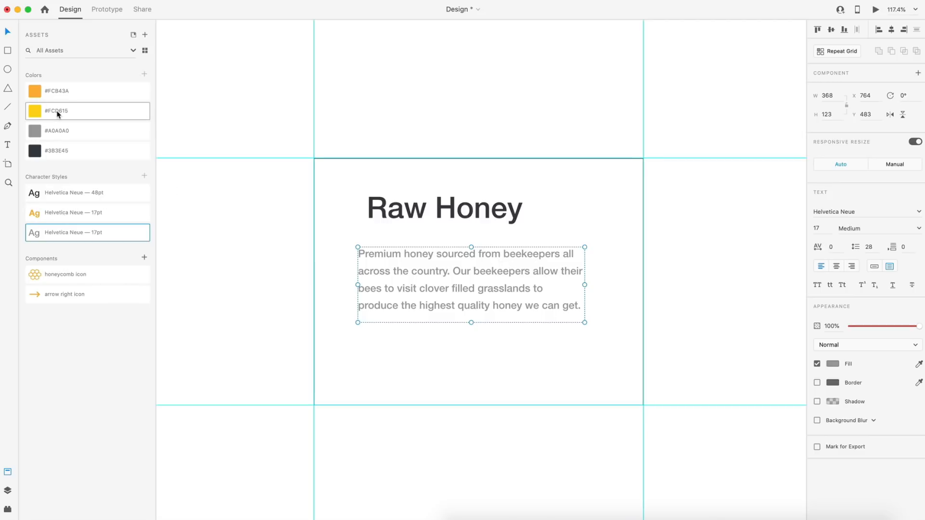
pyautogui.moveTo(362, 268)
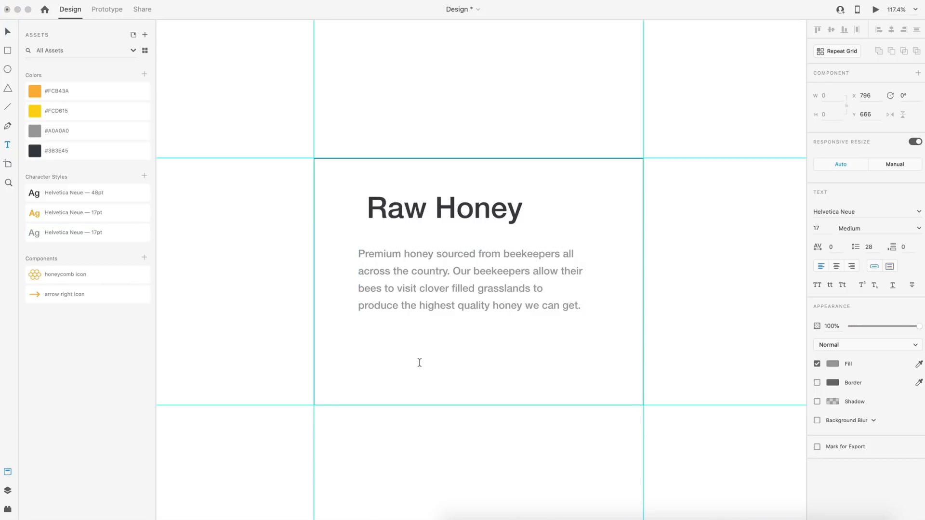
# - Add 'Learn More' below the paragraph in the orange bold 17pt style
pyautogui.write('Learn More')
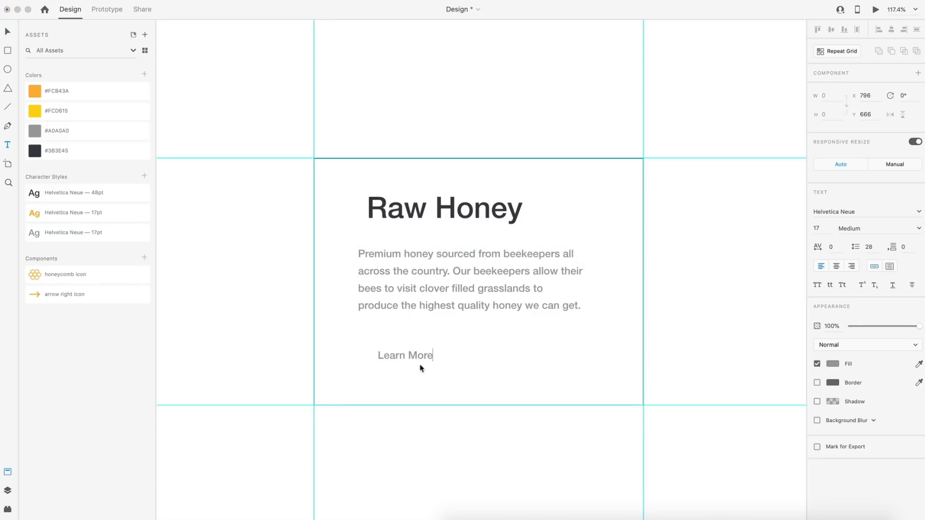
pyautogui.click(405, 355)
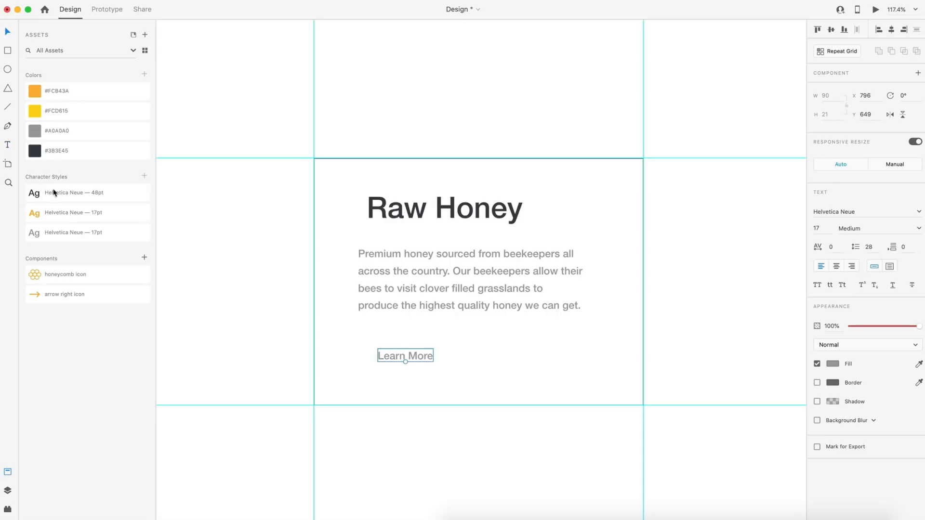
pyautogui.click(87, 213)
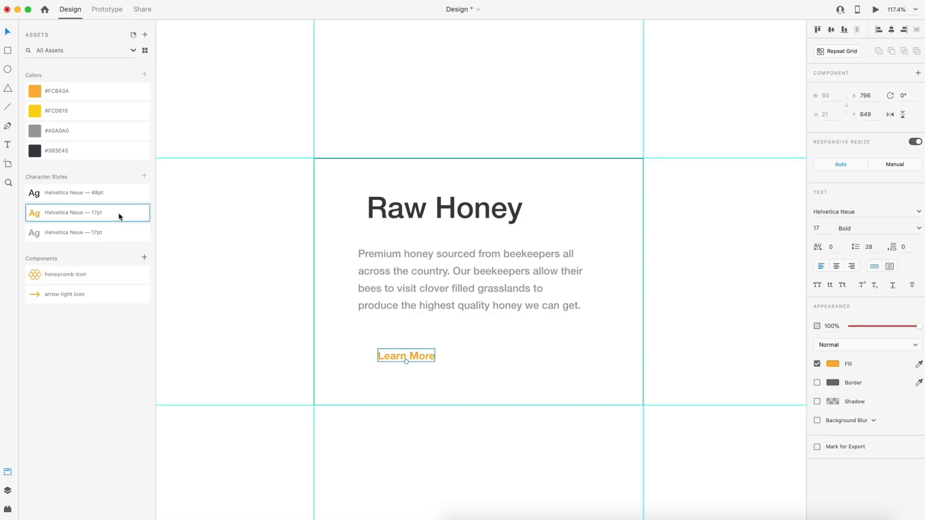
pyautogui.moveTo(861, 232)
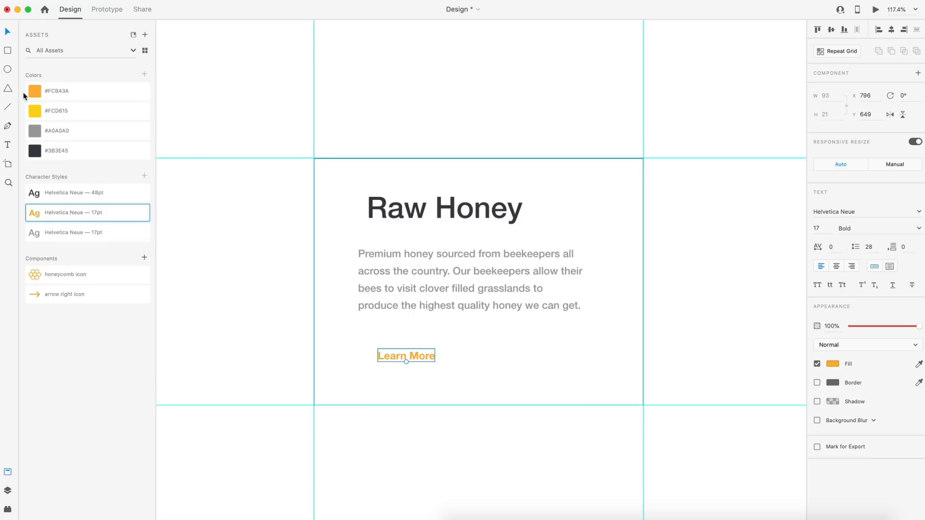
pyautogui.moveTo(111, 94)
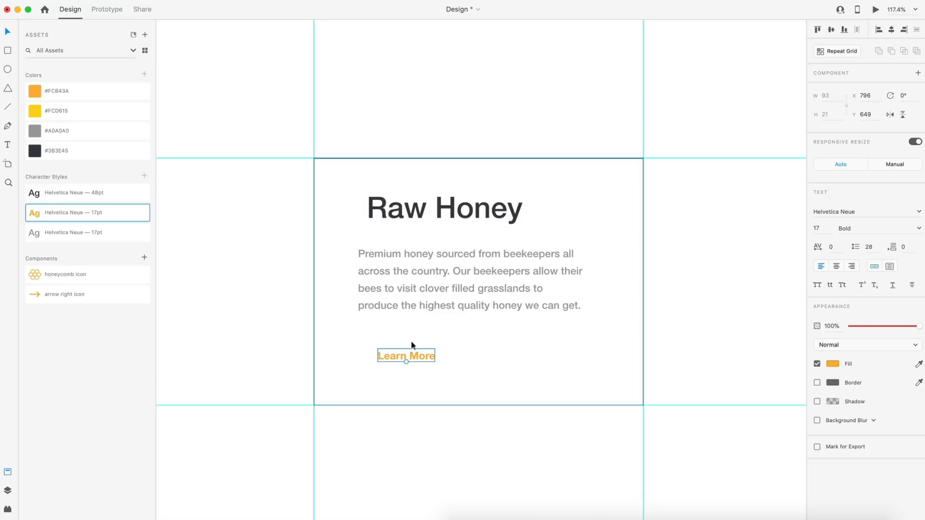
pyautogui.click(435, 221)
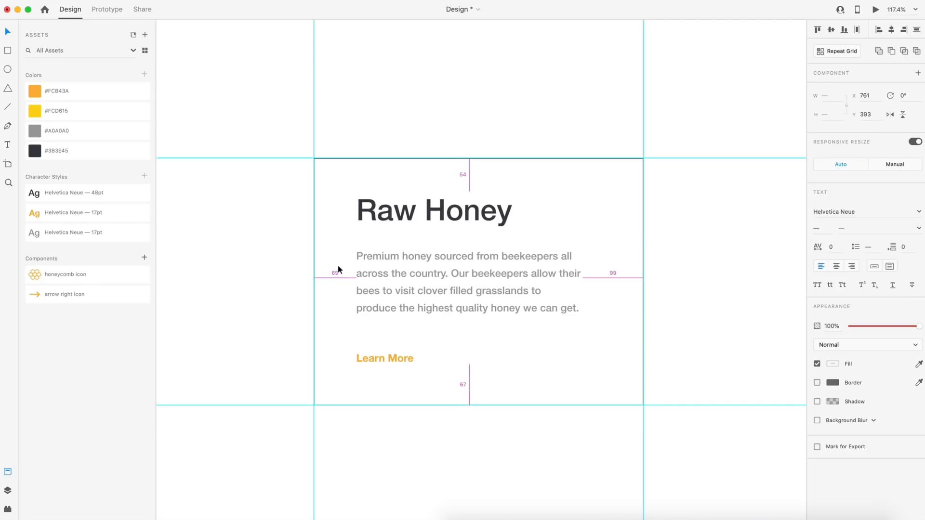
# - Left-align the three text layers, widen the description, and tighten the spacing
pyautogui.click(466, 282)
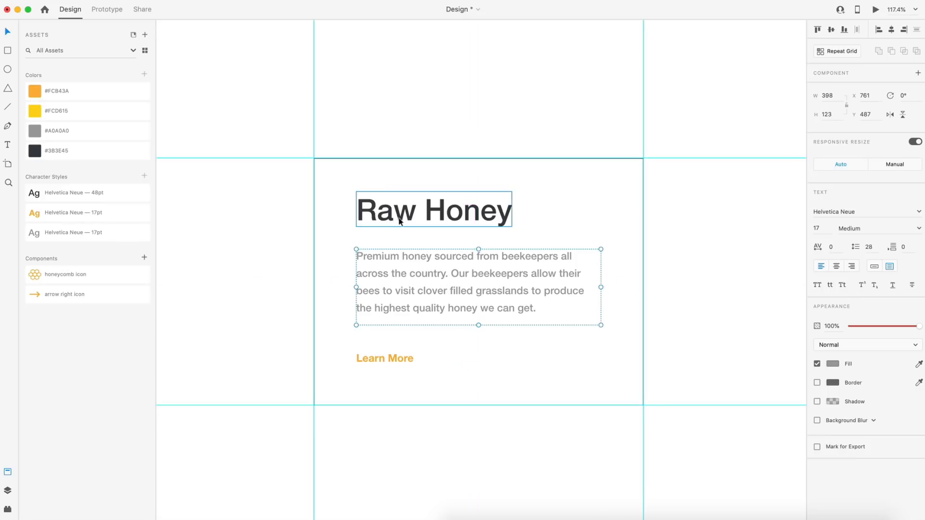
pyautogui.click(433, 210)
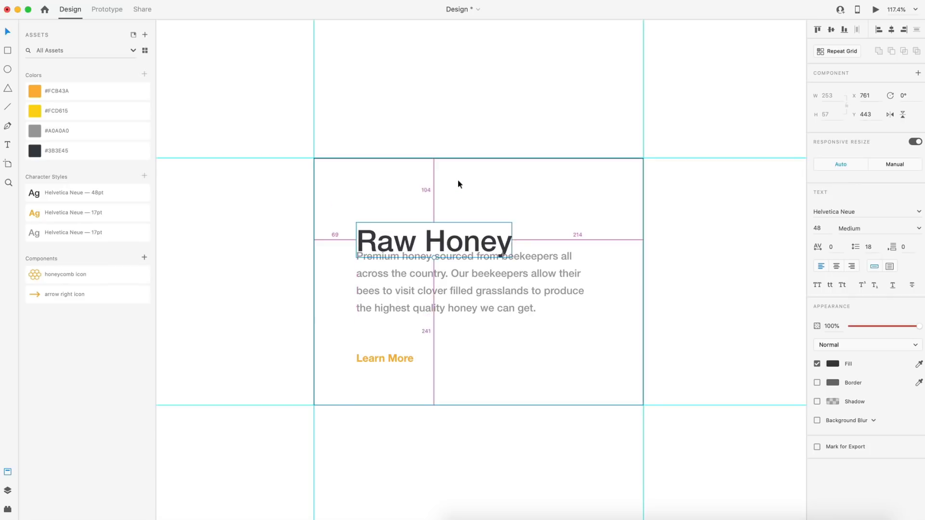
pyautogui.click(383, 284)
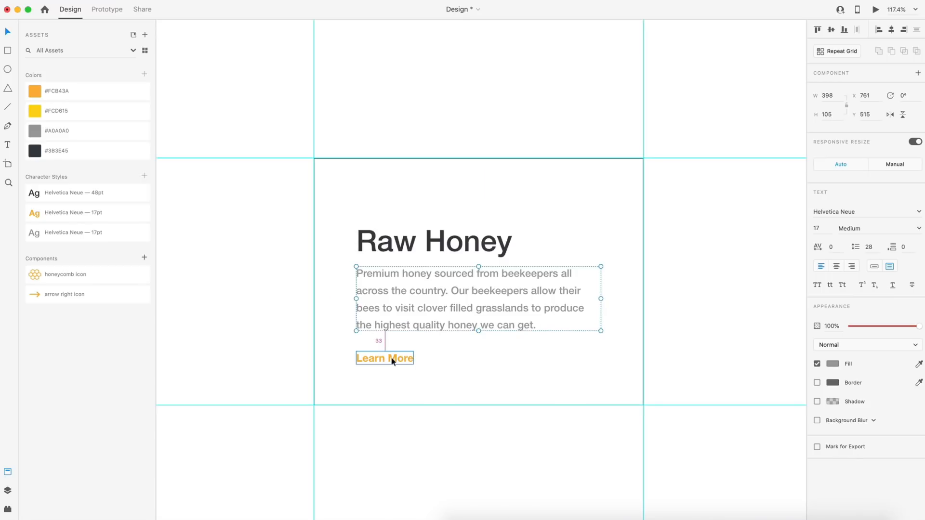
pyautogui.click(384, 357)
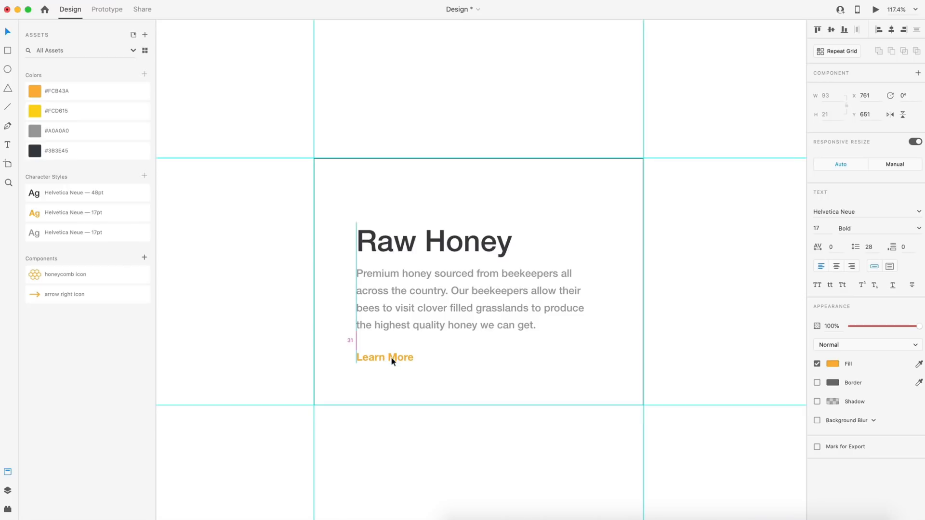
pyautogui.click(463, 289)
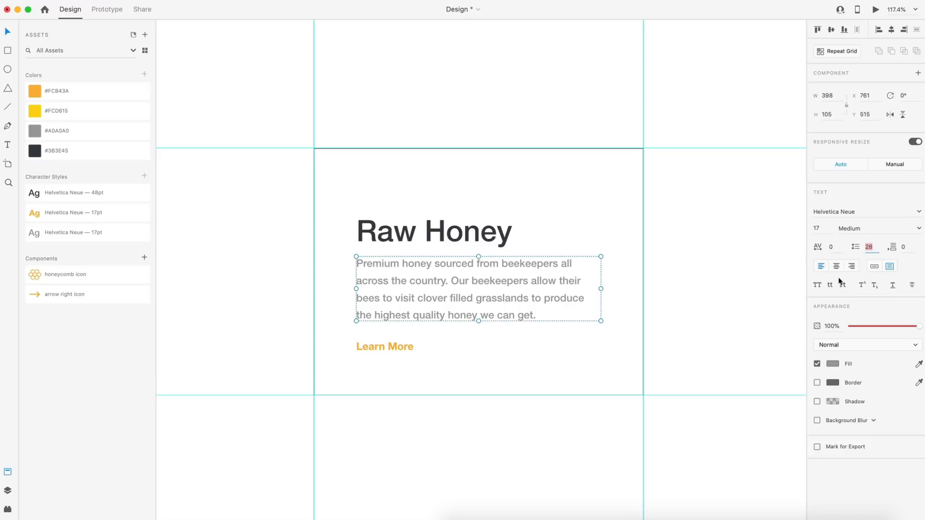
pyautogui.moveTo(470, 436)
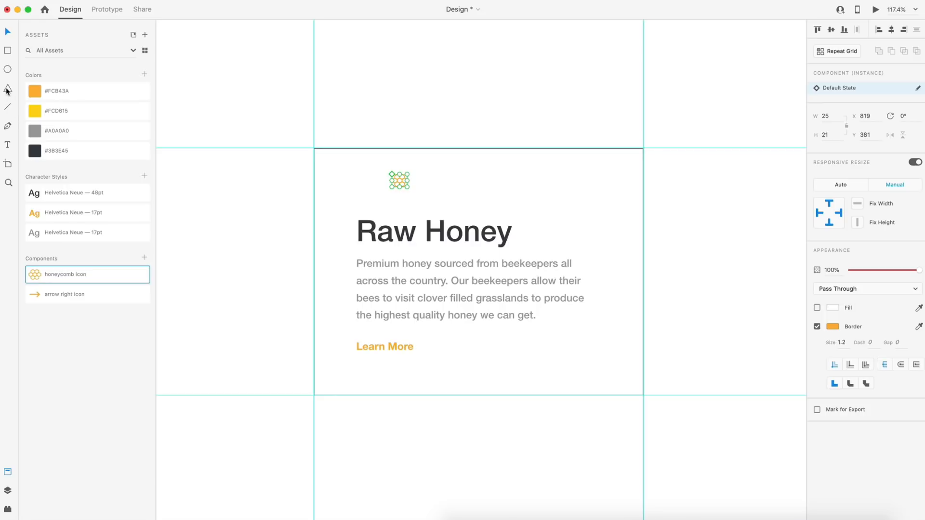
pyautogui.moveTo(7, 90)
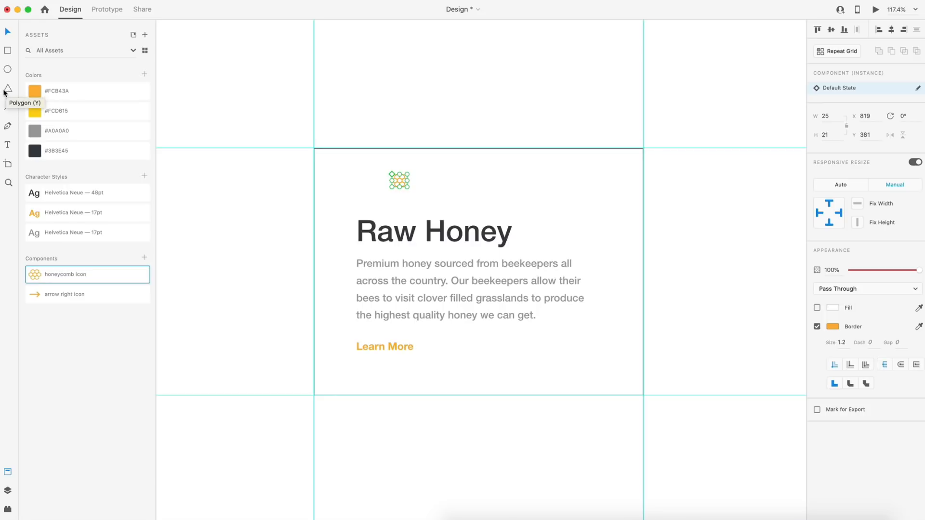
pyautogui.moveTo(405, 189)
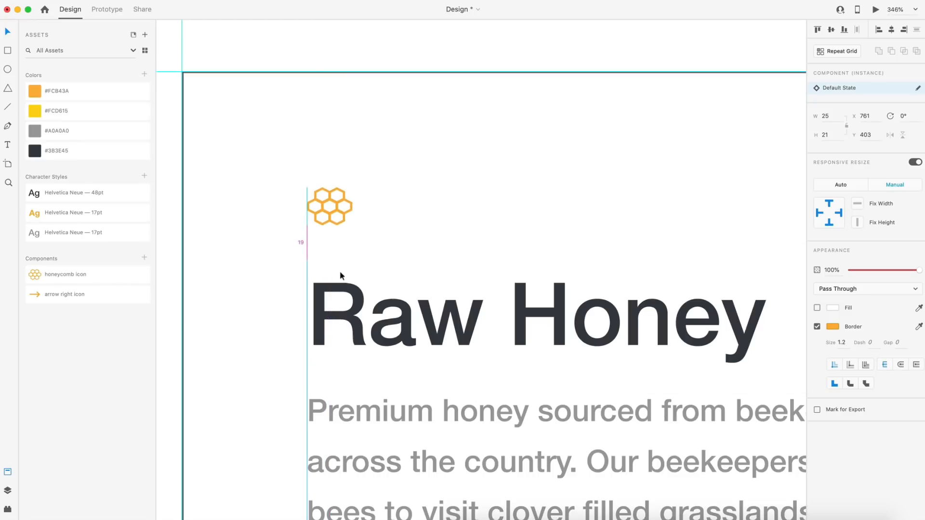
# - Place the honeycomb icon above 'Raw Honey' and the orange arrow beside 'Learn More'
pyautogui.click(329, 208)
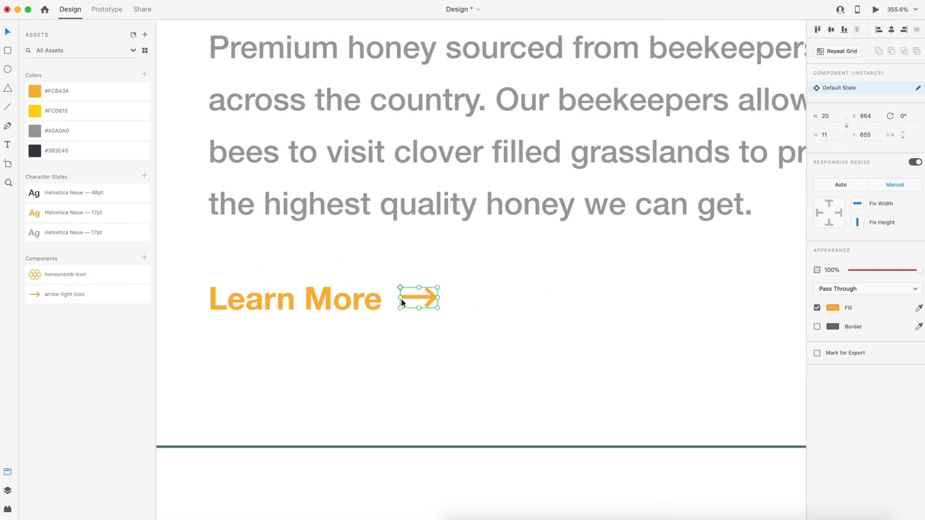
pyautogui.moveTo(426, 300)
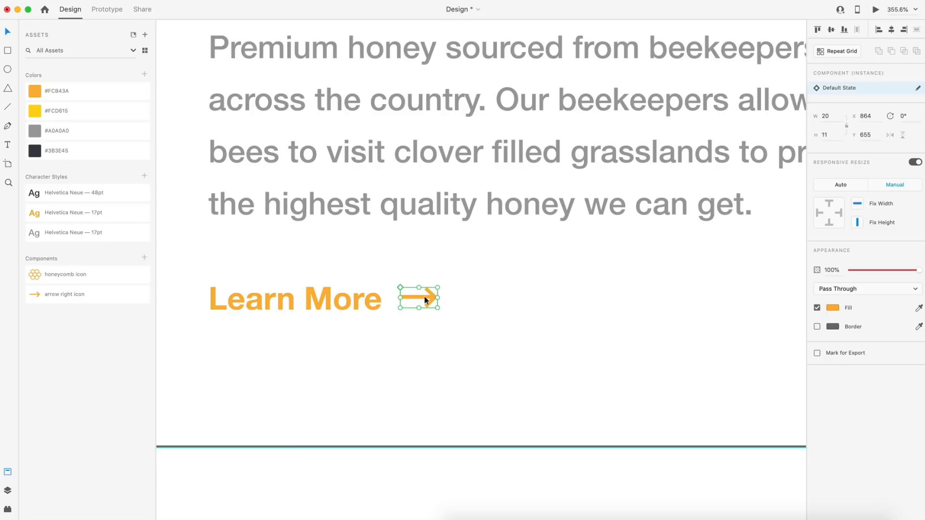
pyautogui.click(295, 298)
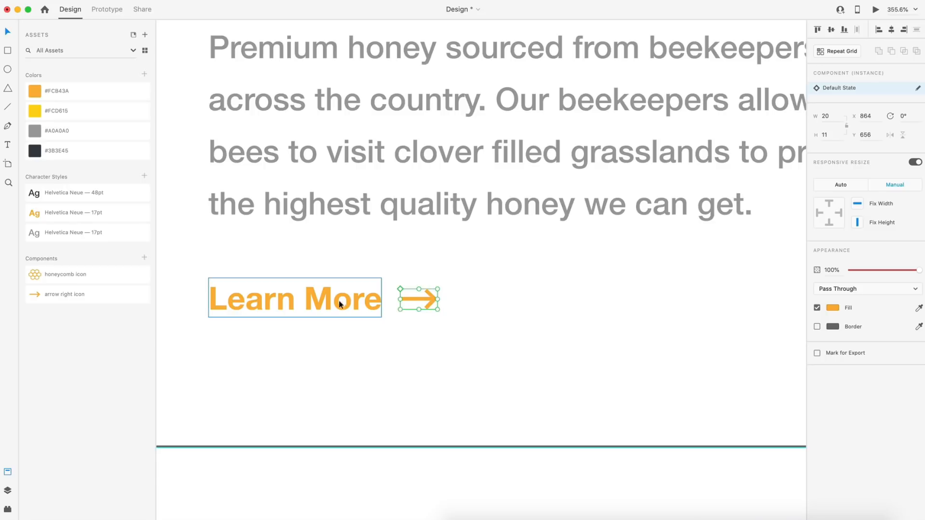
pyautogui.moveTo(376, 304)
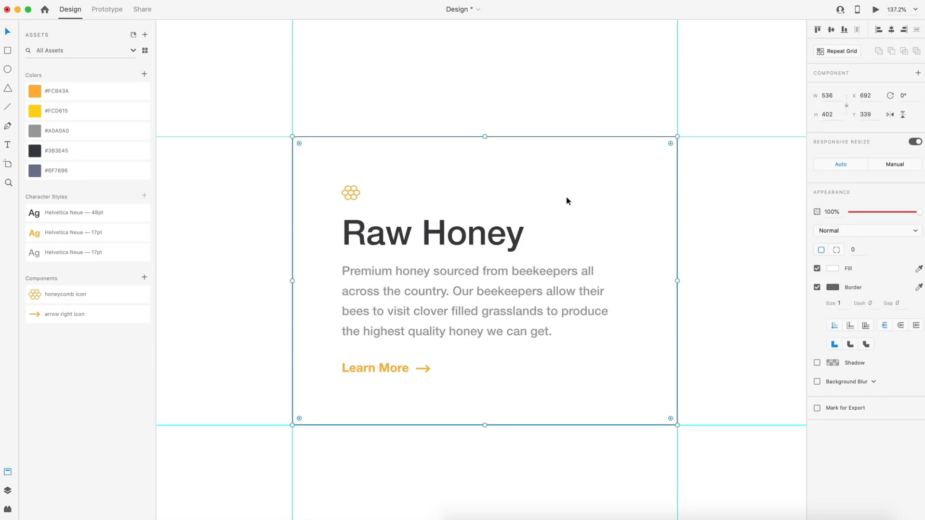
# - Try and remove a card drop shadow, then save slate grey #6F7896 to Colors
pyautogui.click(817, 363)
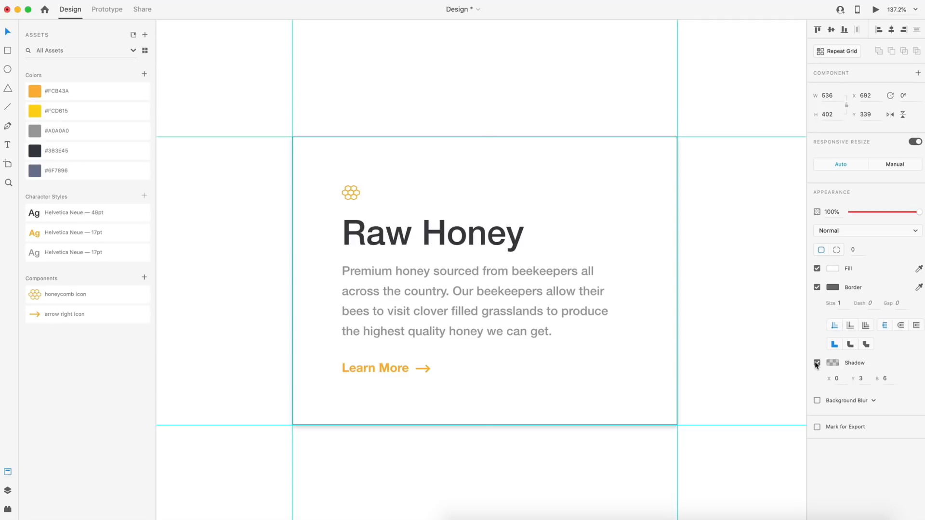
pyautogui.click(484, 280)
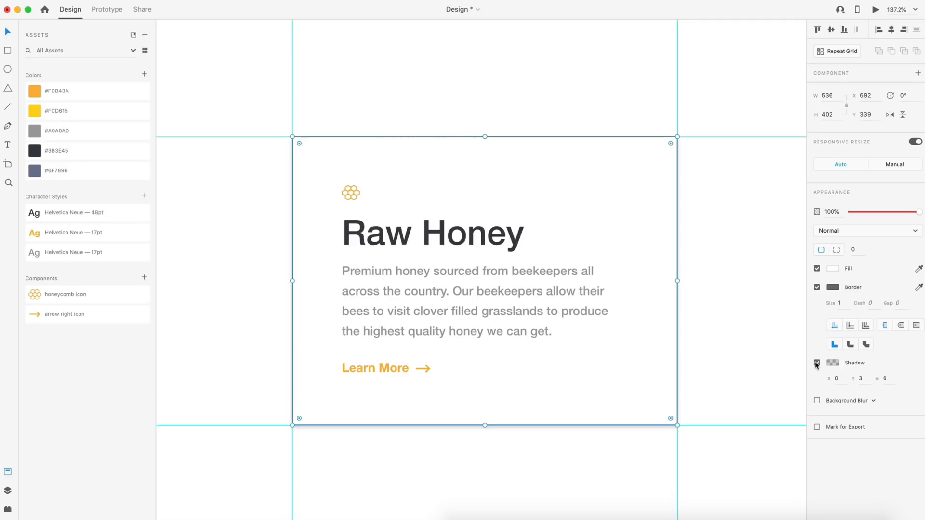
pyautogui.moveTo(820, 368)
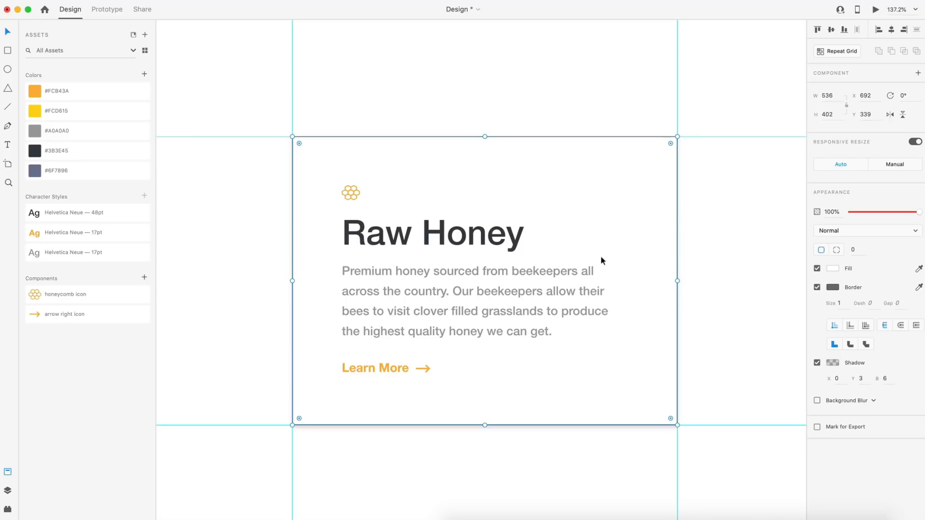
pyautogui.click(817, 363)
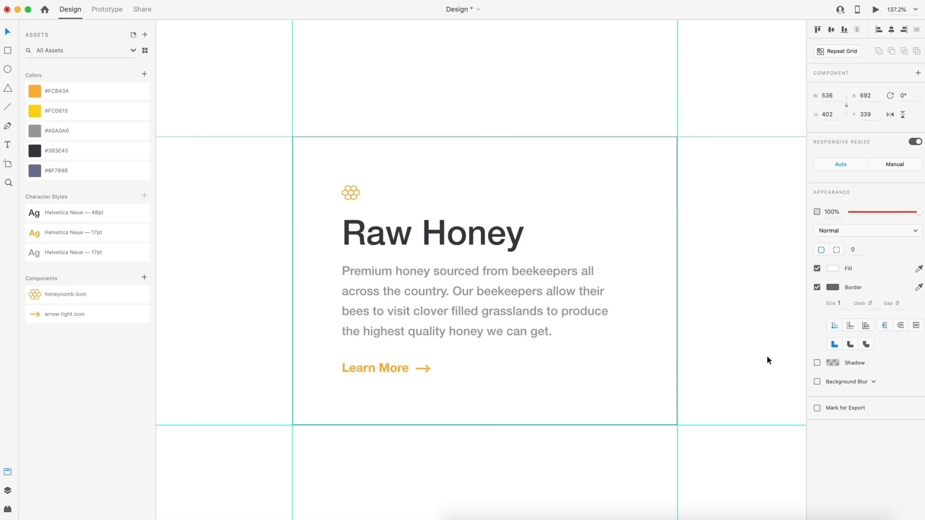
pyautogui.click(484, 282)
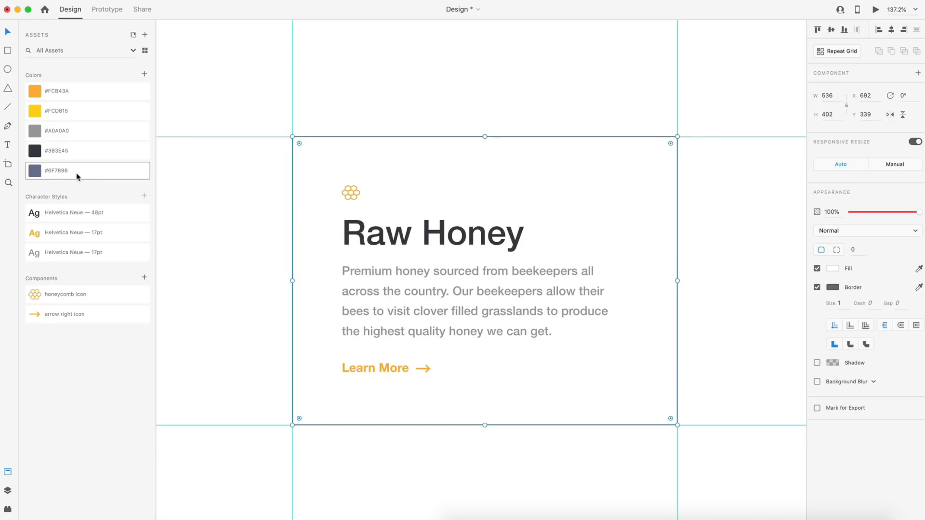
pyautogui.moveTo(88, 175)
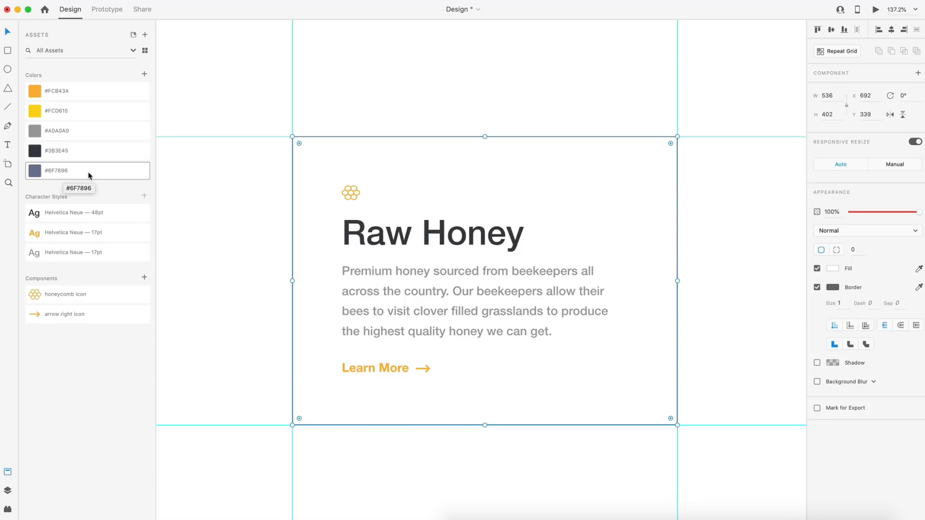
pyautogui.moveTo(92, 179)
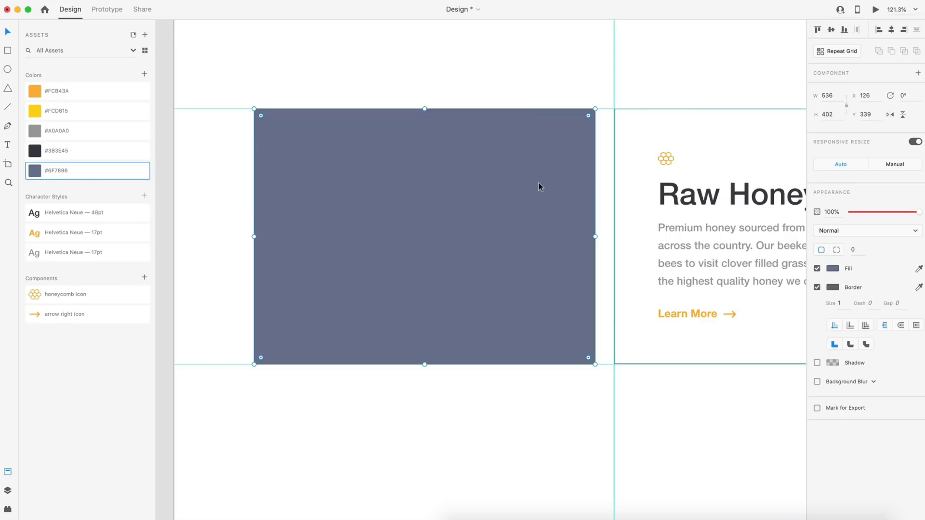
# - Remove the grey copy's border and switch its blur to Object Blur
pyautogui.click(817, 287)
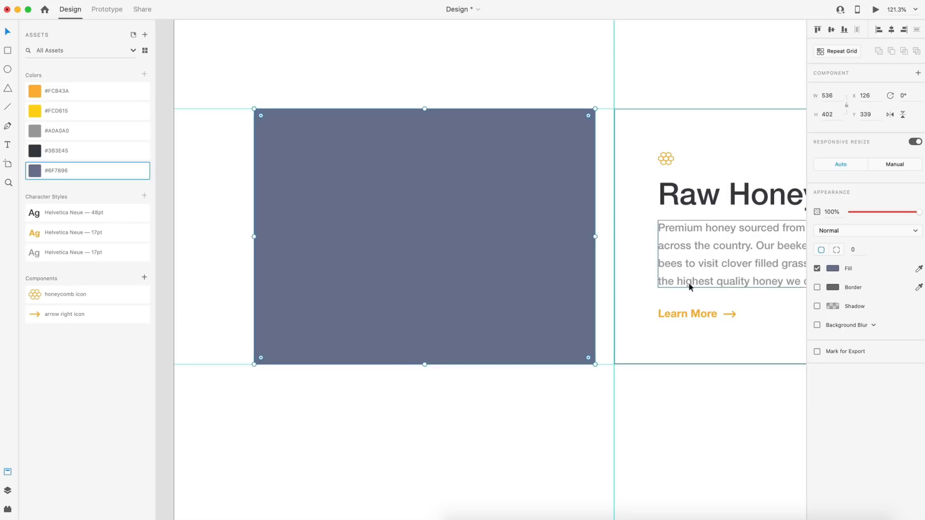
pyautogui.click(849, 325)
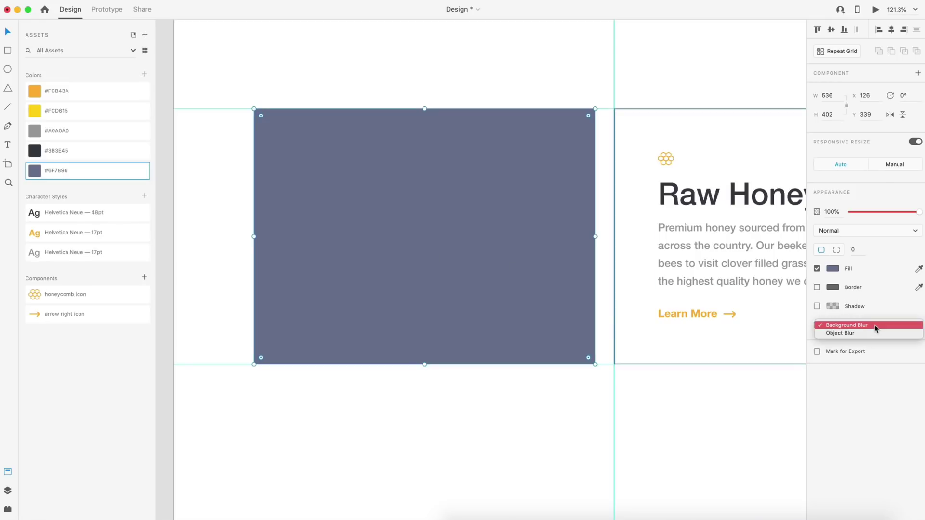
pyautogui.click(836, 332)
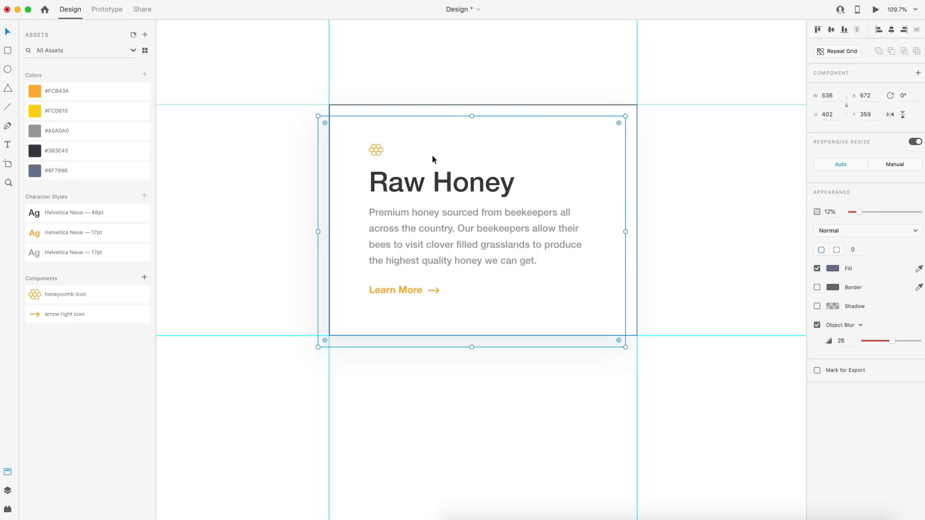
pyautogui.moveTo(419, 129)
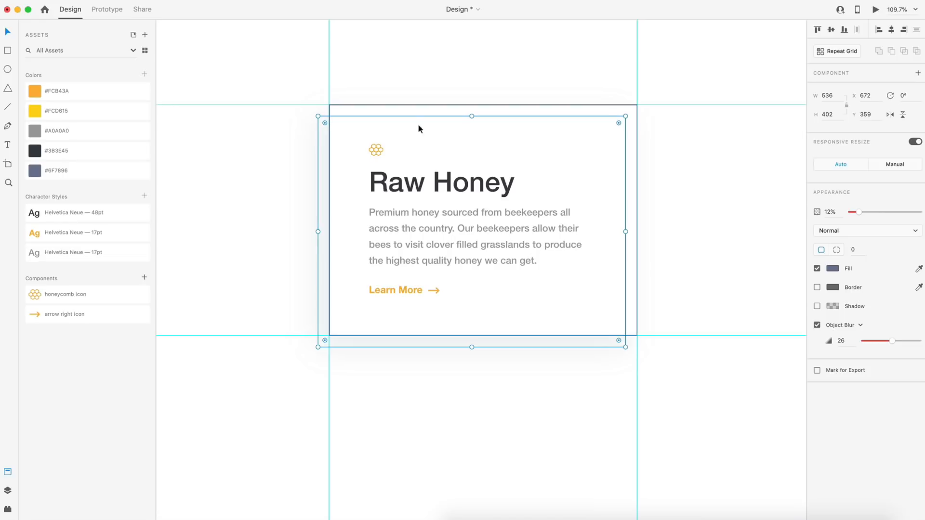
pyautogui.moveTo(482, 104)
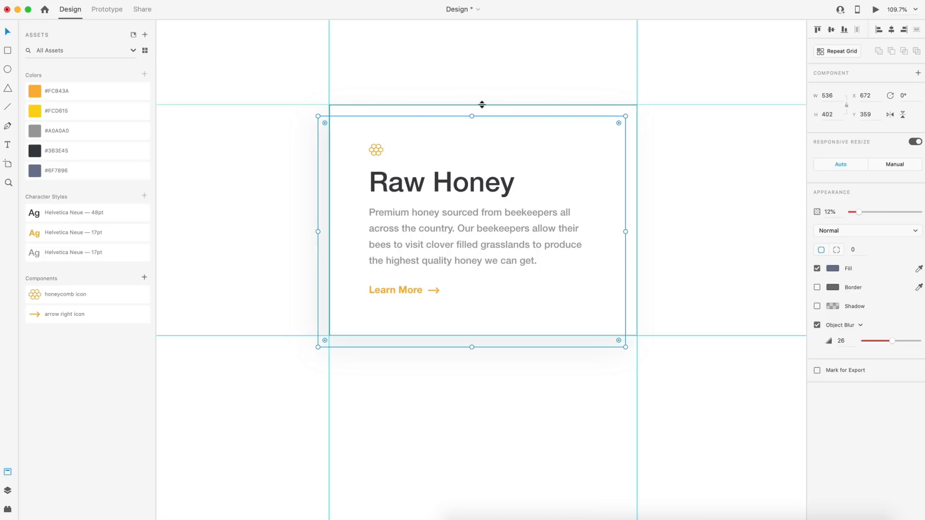
pyautogui.moveTo(714, 273)
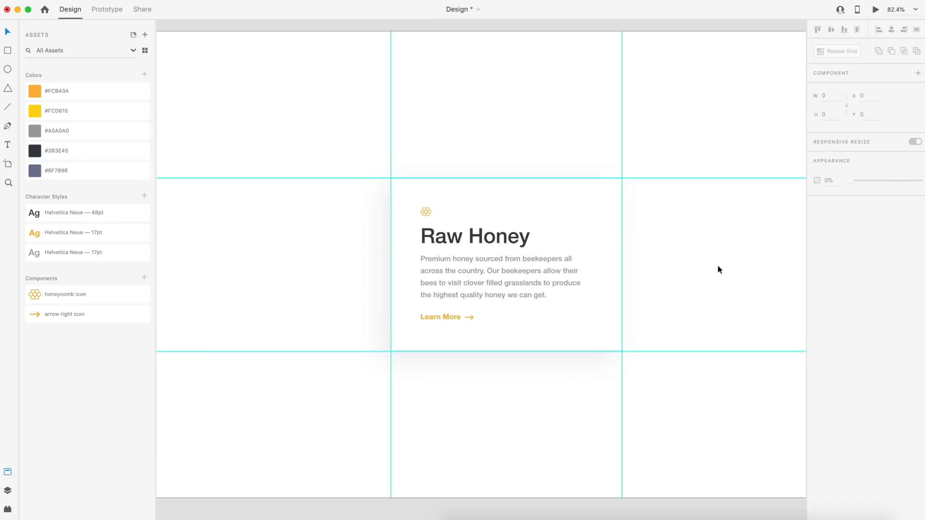
# - Uncheck the white card's Border, deselect it, and save the document
pyautogui.click(505, 265)
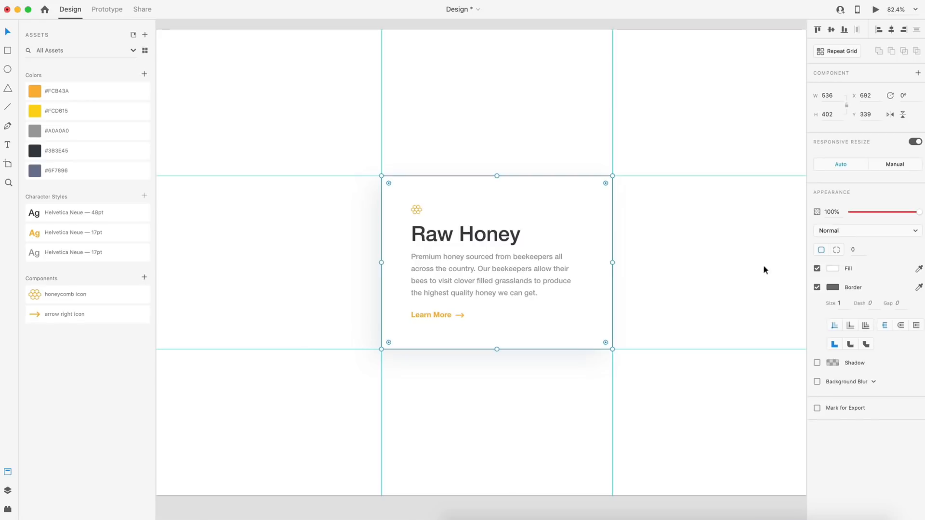
pyautogui.click(817, 287)
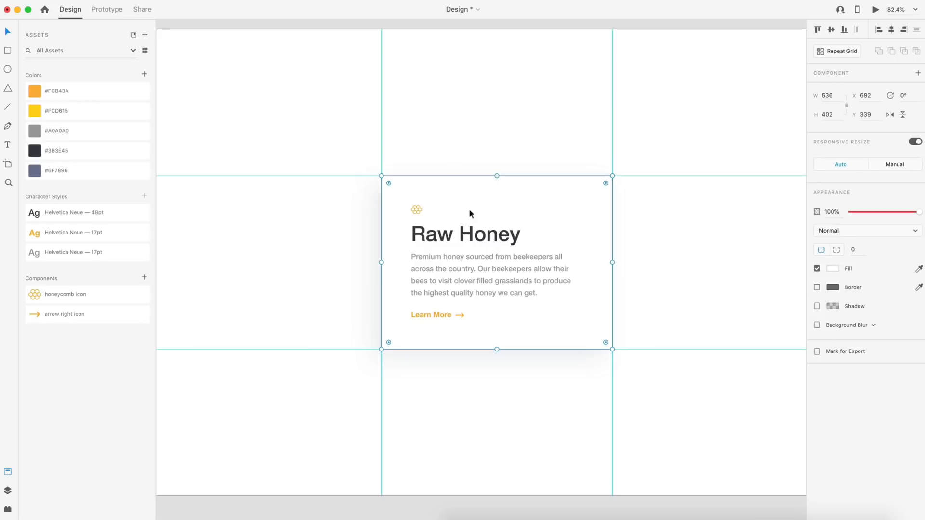
pyautogui.click(653, 226)
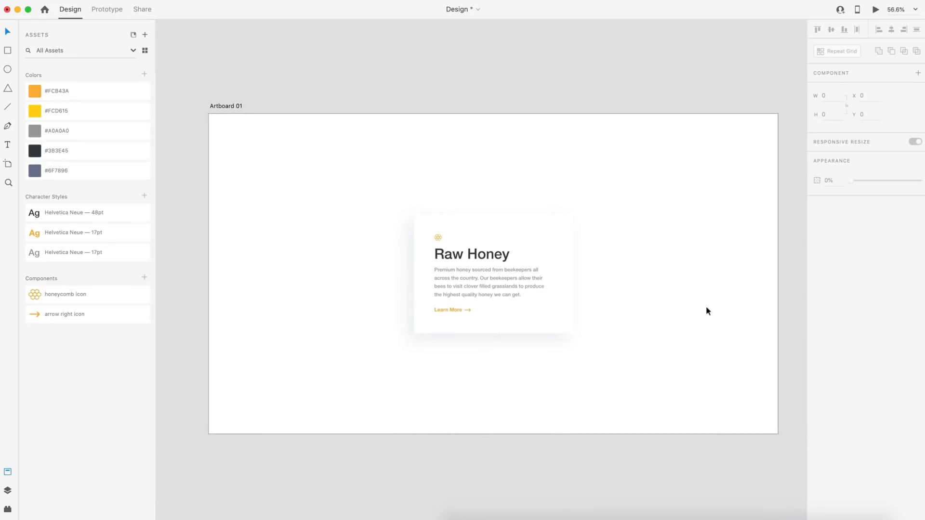
pyautogui.moveTo(641, 297)
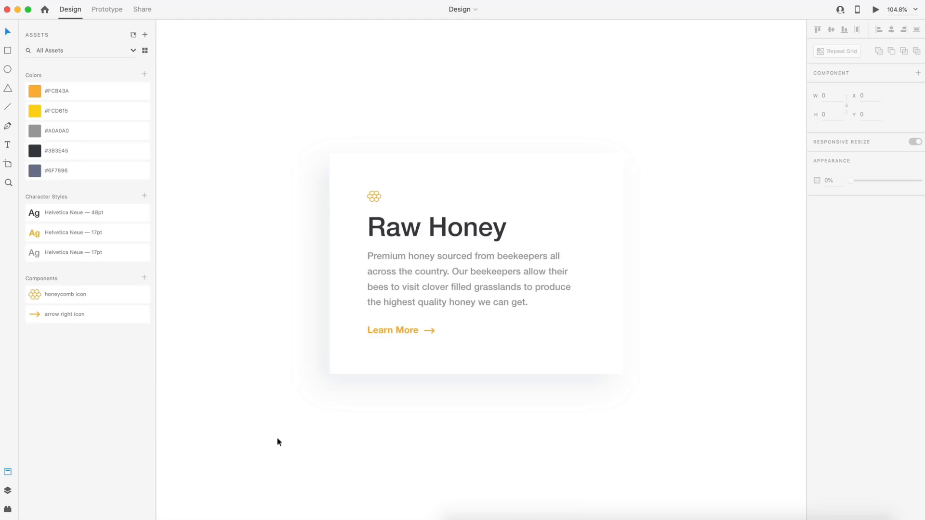
pyautogui.moveTo(14, 487)
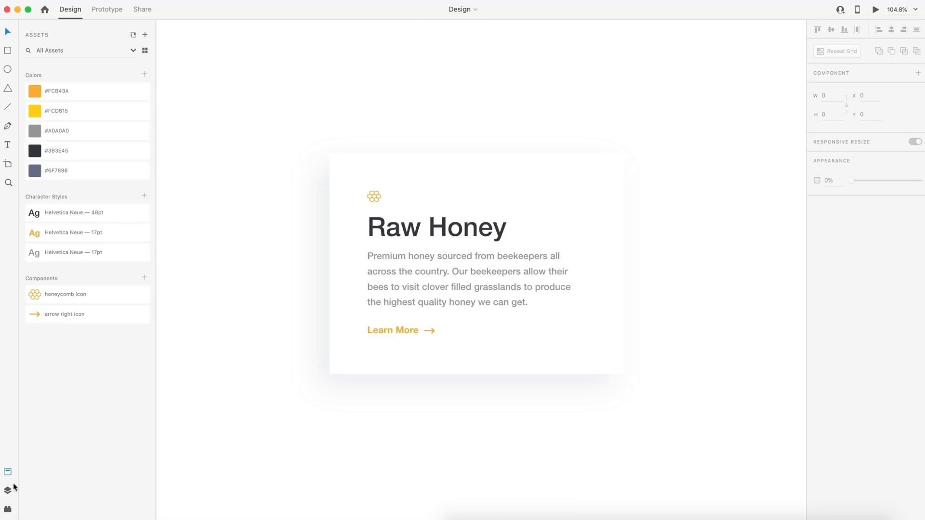
# - Group the text and icon layers into a group named 'Text & Icons'
pyautogui.click(8, 491)
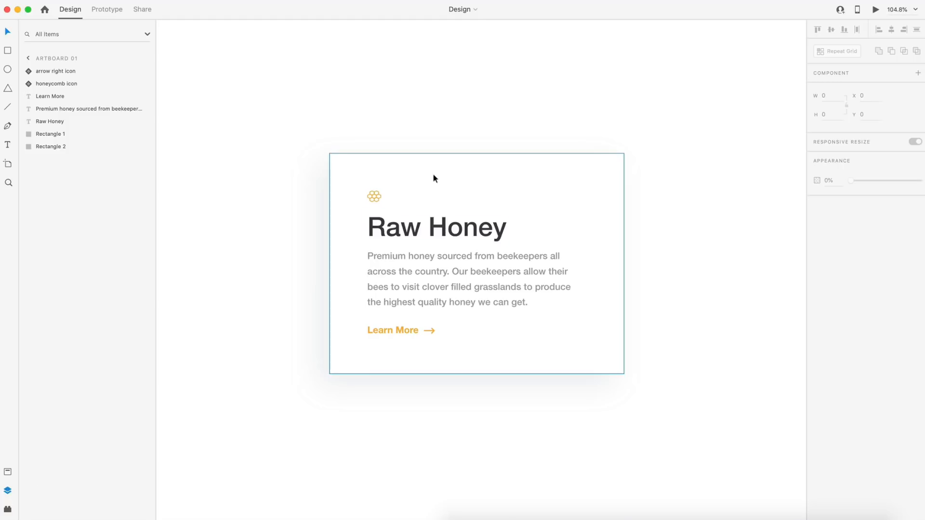
pyautogui.click(50, 122)
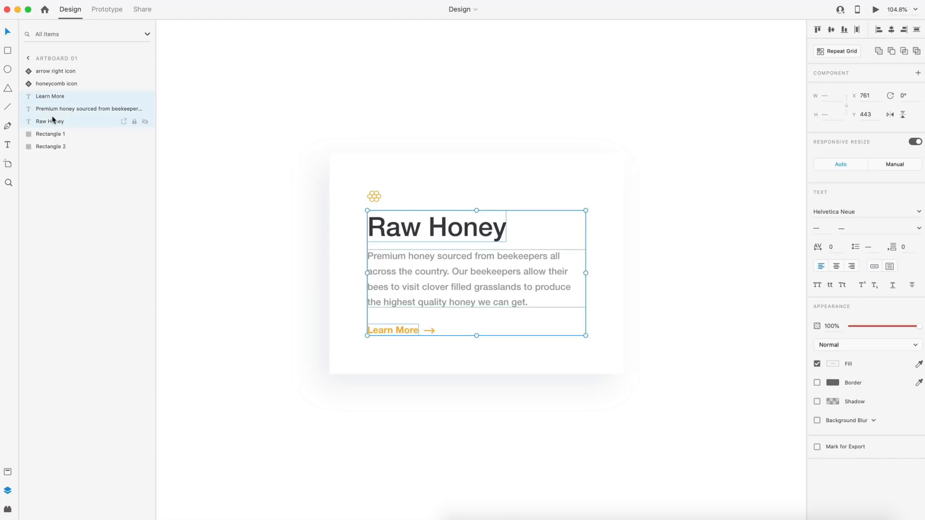
pyautogui.press('cmd+g')
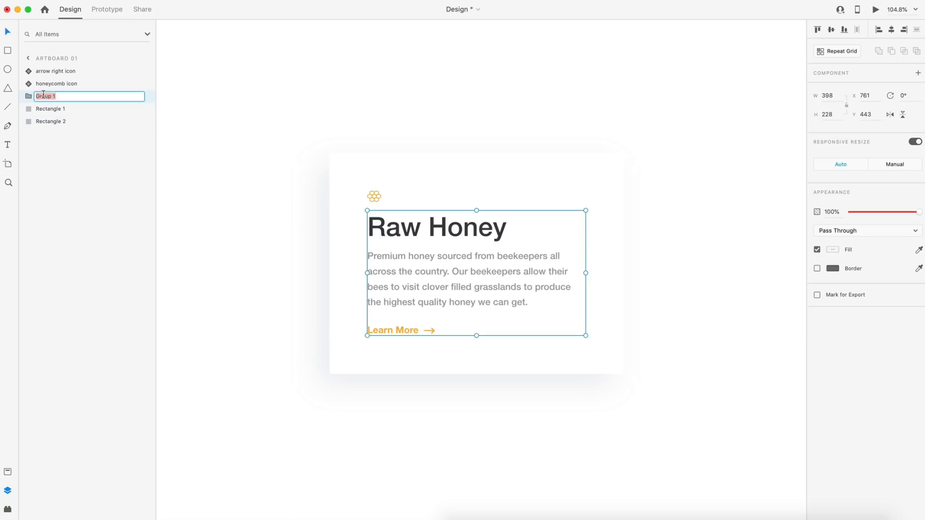
pyautogui.write('Text')
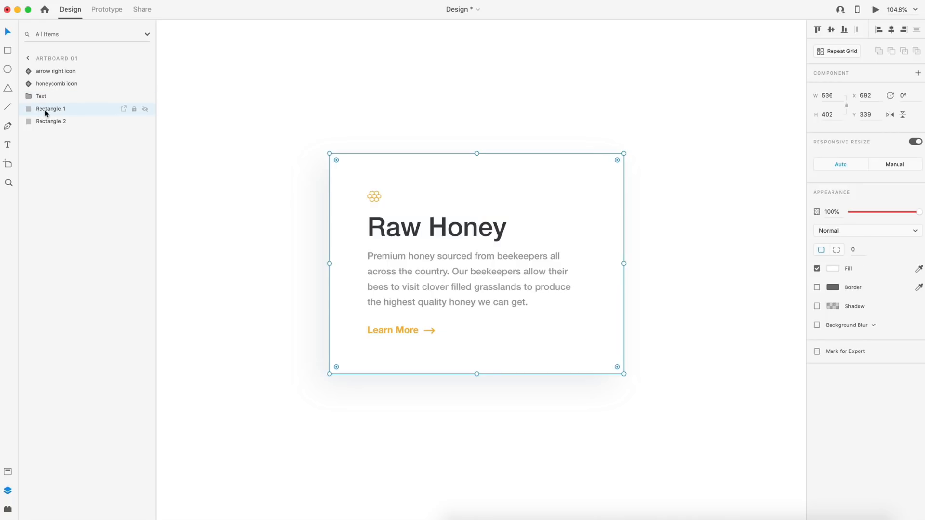
# - Rename the rectangles 'Card Background' and 'Drop shadow'
pyautogui.click(51, 121)
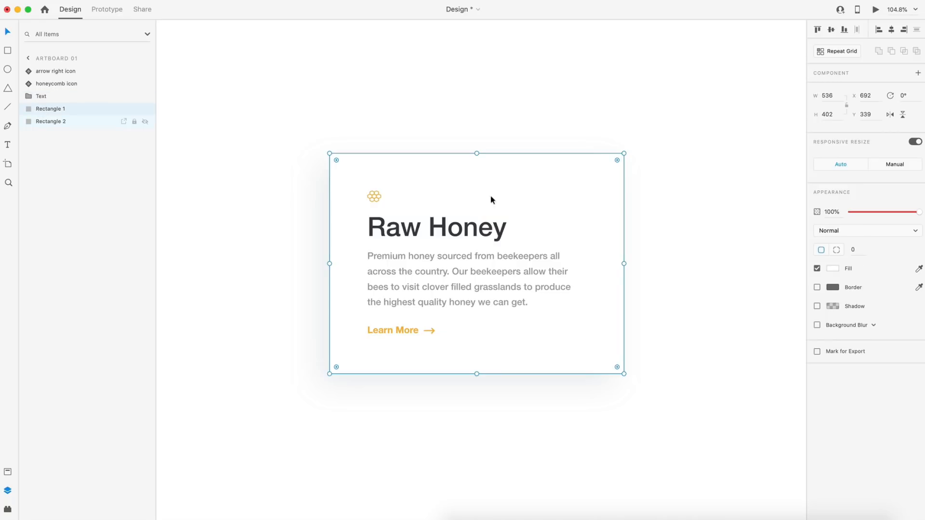
pyautogui.moveTo(269, 157)
pyautogui.write('Card Background')
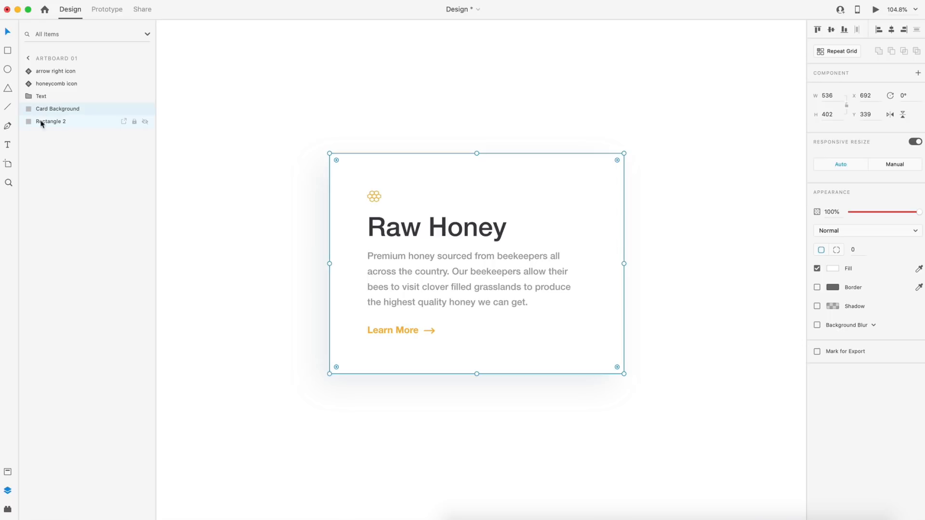
pyautogui.click(817, 325)
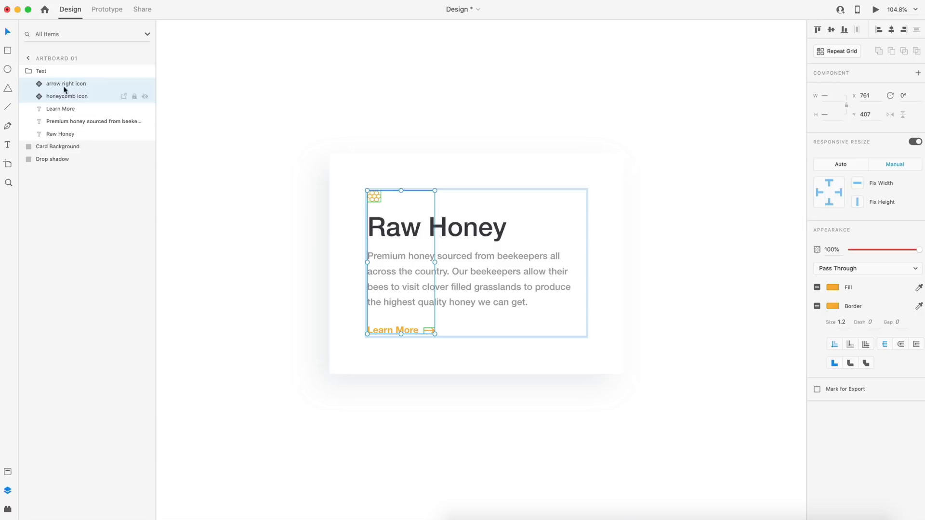
pyautogui.click(40, 71)
pyautogui.write(' & Icons')
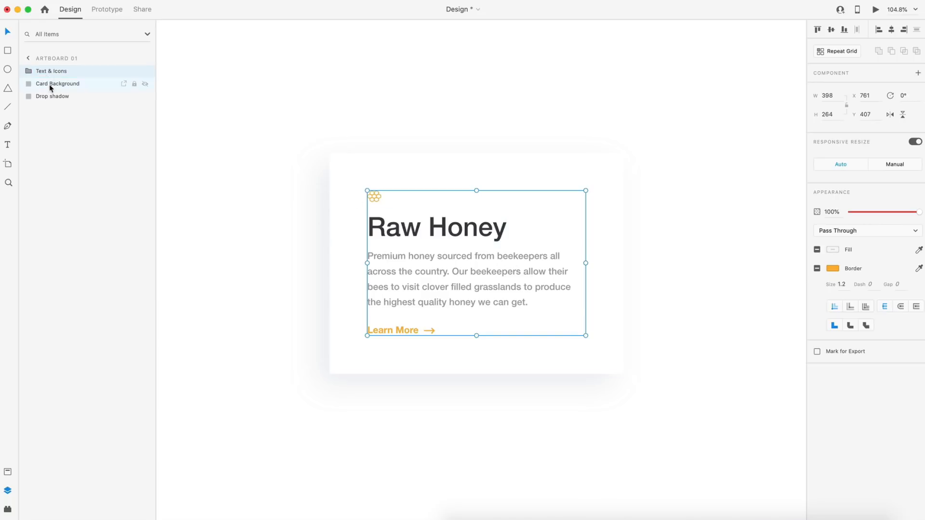
pyautogui.click(52, 96)
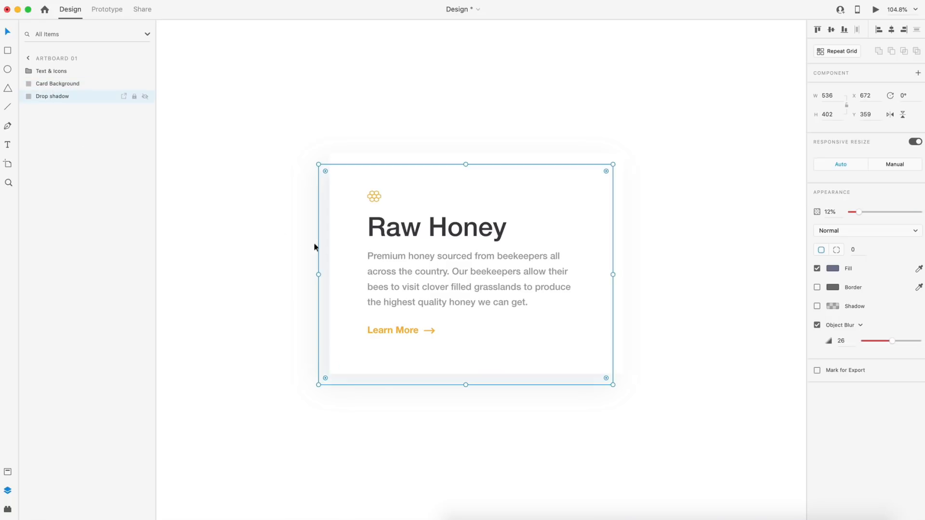
pyautogui.click(649, 395)
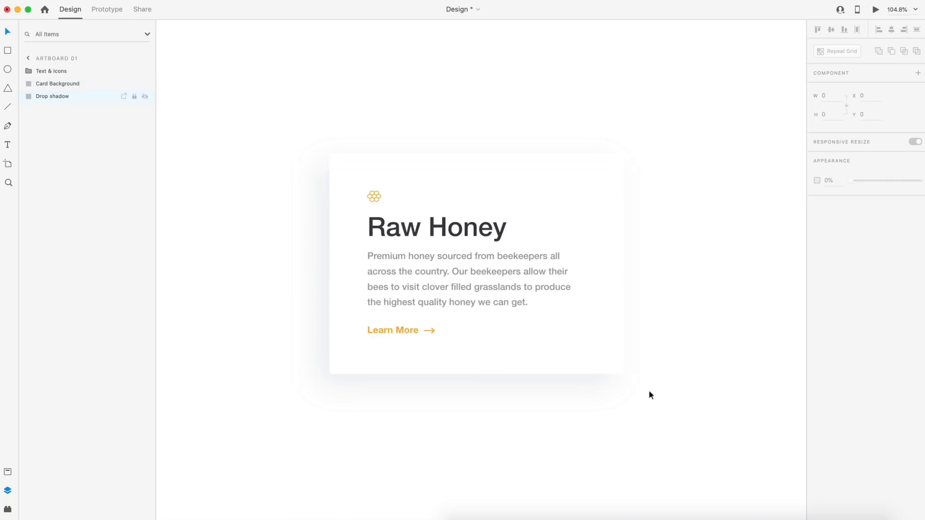
pyautogui.moveTo(707, 437)
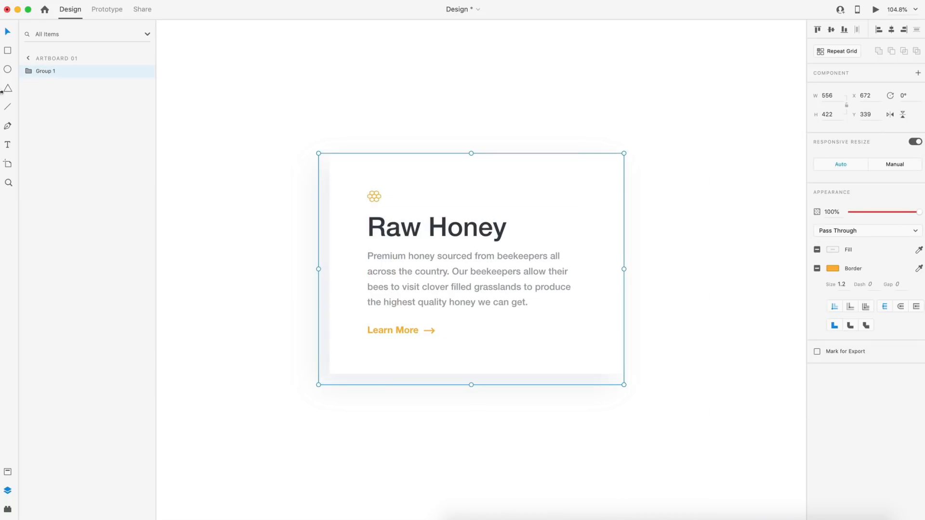
# - Name the card group 'Card' and make it a master component
pyautogui.doubleClick(46, 71)
pyautogui.write('Card')
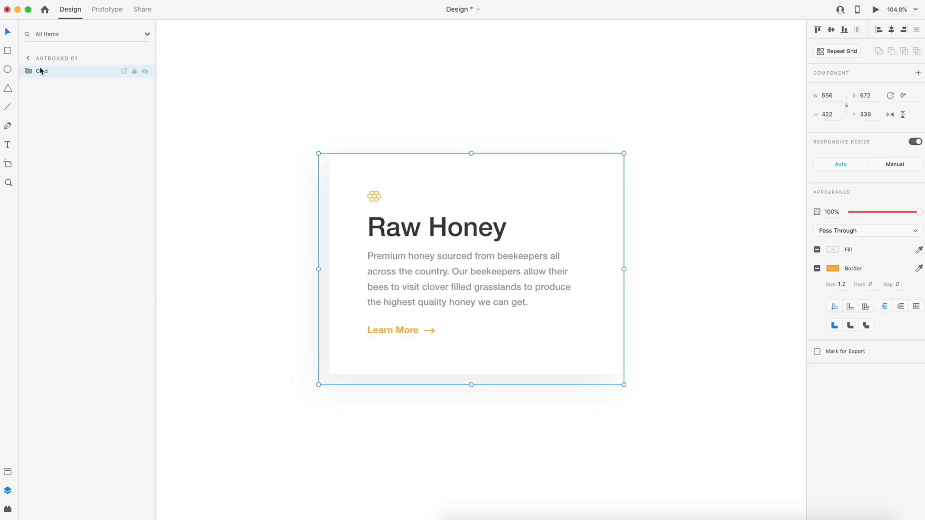
pyautogui.moveTo(583, 105)
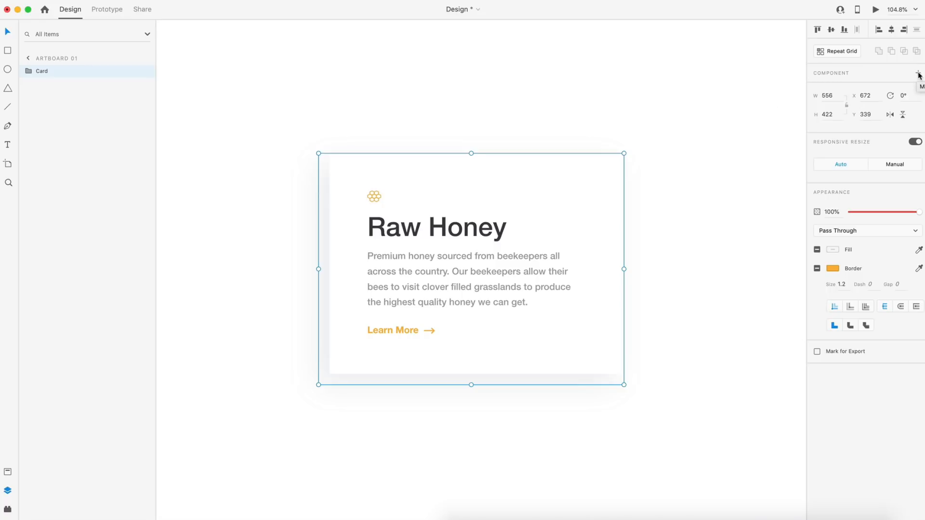
pyautogui.click(918, 73)
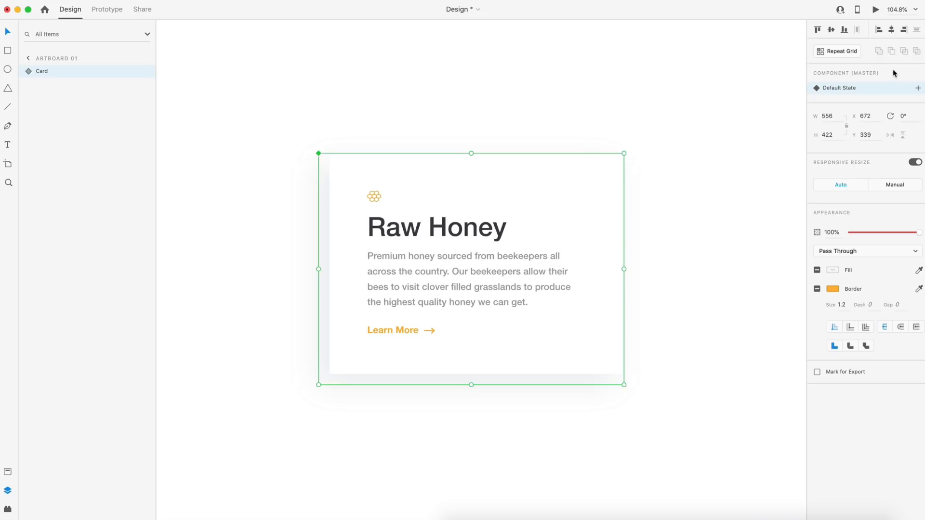
pyautogui.moveTo(827, 92)
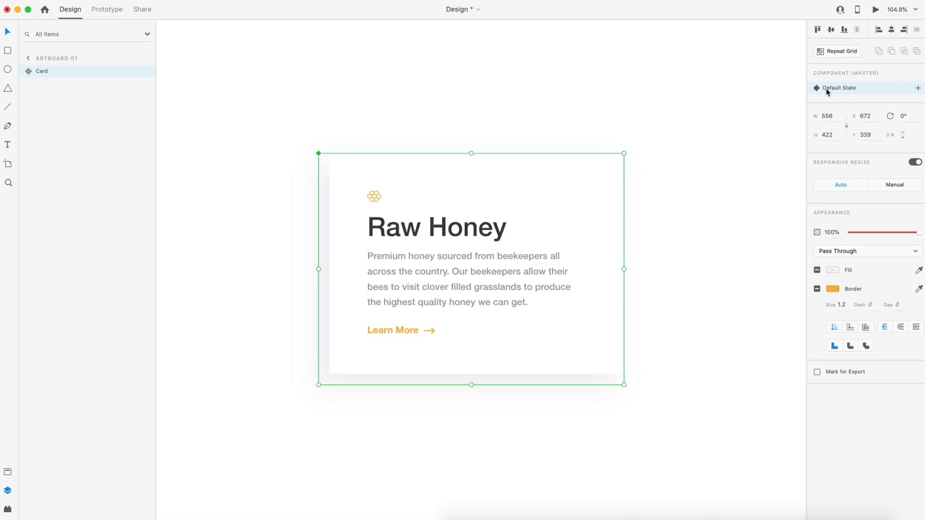
pyautogui.moveTo(852, 95)
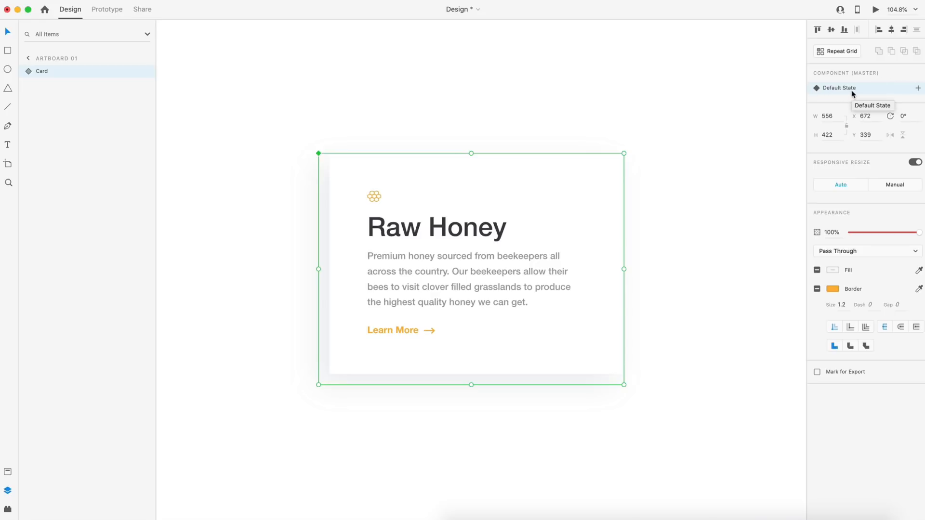
# - Add a Hover State to the Card component, then return to editing Default State
pyautogui.click(918, 88)
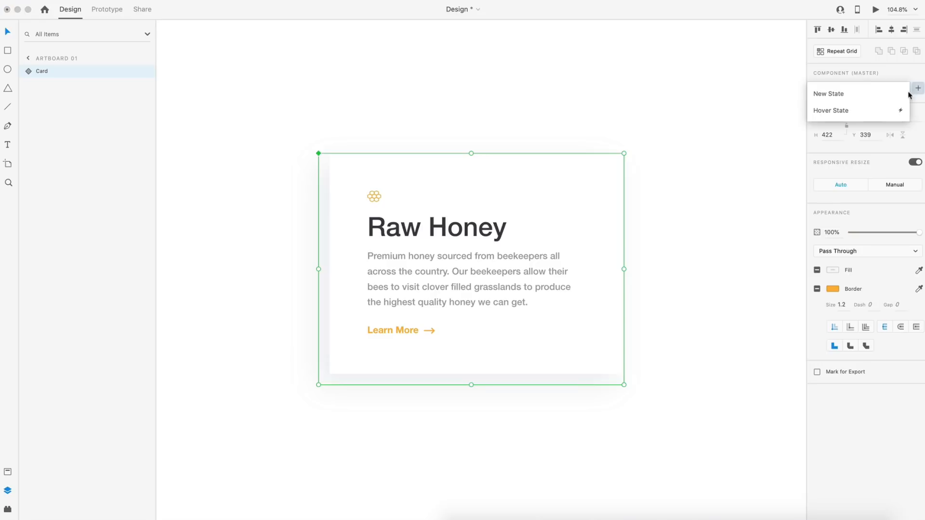
pyautogui.moveTo(862, 111)
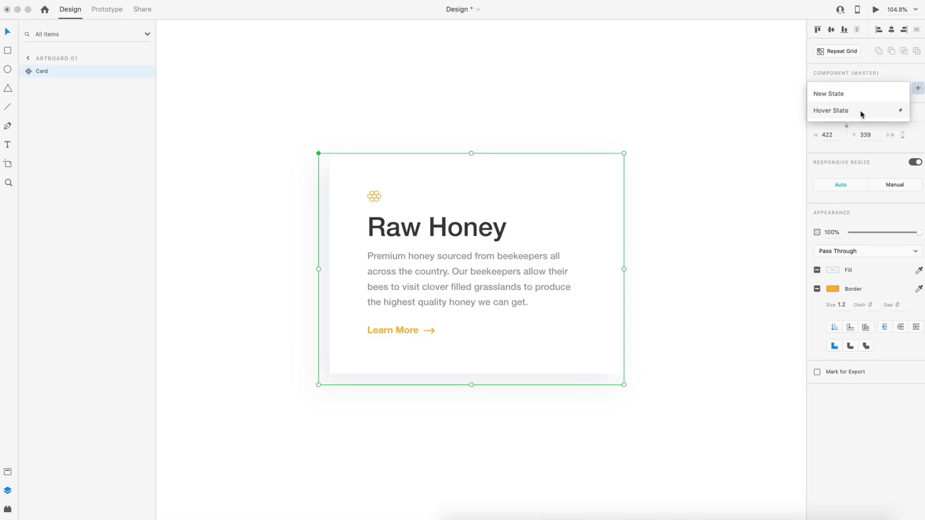
pyautogui.click(830, 111)
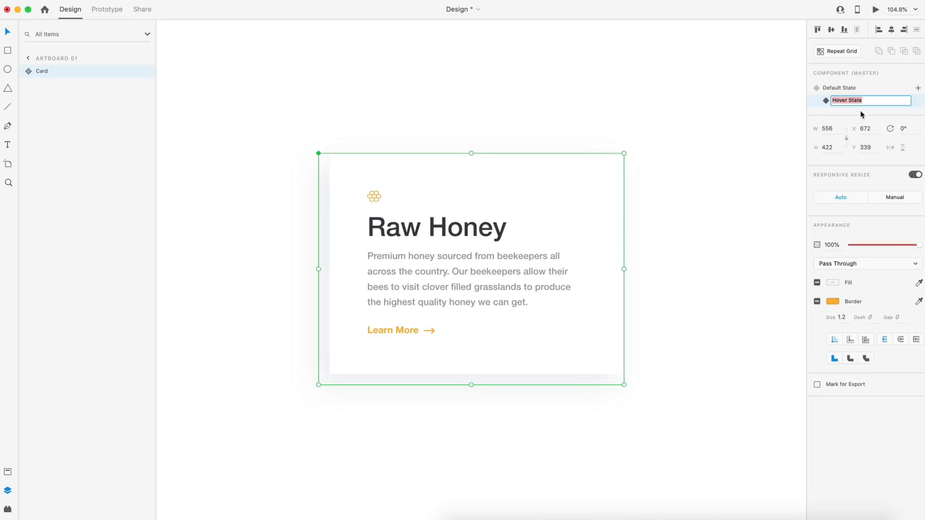
pyautogui.press('Return')
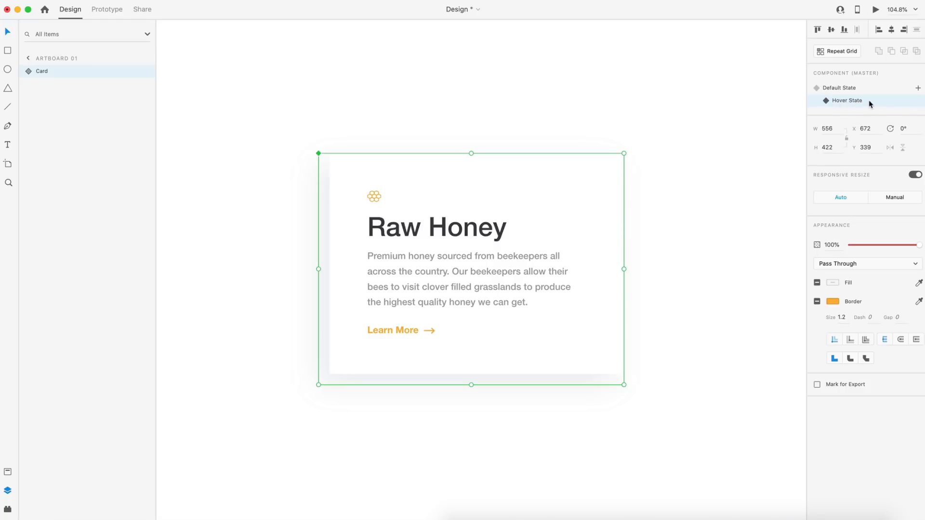
pyautogui.moveTo(774, 122)
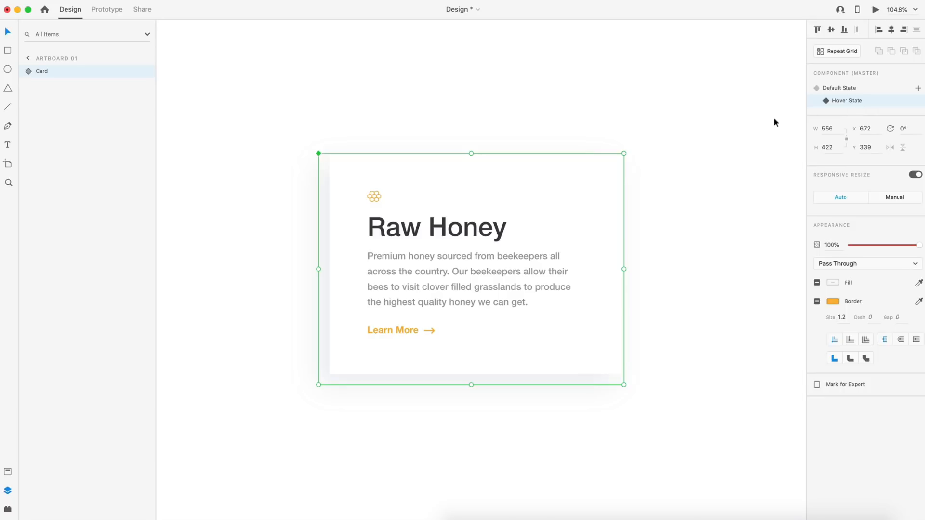
pyautogui.moveTo(324, 223)
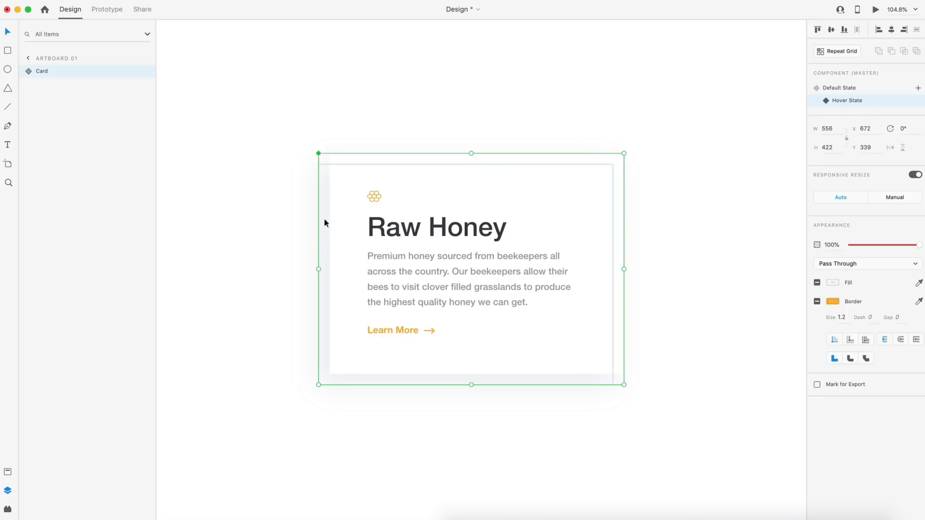
pyautogui.moveTo(623, 199)
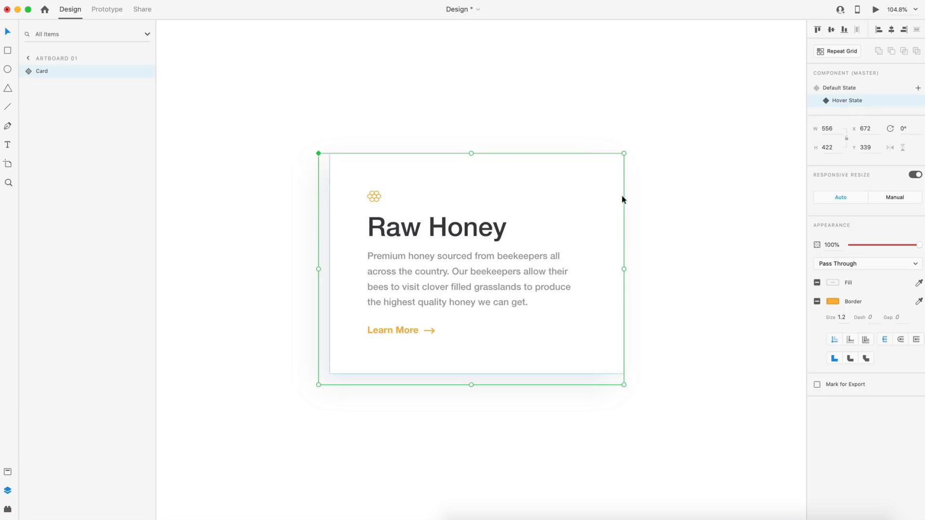
pyautogui.click(839, 87)
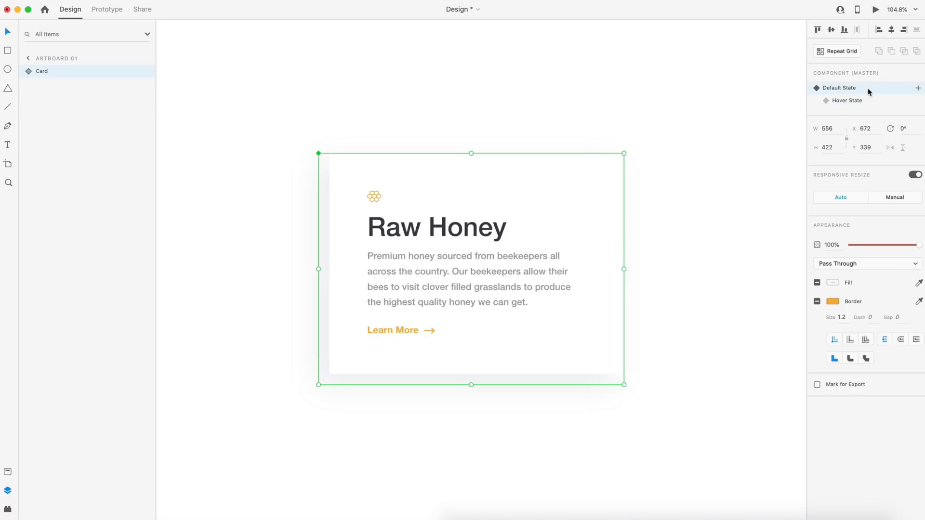
pyautogui.moveTo(96, 113)
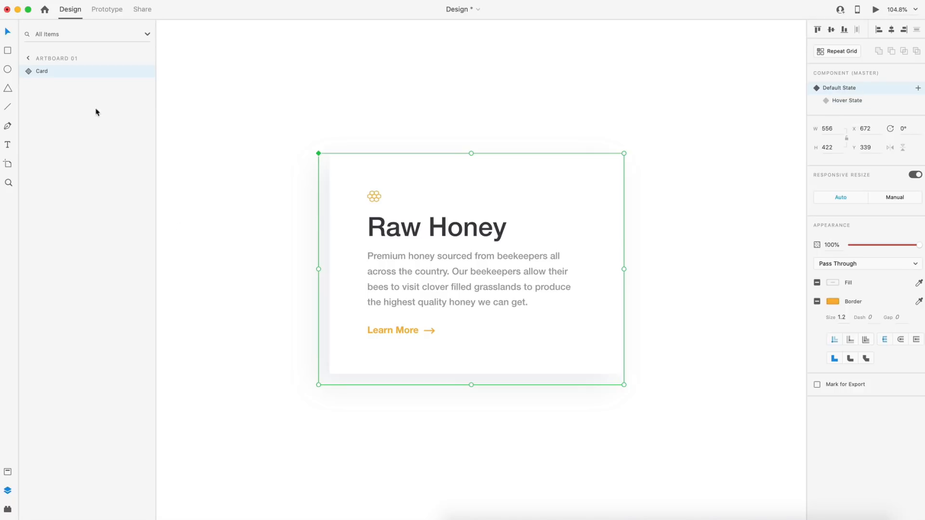
# - Select the Card's Drop shadow layer in Default and Hover States (12% opacity, 26 blur), then deselect
pyautogui.click(29, 71)
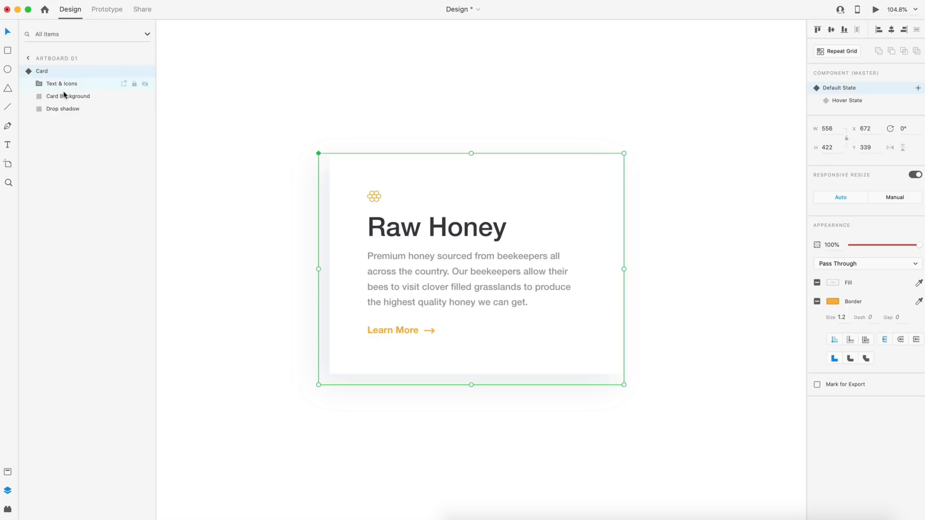
pyautogui.click(63, 108)
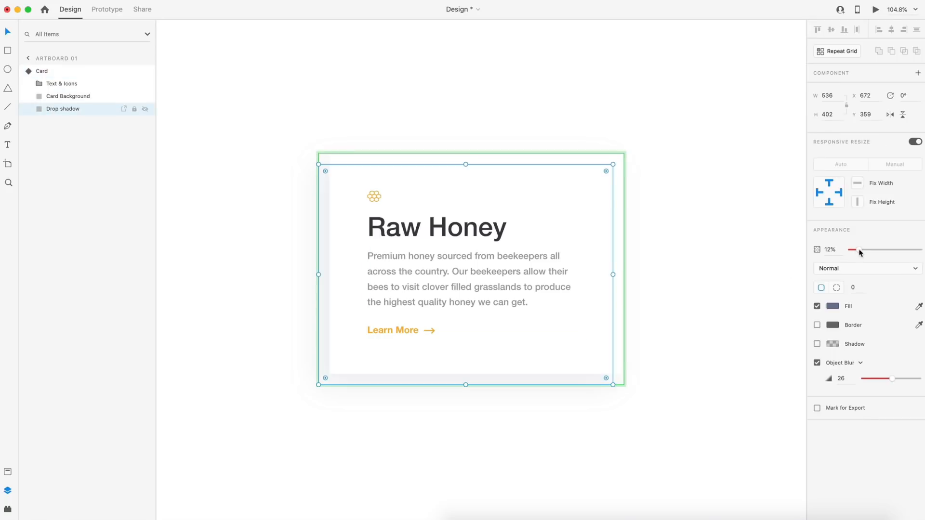
pyautogui.click(539, 243)
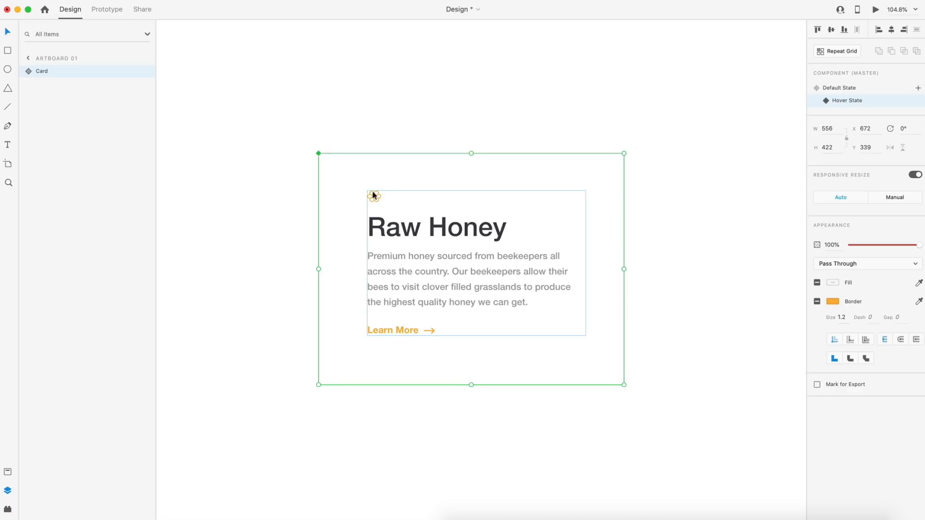
pyautogui.click(28, 71)
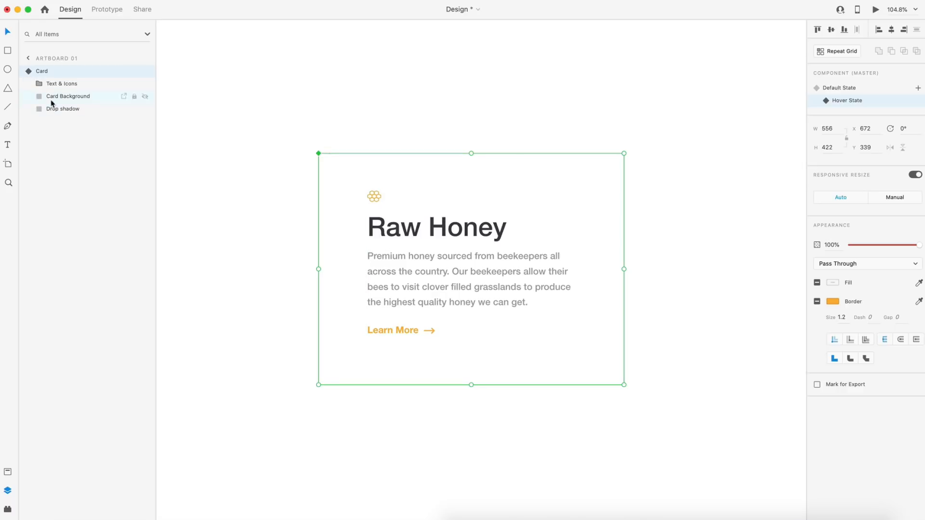
pyautogui.click(63, 108)
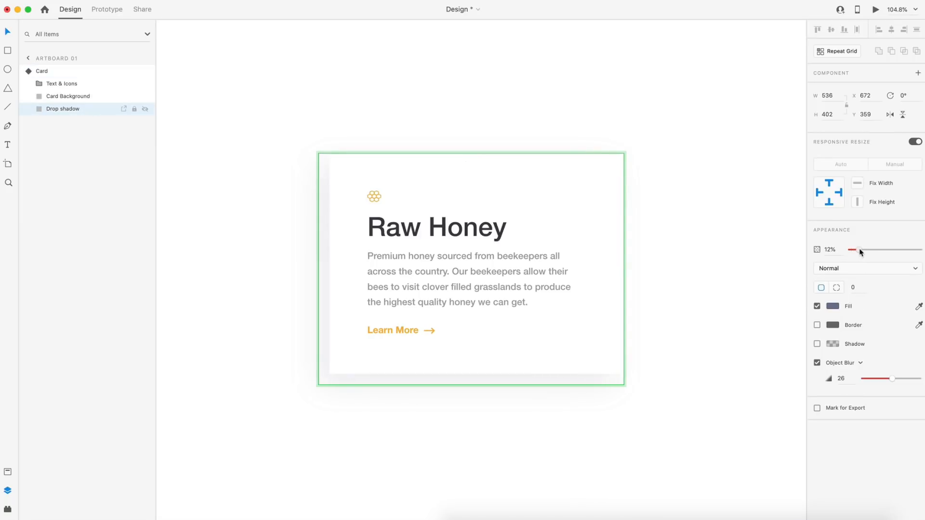
pyautogui.click(777, 234)
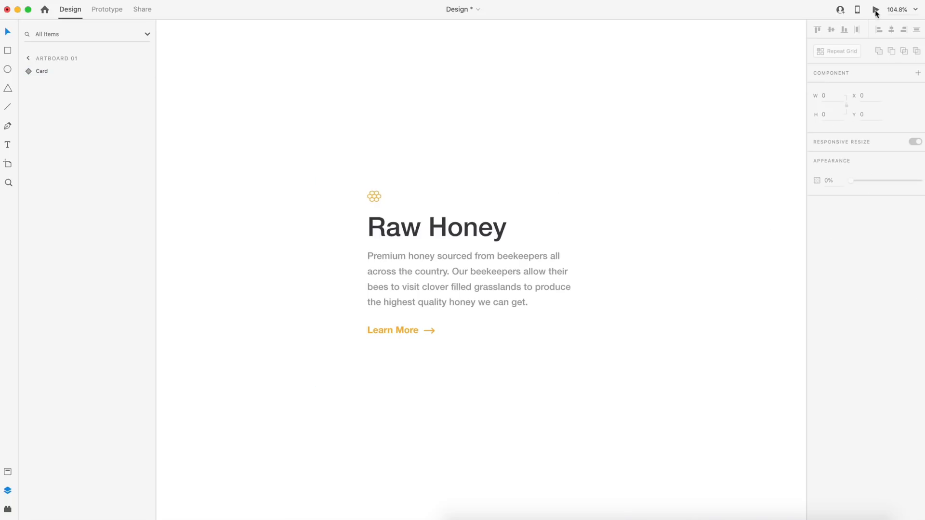
pyautogui.moveTo(877, 11)
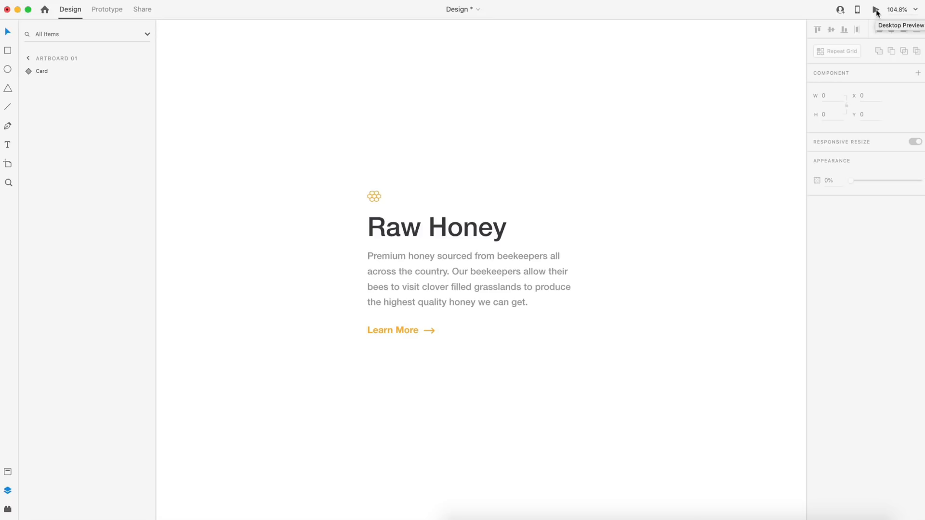
# - Launch the desktop preview showing the Raw Honey card
pyautogui.click(877, 11)
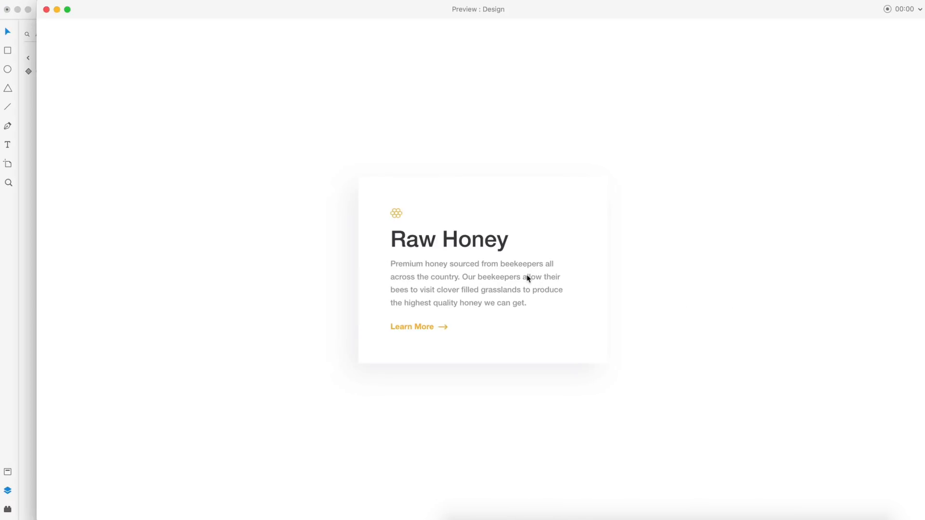
pyautogui.moveTo(641, 298)
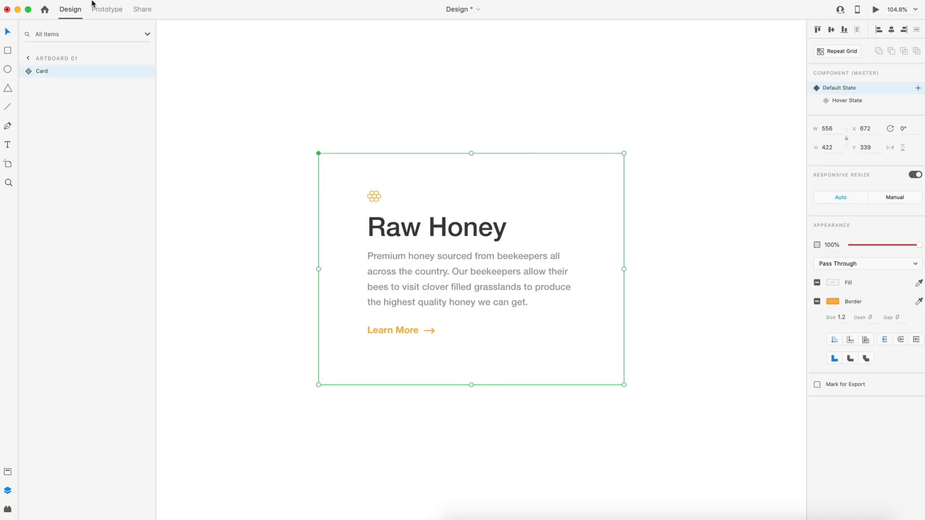
# - Set the Card's hover Auto-Animate to Hover State with Ease Out over 1 s
pyautogui.click(107, 9)
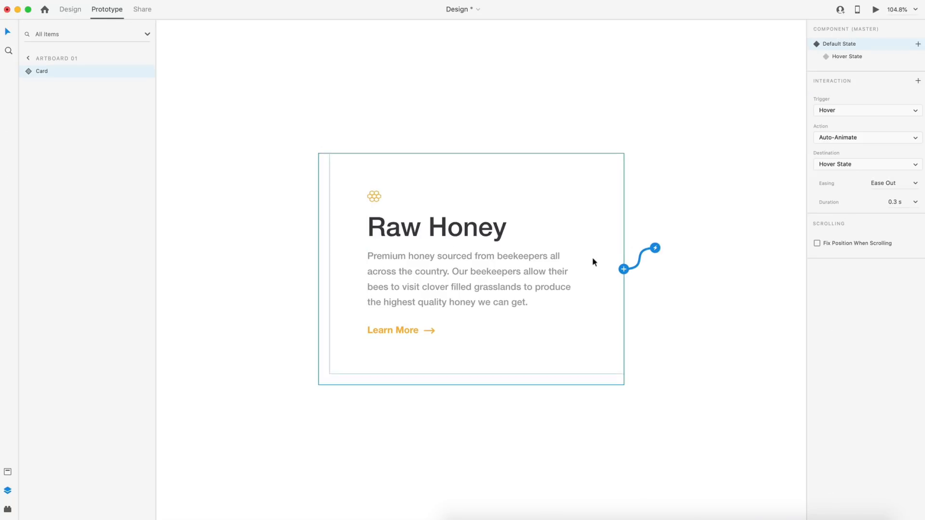
pyautogui.moveTo(554, 215)
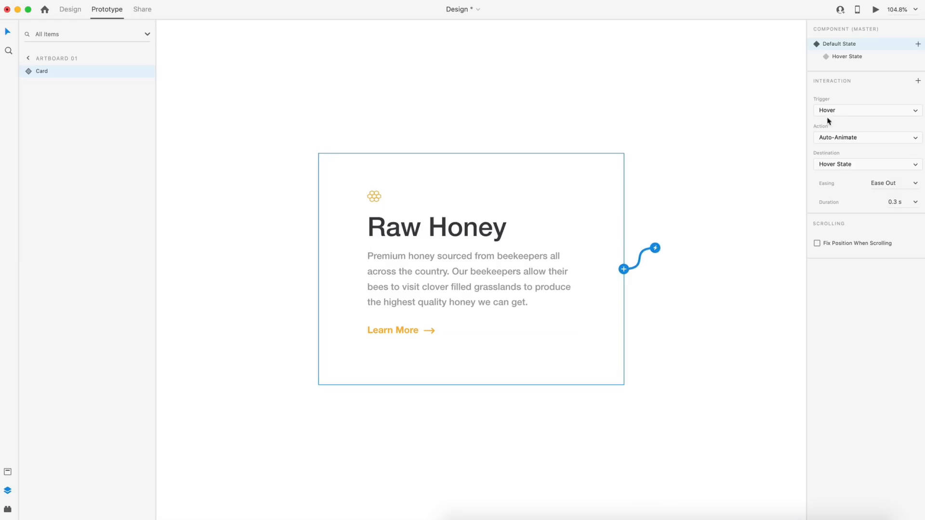
pyautogui.moveTo(868, 161)
pyautogui.write('1')
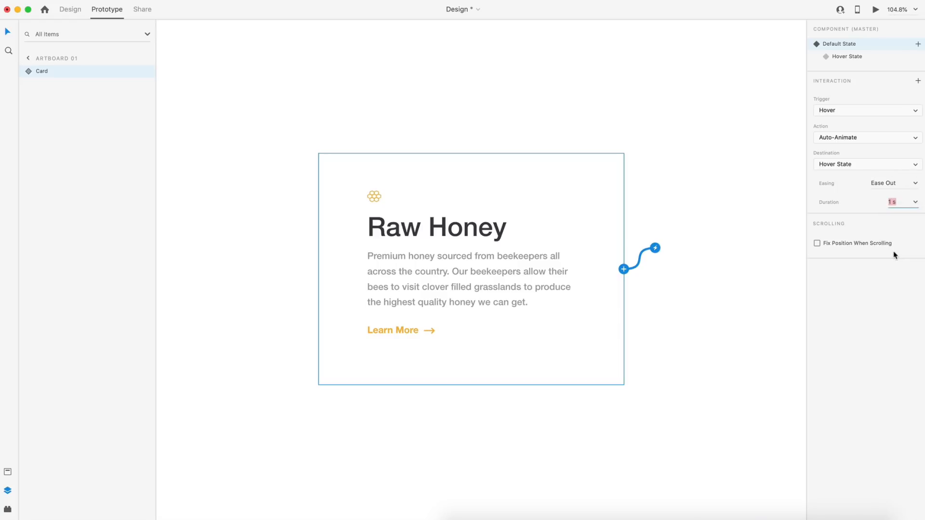
pyautogui.moveTo(720, 157)
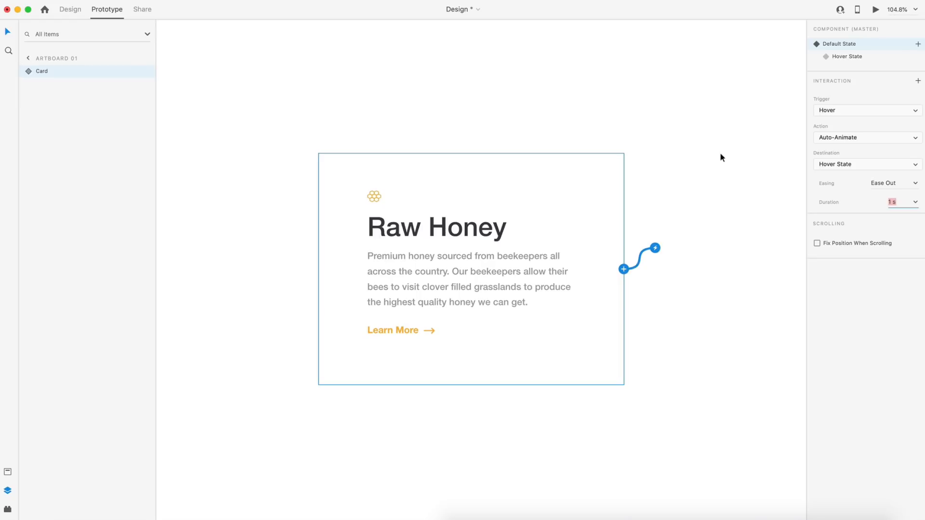
pyautogui.click(875, 9)
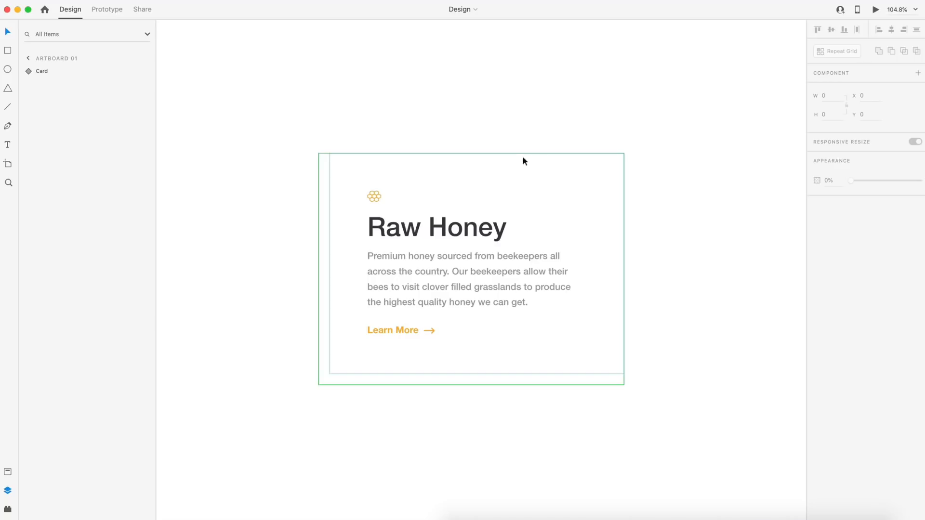
pyautogui.moveTo(565, 186)
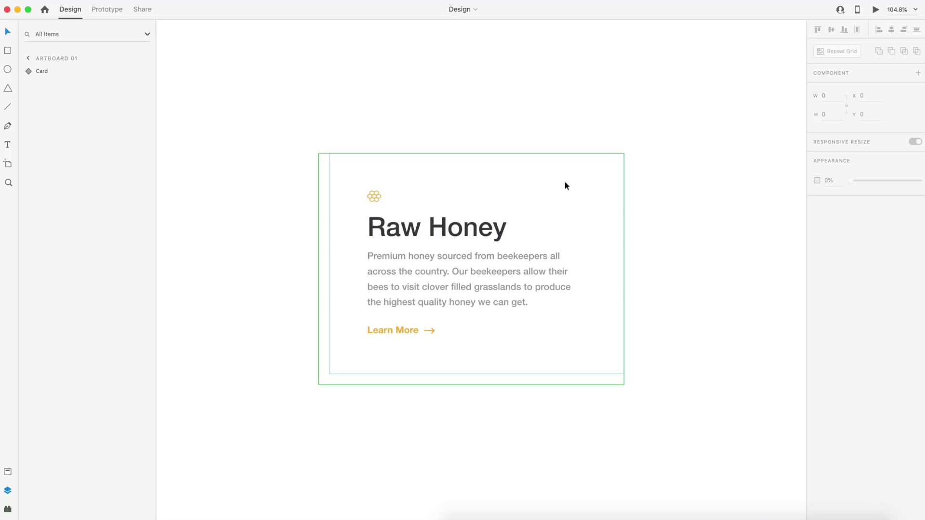
pyautogui.click(8, 491)
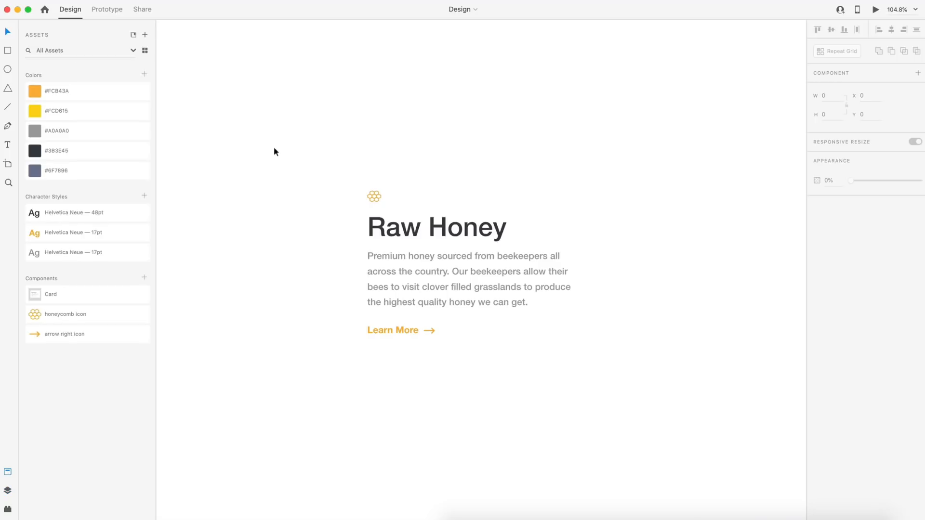
pyautogui.moveTo(252, 234)
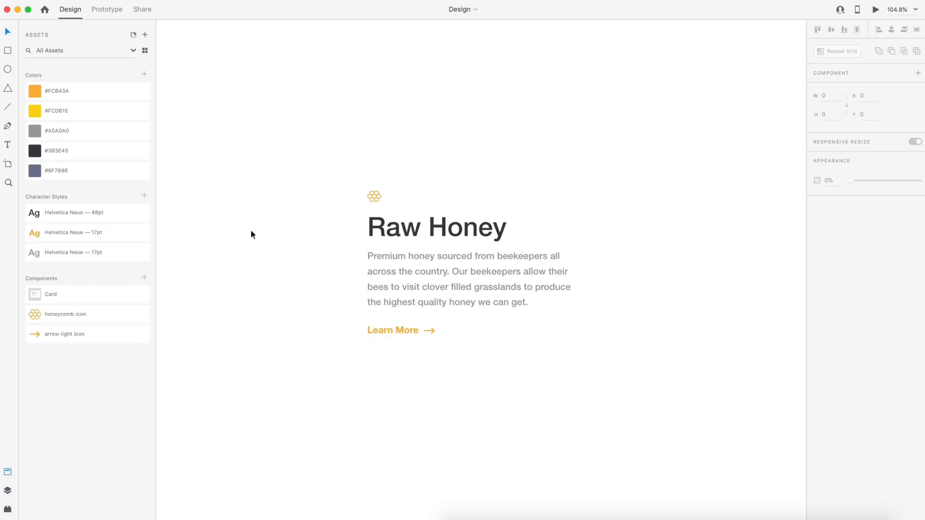
pyautogui.moveTo(290, 227)
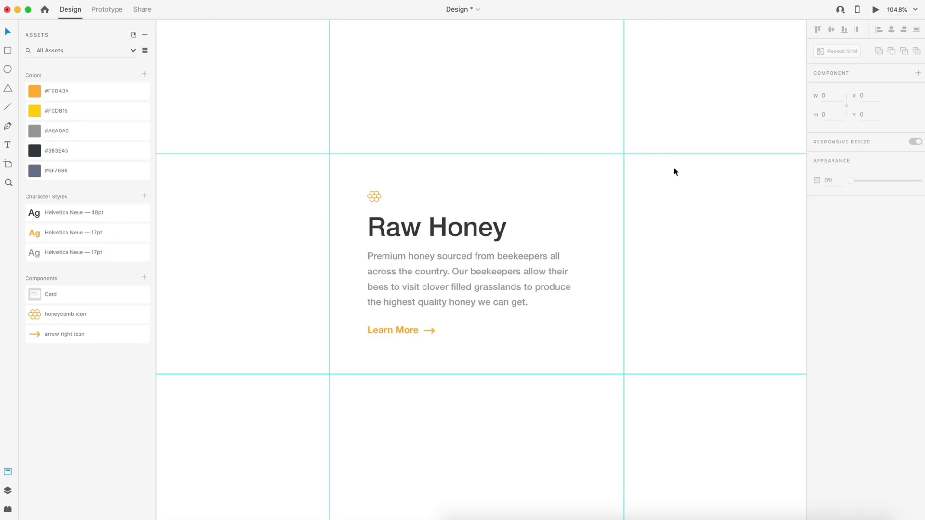
pyautogui.moveTo(506, 131)
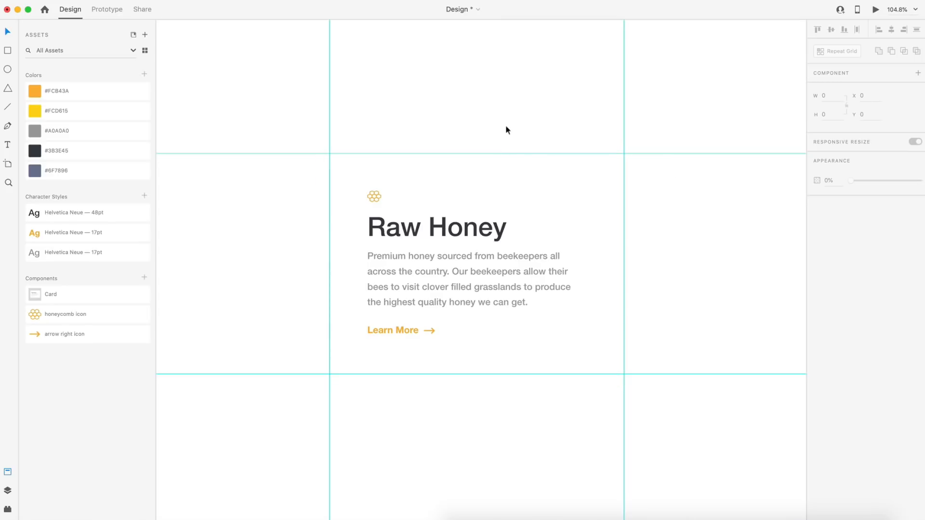
pyautogui.moveTo(600, 154)
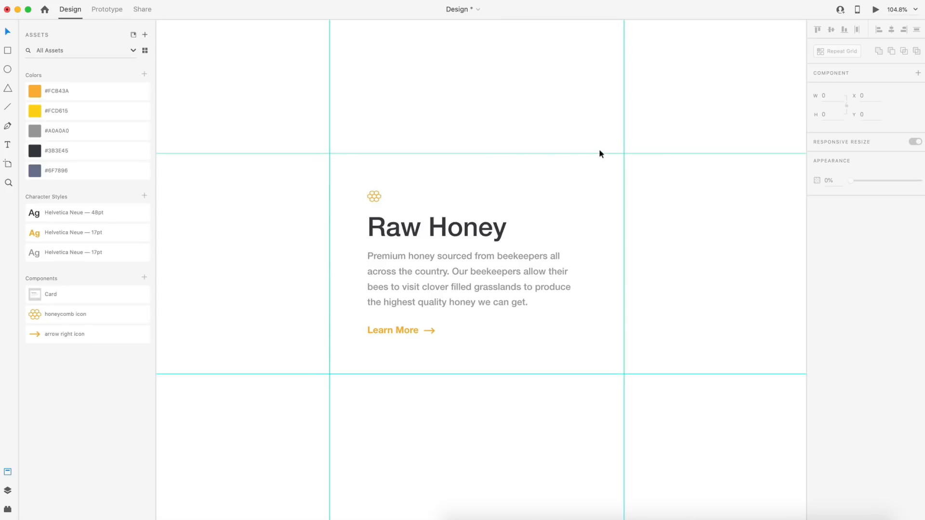
pyautogui.click(476, 265)
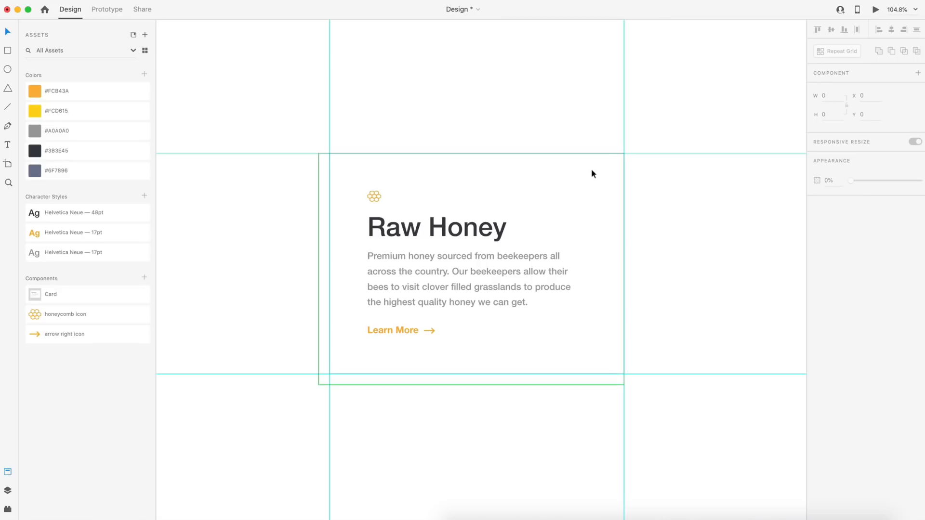
pyautogui.moveTo(414, 157)
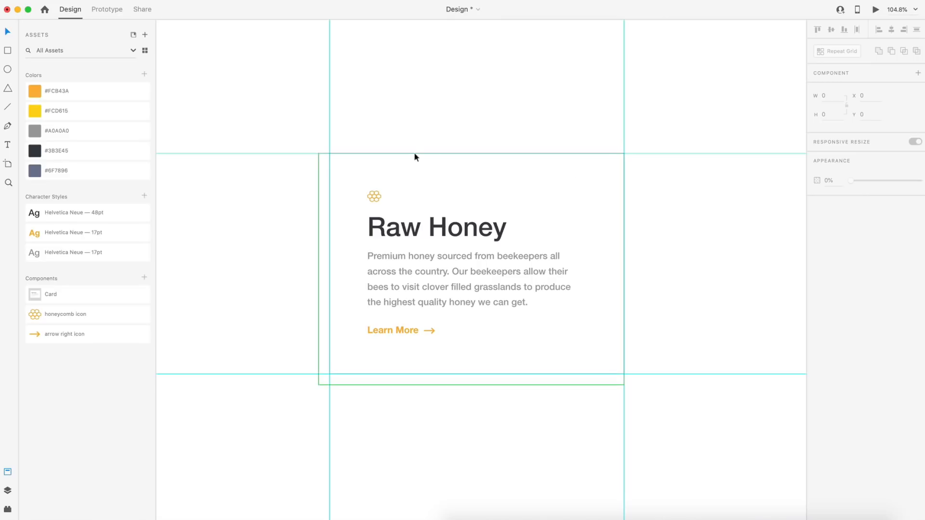
pyautogui.moveTo(554, 174)
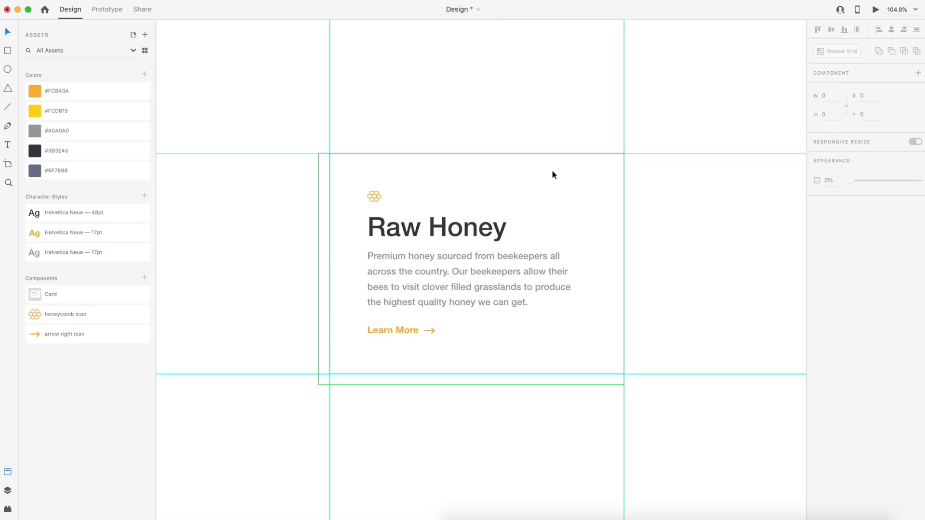
pyautogui.moveTo(537, 179)
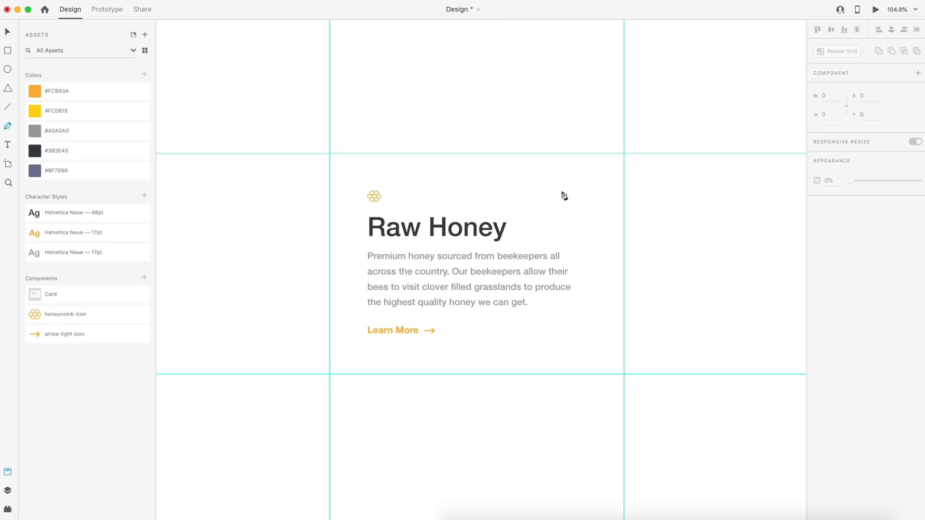
pyautogui.moveTo(541, 74)
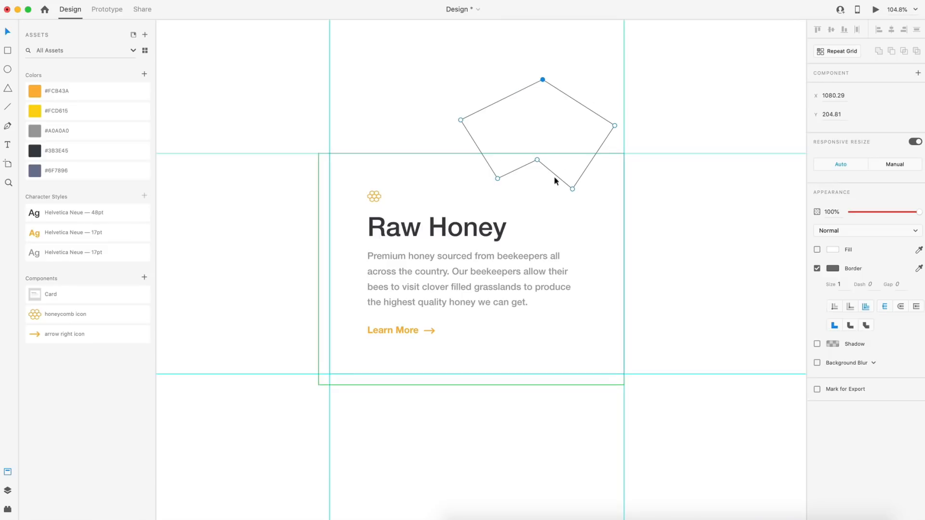
pyautogui.moveTo(499, 184)
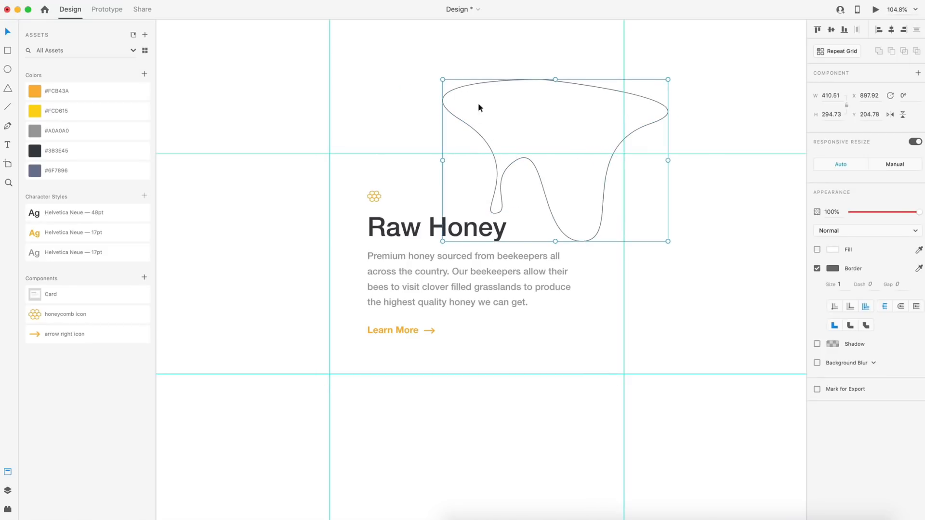
pyautogui.moveTo(486, 152)
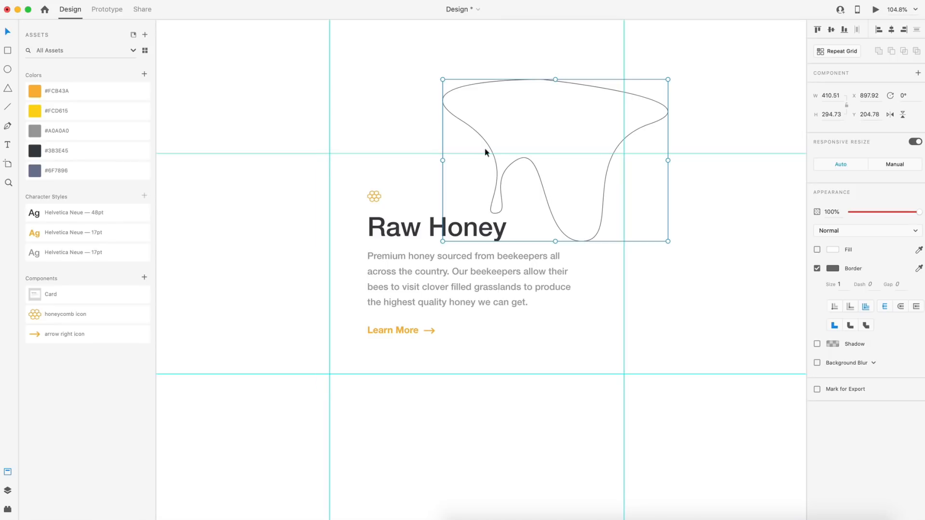
pyautogui.moveTo(514, 165)
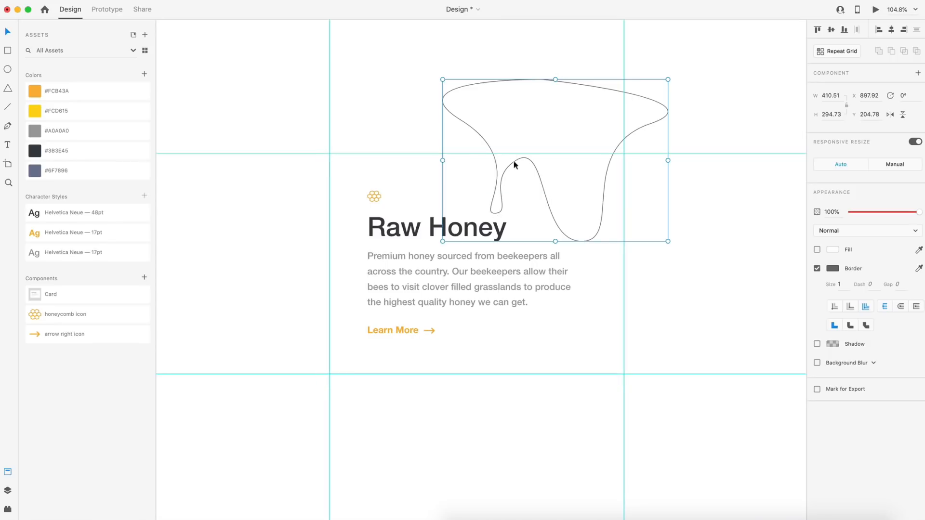
pyautogui.moveTo(611, 216)
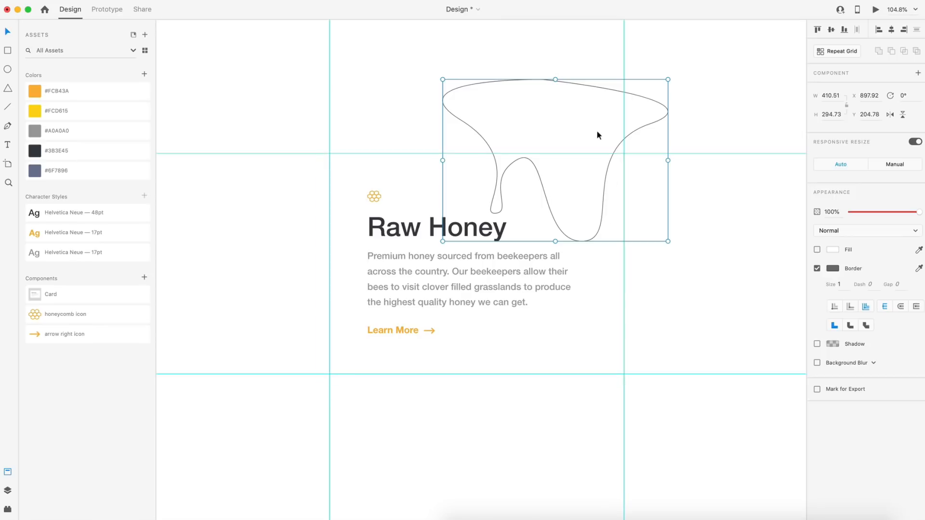
pyautogui.moveTo(523, 125)
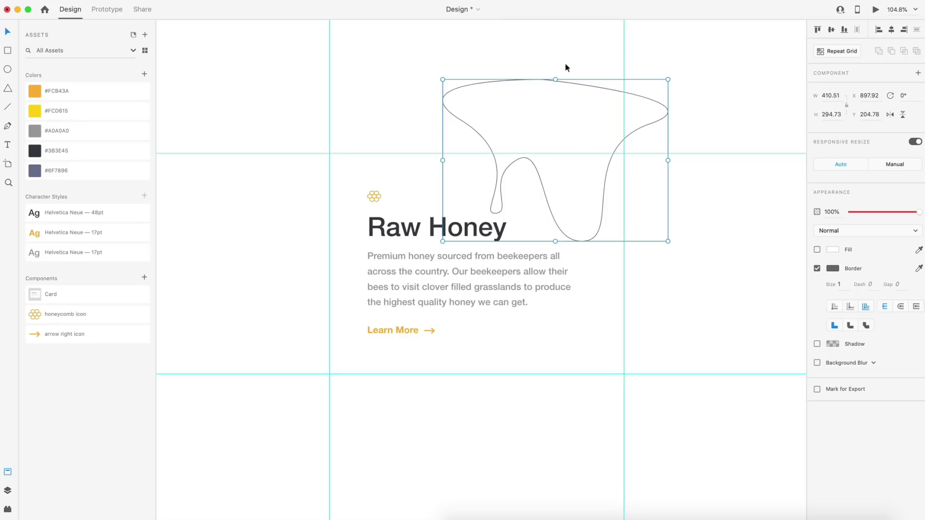
# - Deselect and reselect the curvy honey-drip outline shape
pyautogui.click(613, 96)
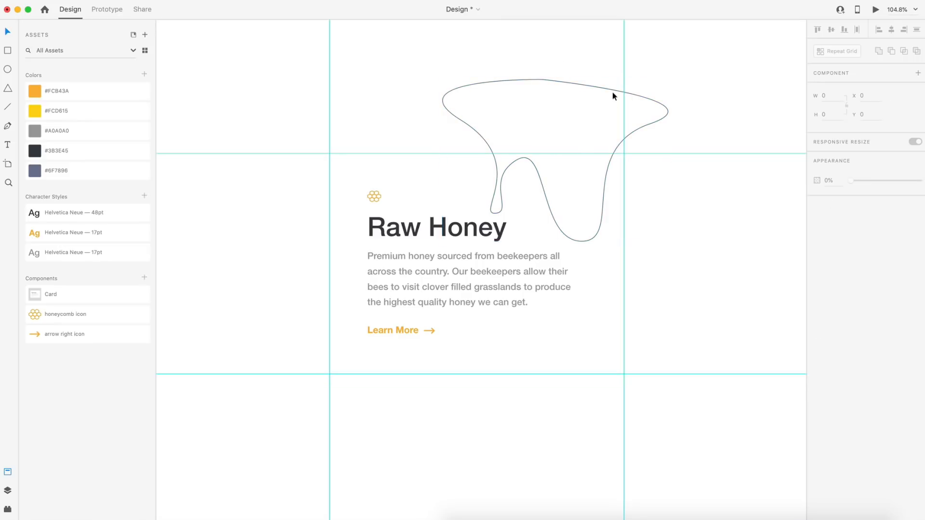
pyautogui.click(549, 106)
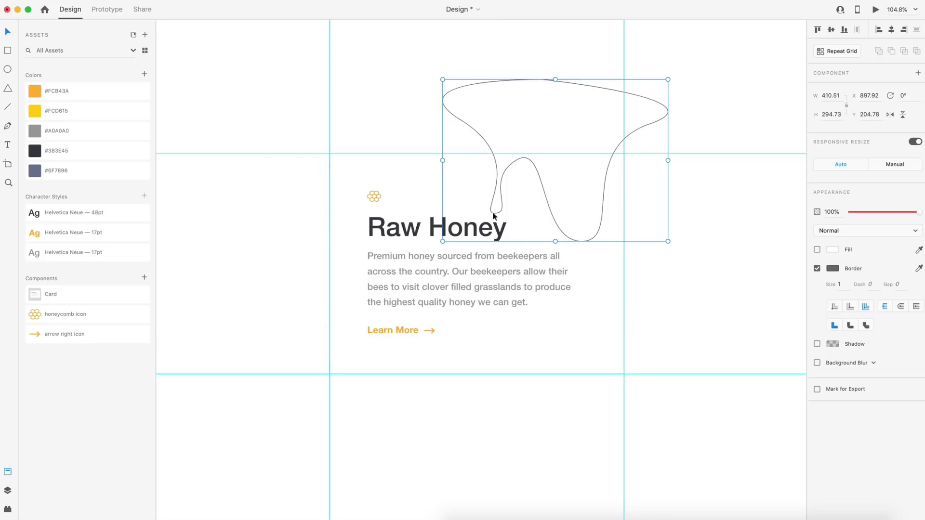
pyautogui.moveTo(612, 163)
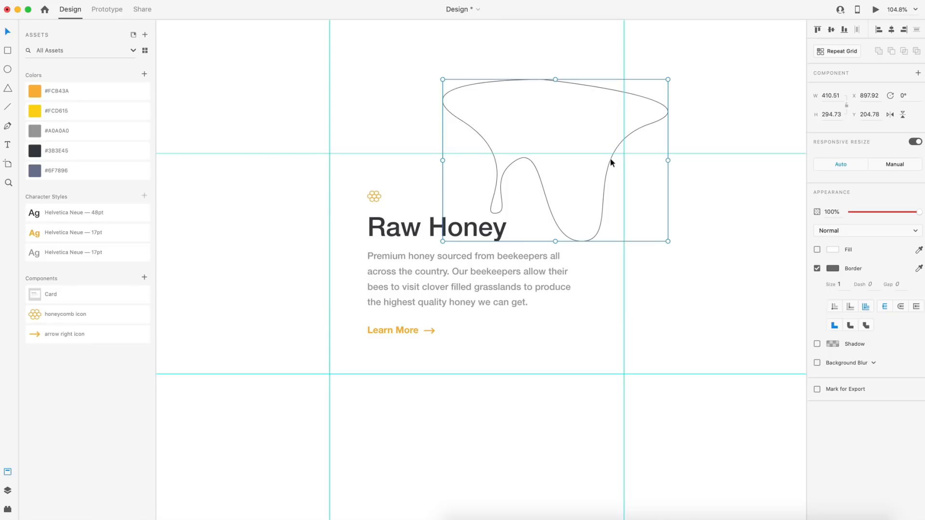
# - Fill the drip shape with yellow #FCD615 and remove its border
pyautogui.click(87, 110)
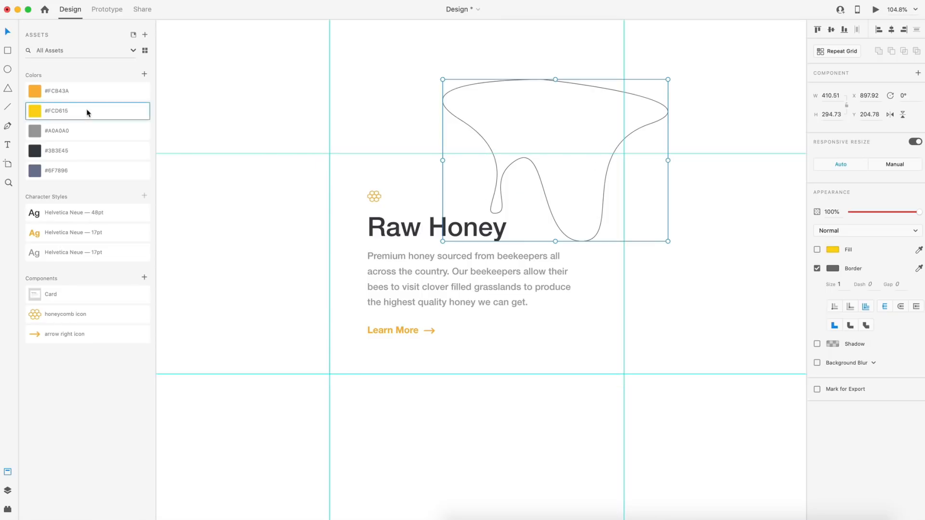
pyautogui.moveTo(48, 116)
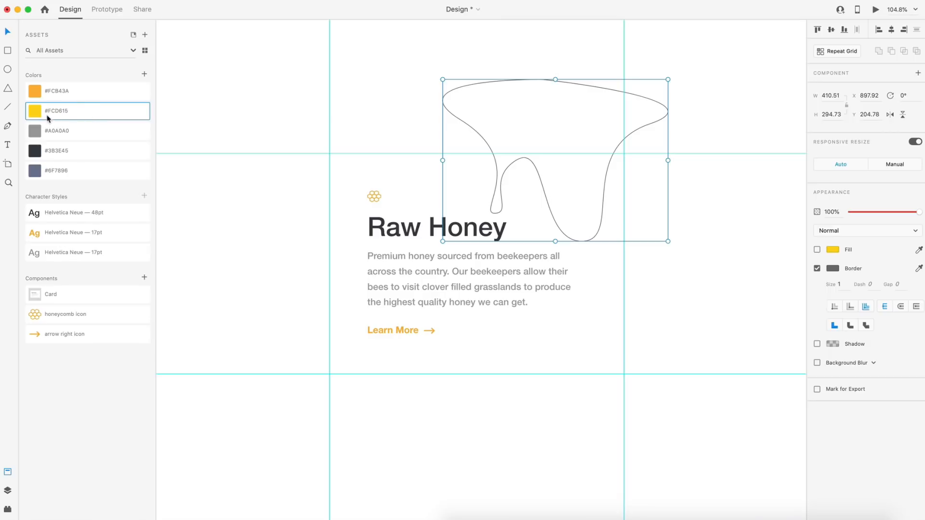
pyautogui.moveTo(125, 124)
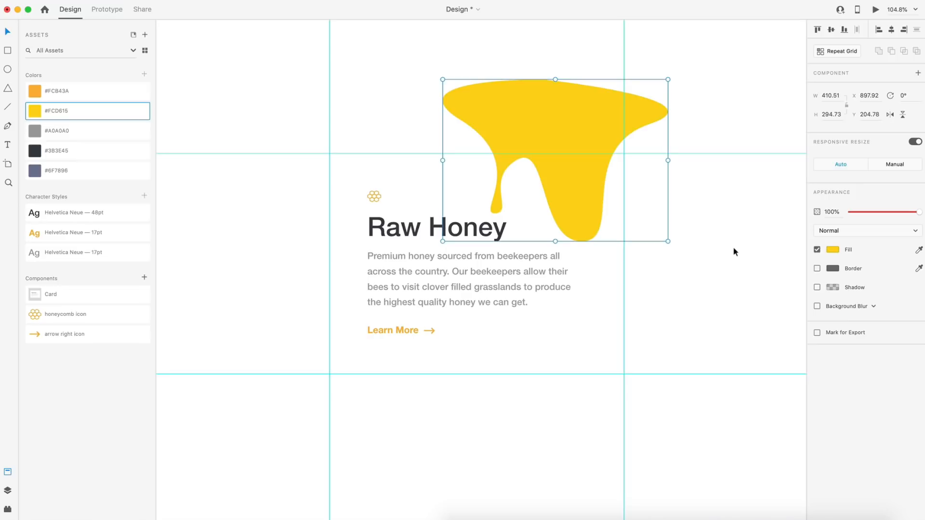
pyautogui.click(690, 246)
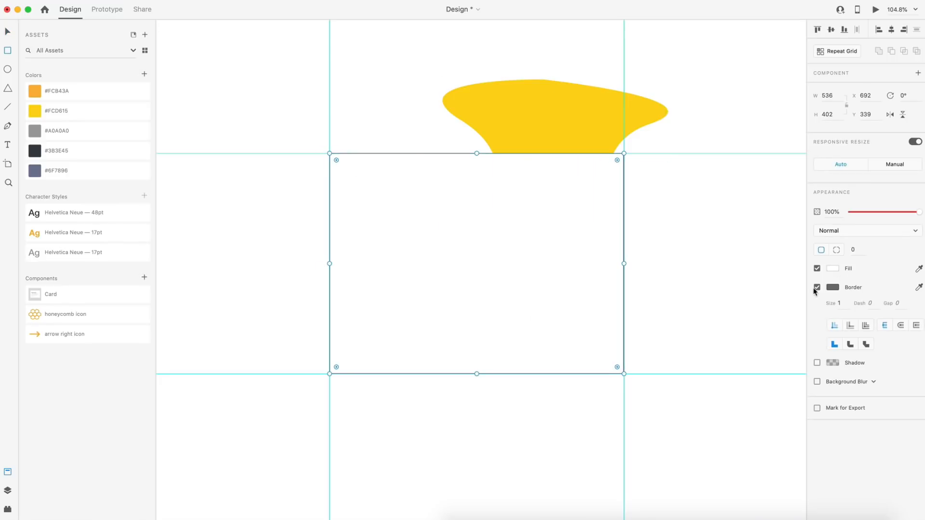
# - Remove the card-sized rectangle's border and use it to mask the drip shape
pyautogui.click(817, 287)
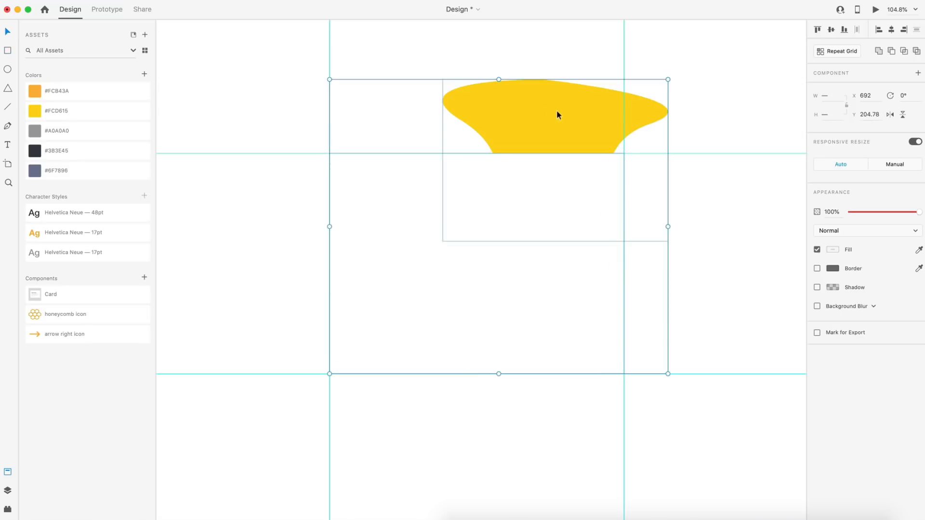
pyautogui.moveTo(437, 267)
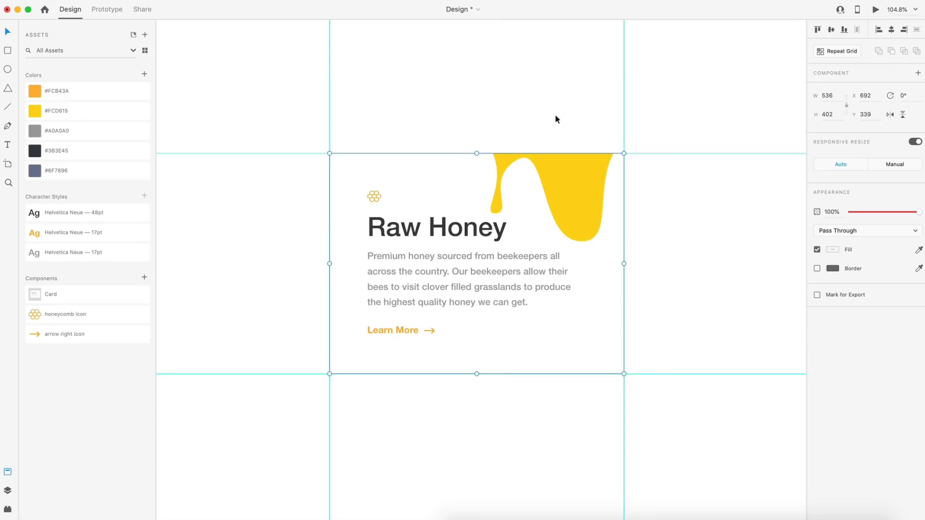
pyautogui.moveTo(489, 133)
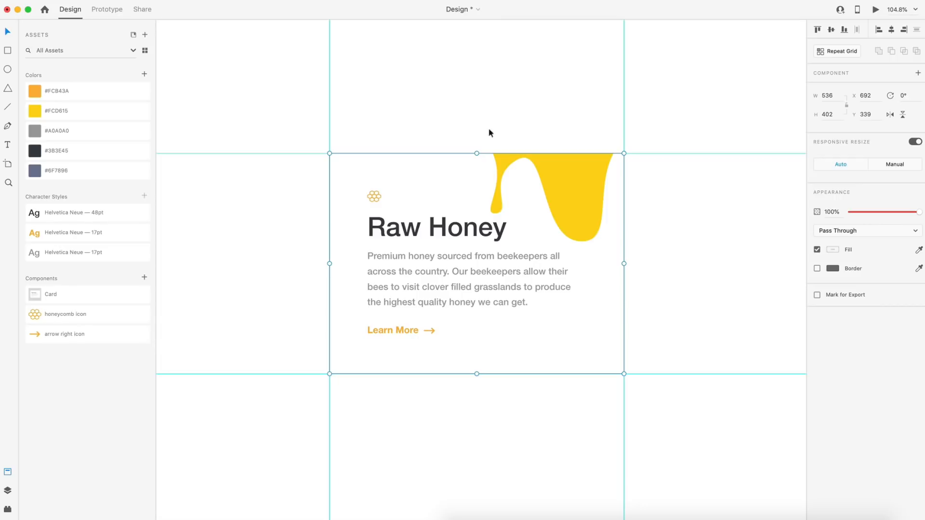
pyautogui.moveTo(502, 98)
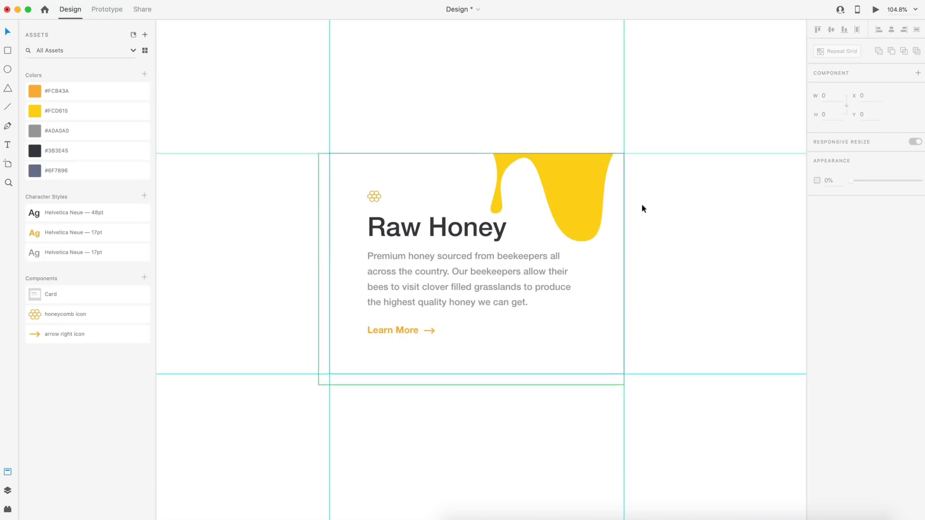
pyautogui.moveTo(536, 173)
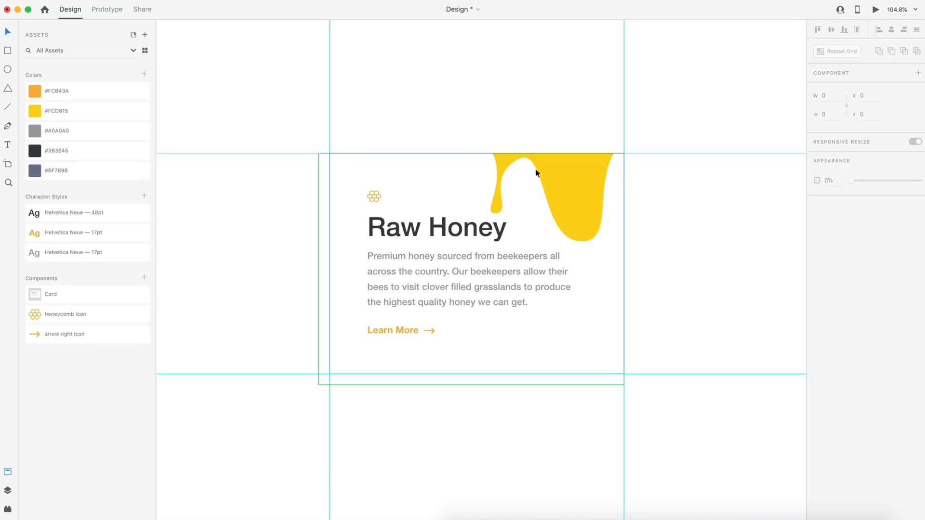
pyautogui.click(713, 207)
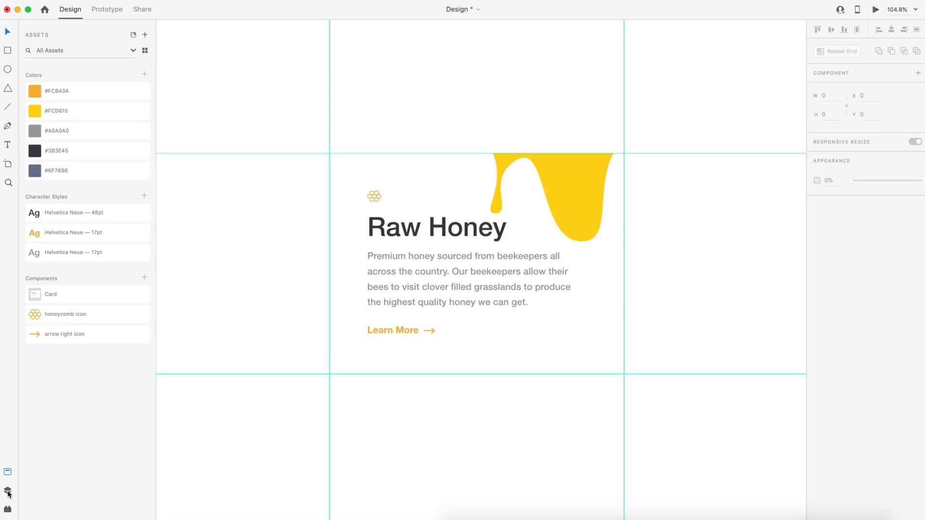
# - Rename the mask group 'Honey Effect' and place it in the Card above Text & Icons
pyautogui.click(8, 493)
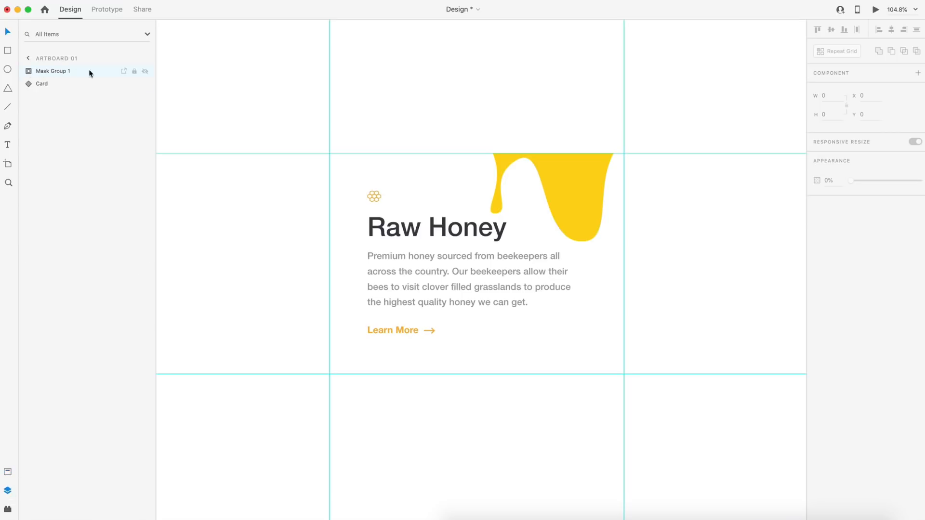
pyautogui.doubleClick(53, 71)
pyautogui.write('Honey Effect')
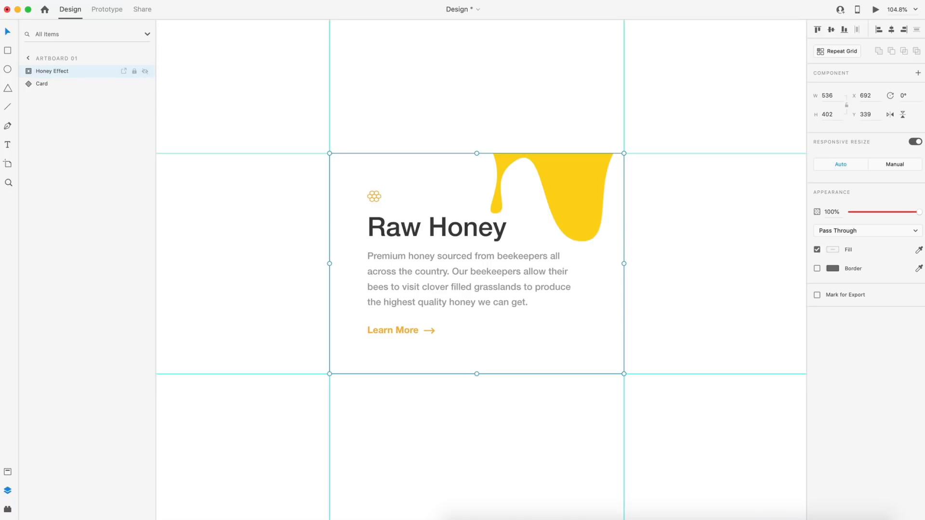
pyautogui.click(28, 84)
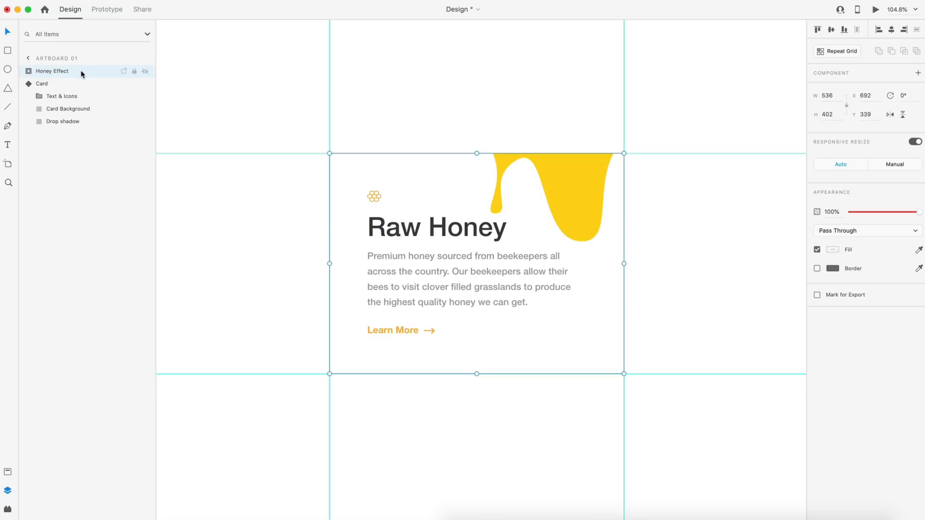
pyautogui.moveTo(100, 73)
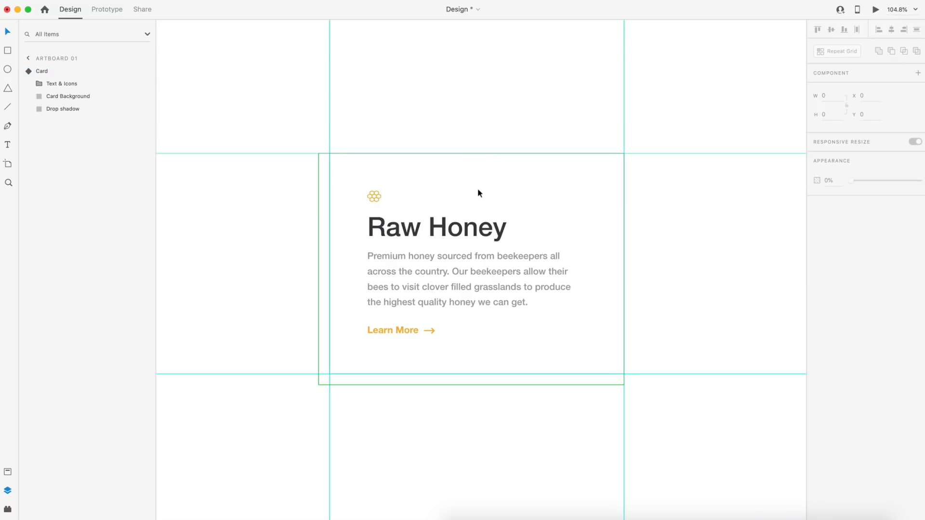
pyautogui.click(62, 83)
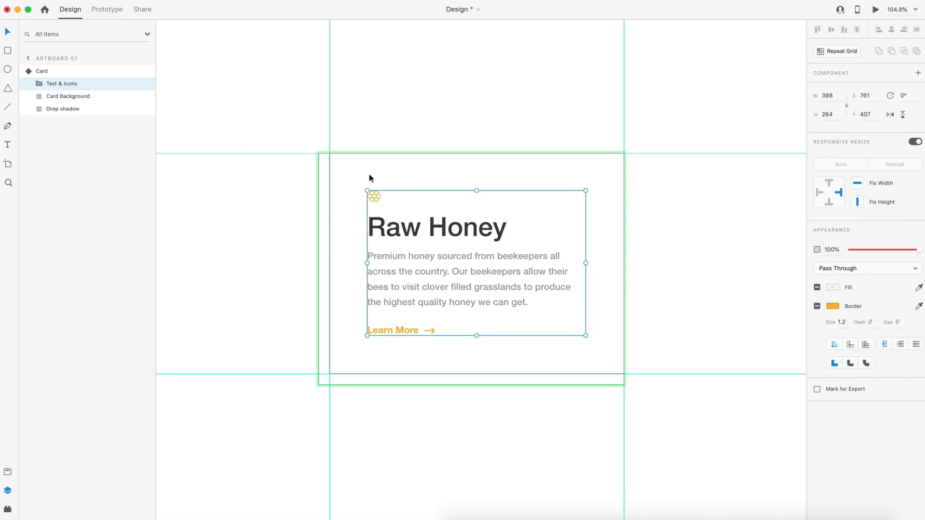
pyautogui.moveTo(63, 109)
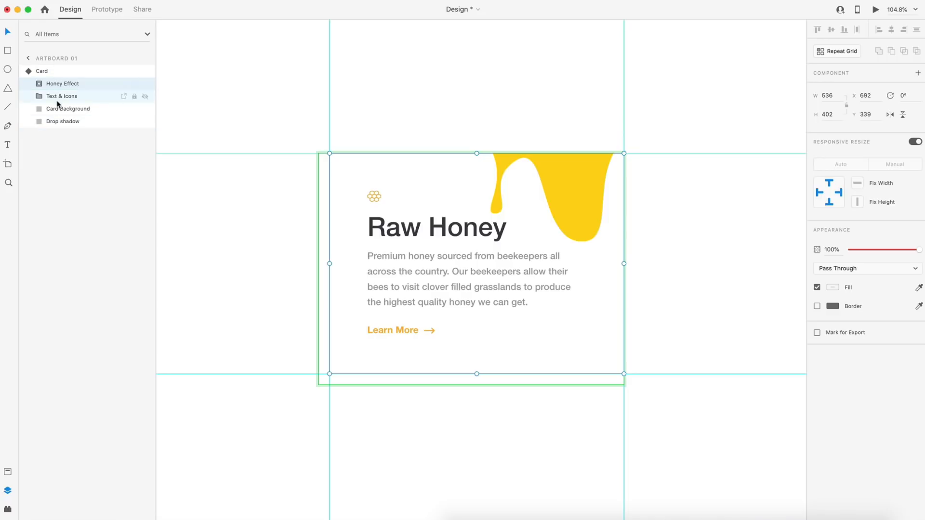
pyautogui.click(62, 84)
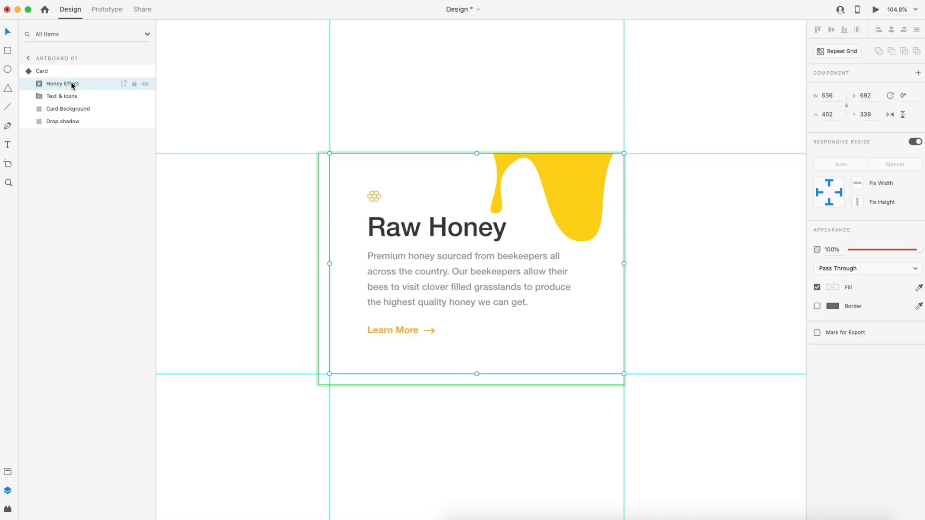
pyautogui.click(29, 71)
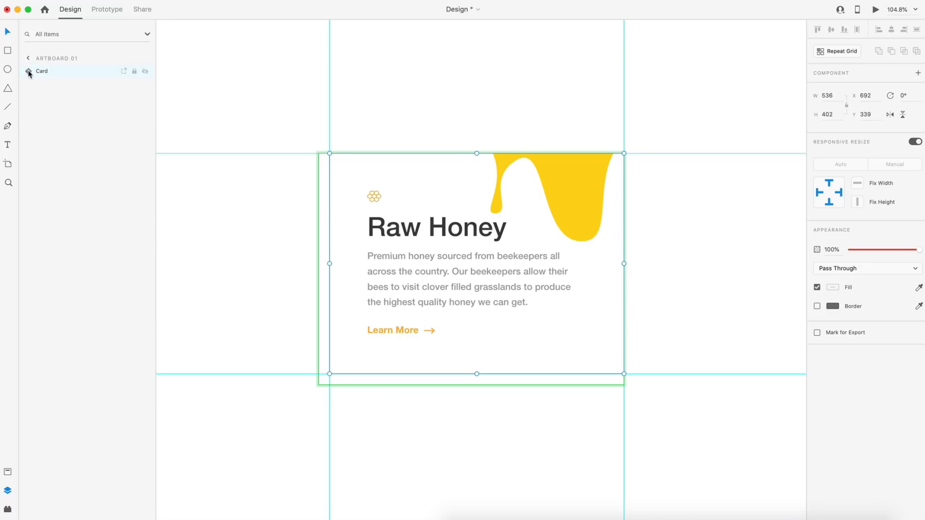
pyautogui.click(525, 183)
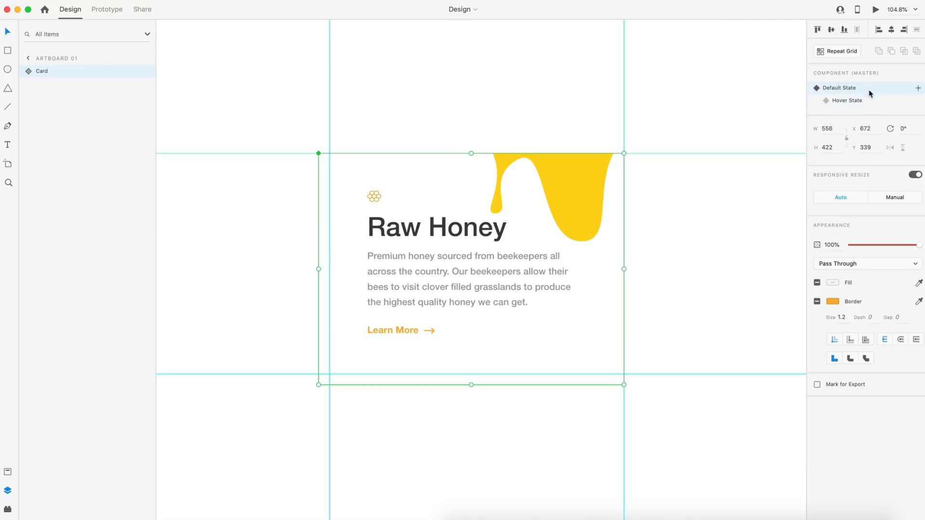
pyautogui.click(847, 100)
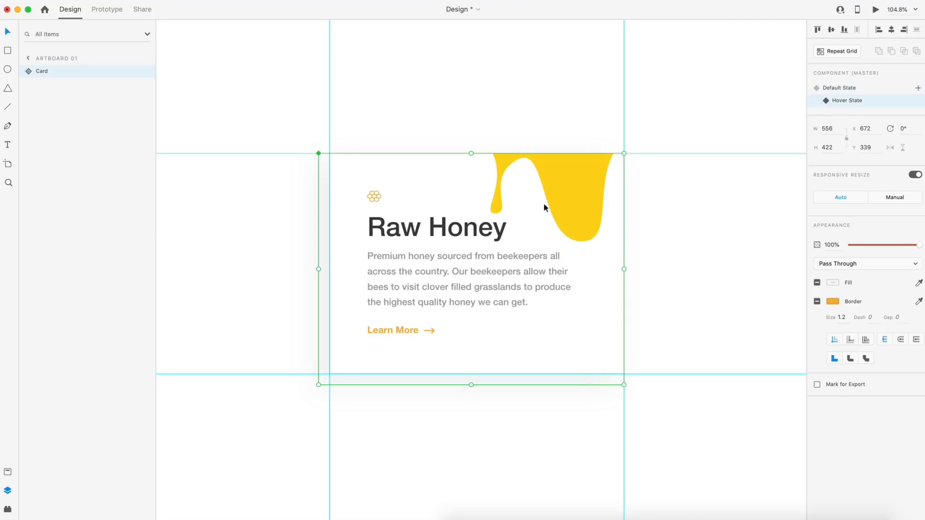
pyautogui.click(843, 87)
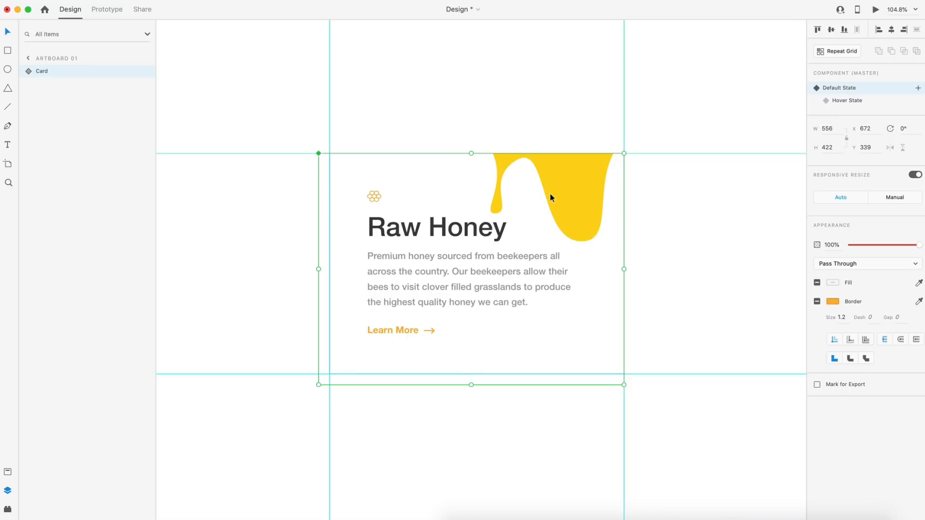
pyautogui.moveTo(554, 183)
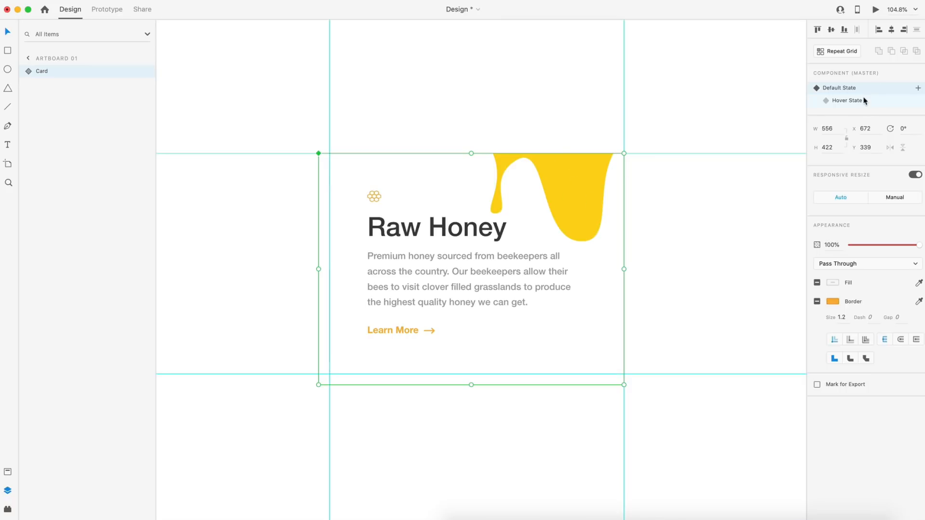
pyautogui.click(846, 100)
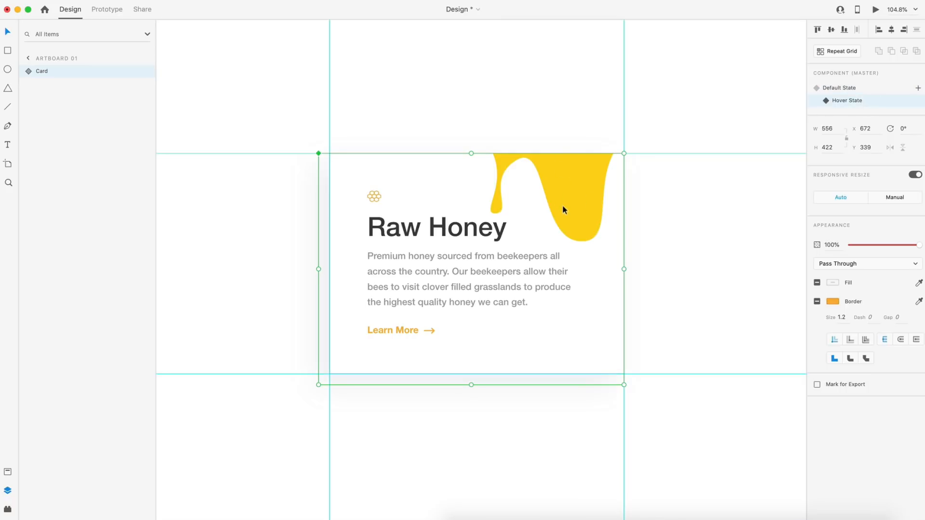
pyautogui.click(840, 88)
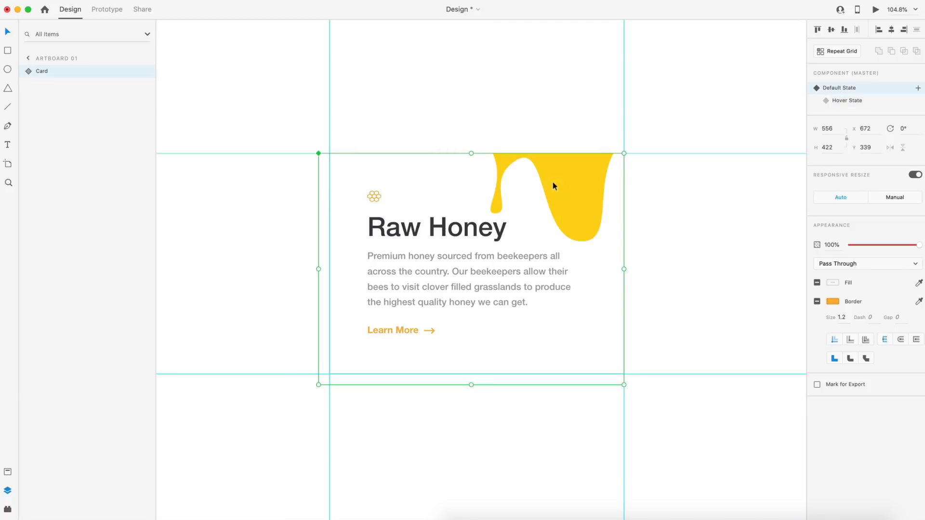
pyautogui.click(61, 84)
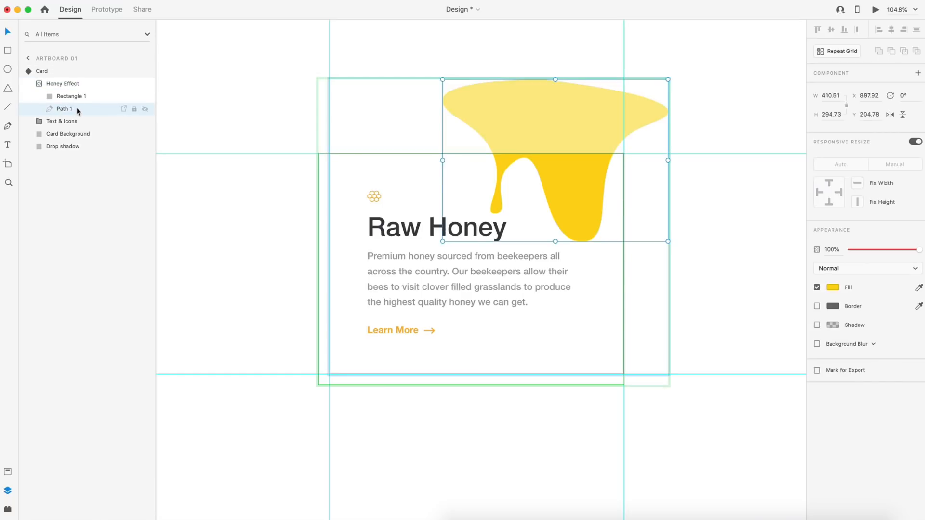
pyautogui.moveTo(588, 218)
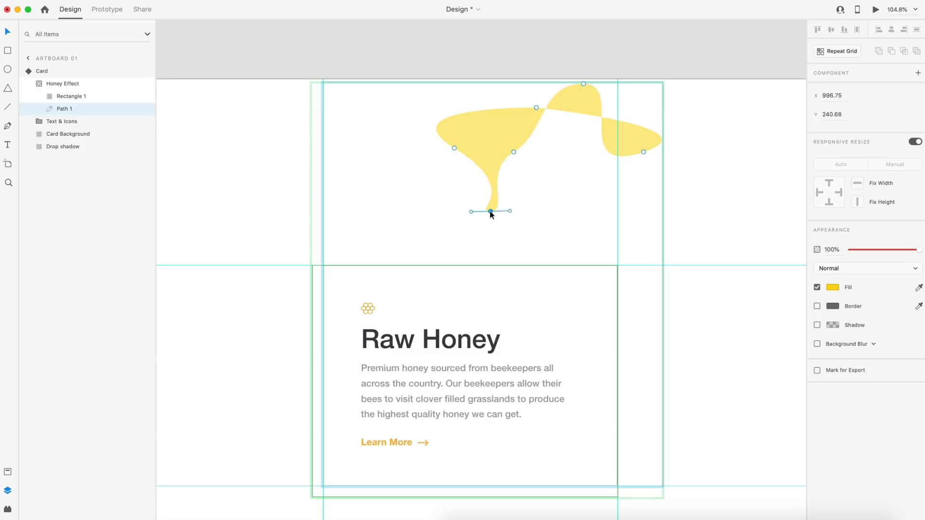
pyautogui.moveTo(580, 230)
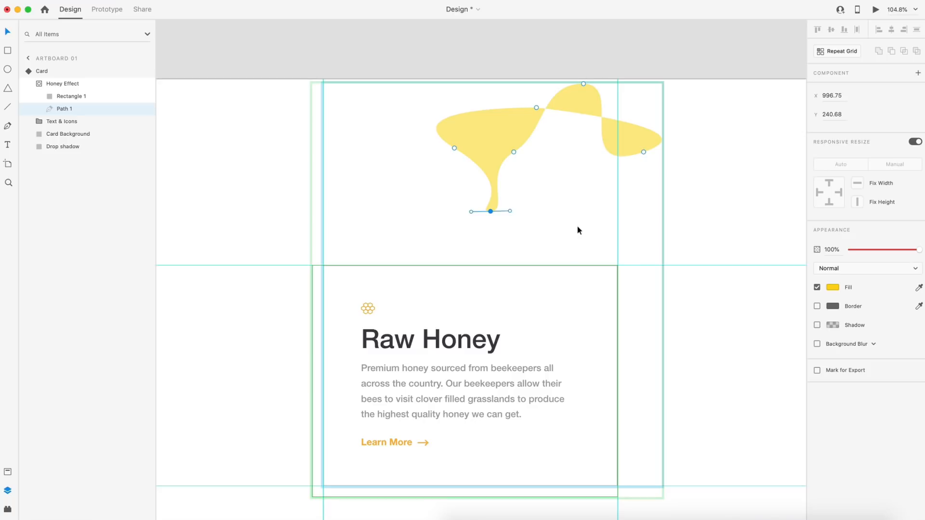
pyautogui.moveTo(567, 234)
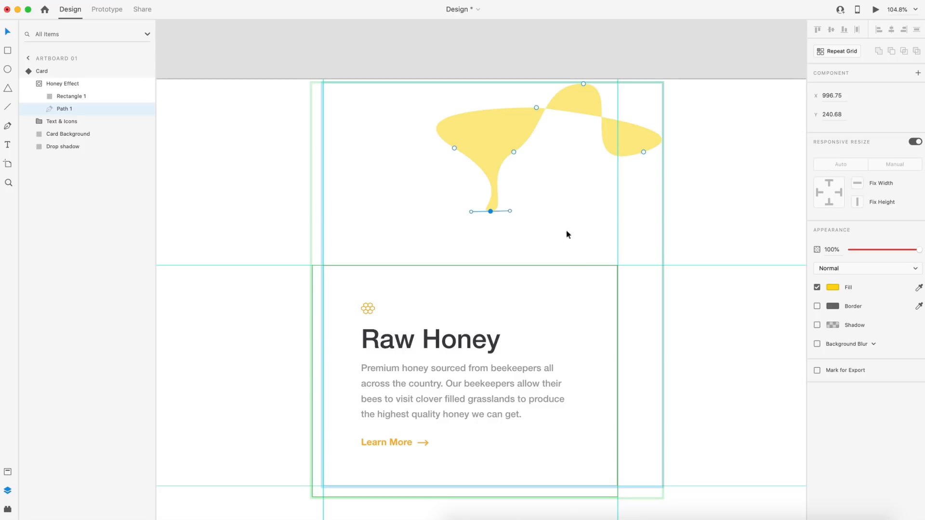
pyautogui.moveTo(496, 205)
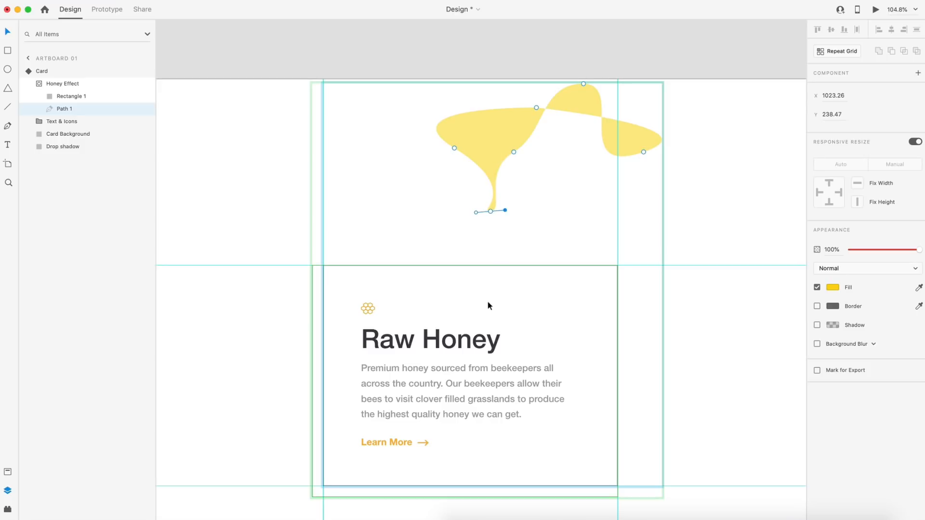
pyautogui.moveTo(569, 173)
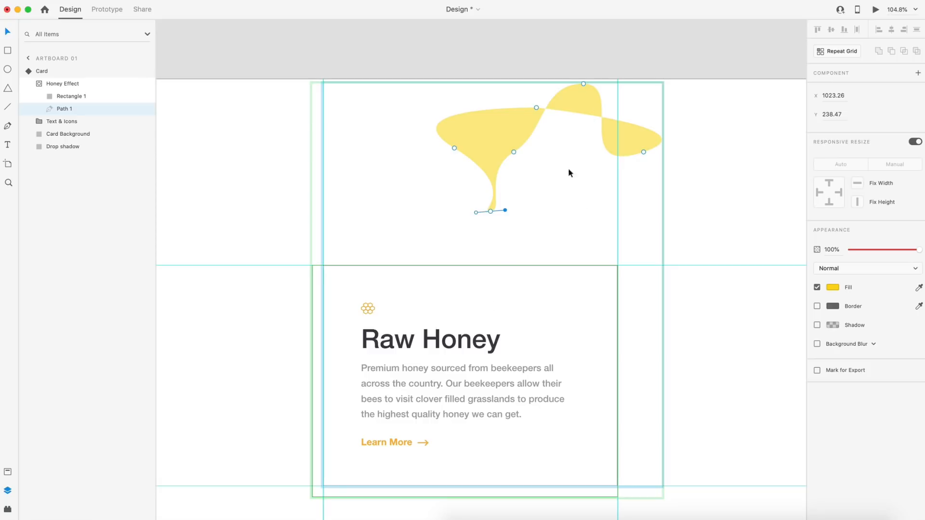
pyautogui.moveTo(587, 82)
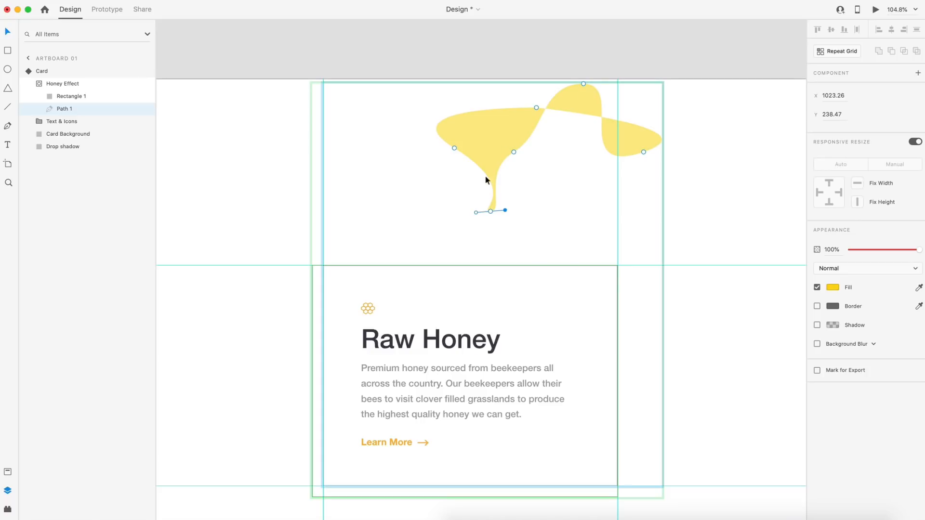
pyautogui.moveTo(708, 304)
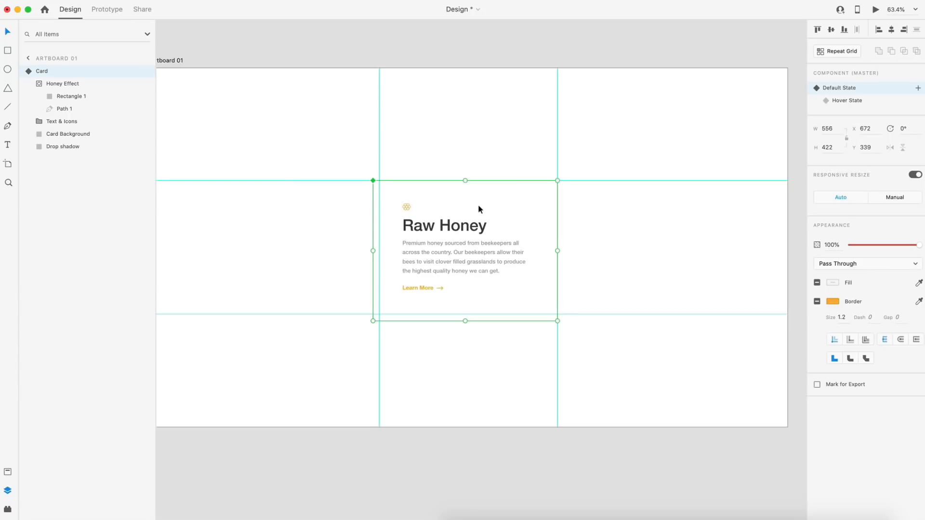
pyautogui.moveTo(876, 102)
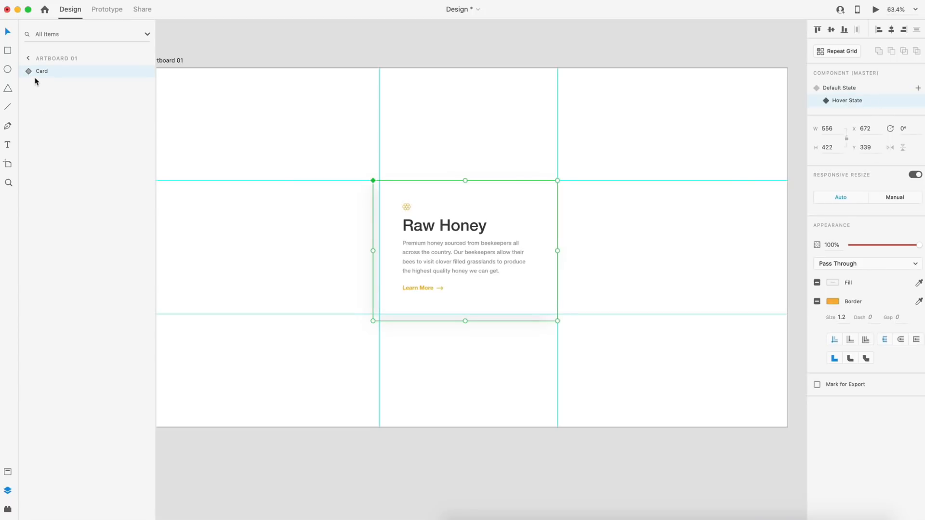
# - In Hover State, select Path 1 of Honey Effect and move the drip down into the card
pyautogui.click(42, 71)
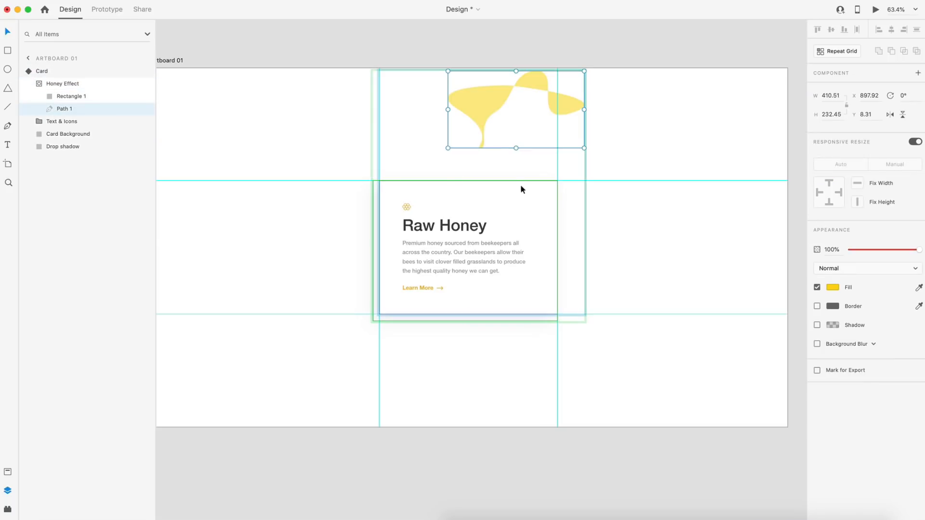
pyautogui.moveTo(488, 100)
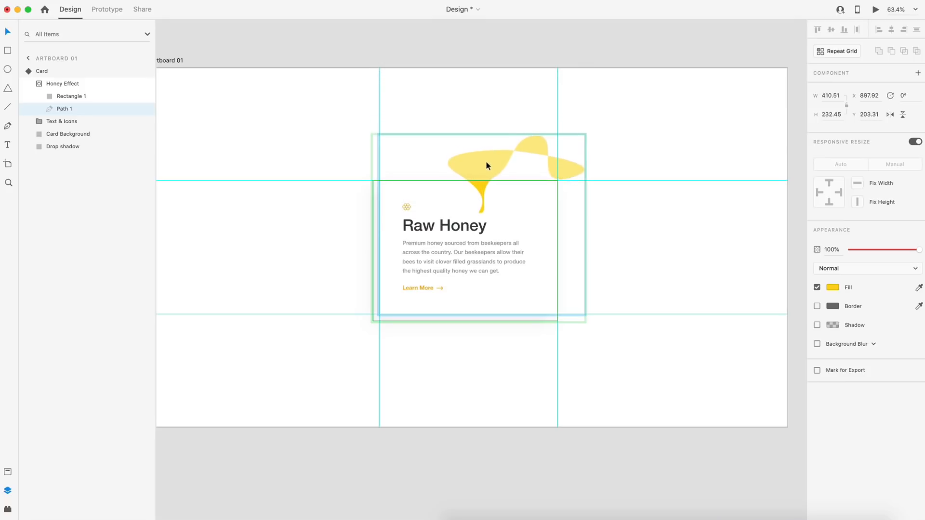
pyautogui.doubleClick(487, 166)
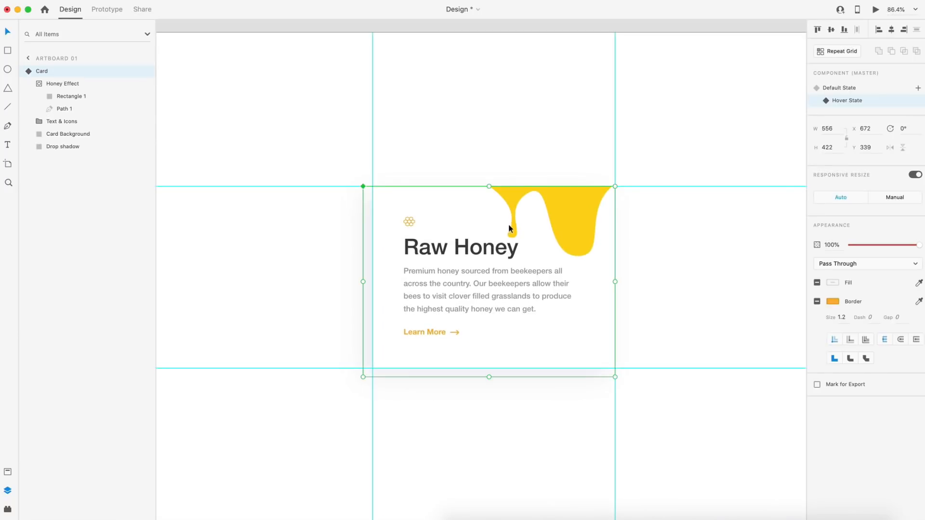
# - Deselect the card and launch the desktop preview of the Raw Honey card
pyautogui.click(663, 332)
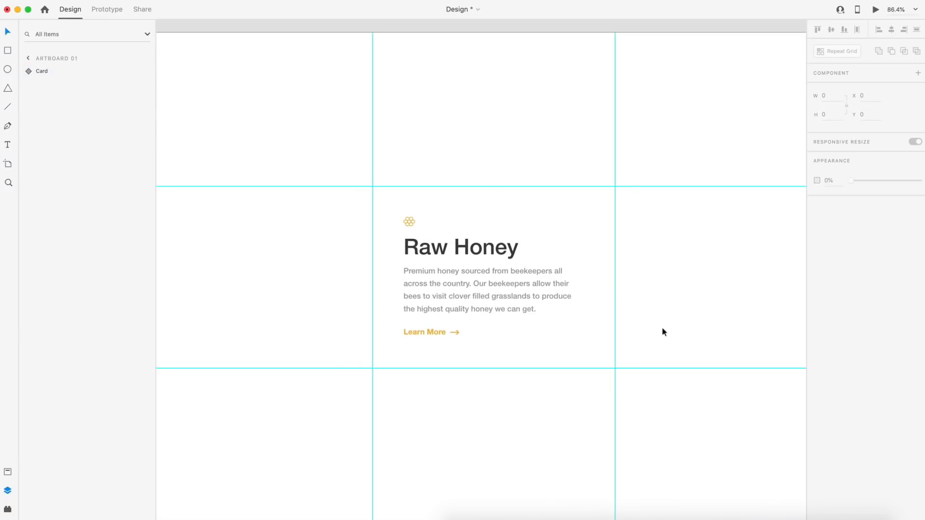
pyautogui.moveTo(751, 278)
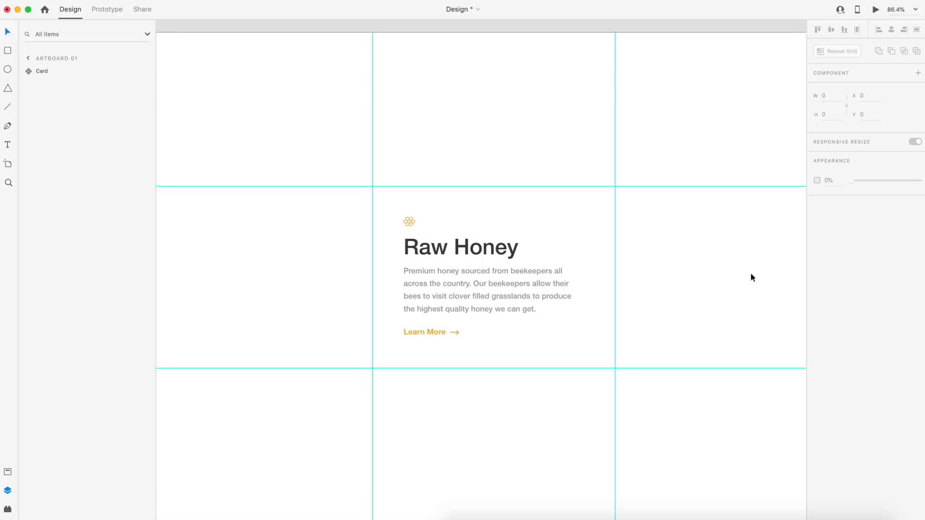
pyautogui.moveTo(878, 4)
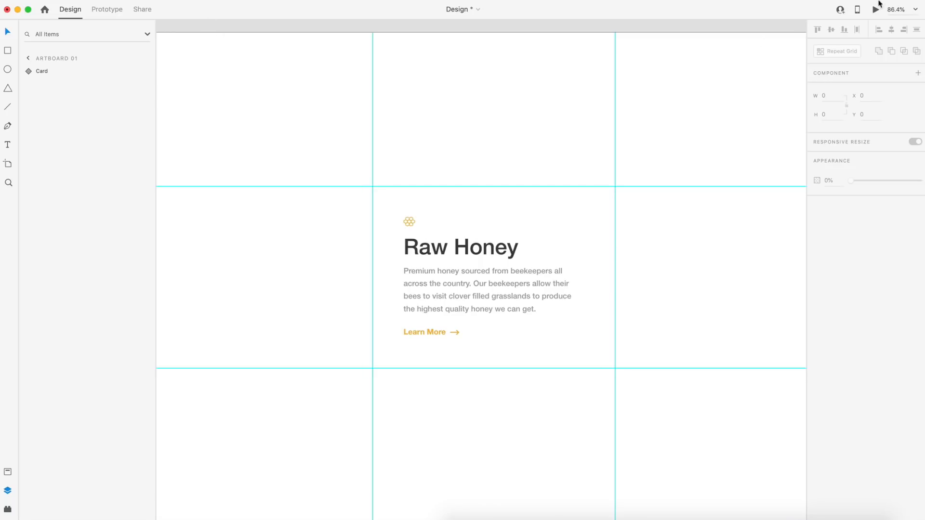
pyautogui.click(877, 9)
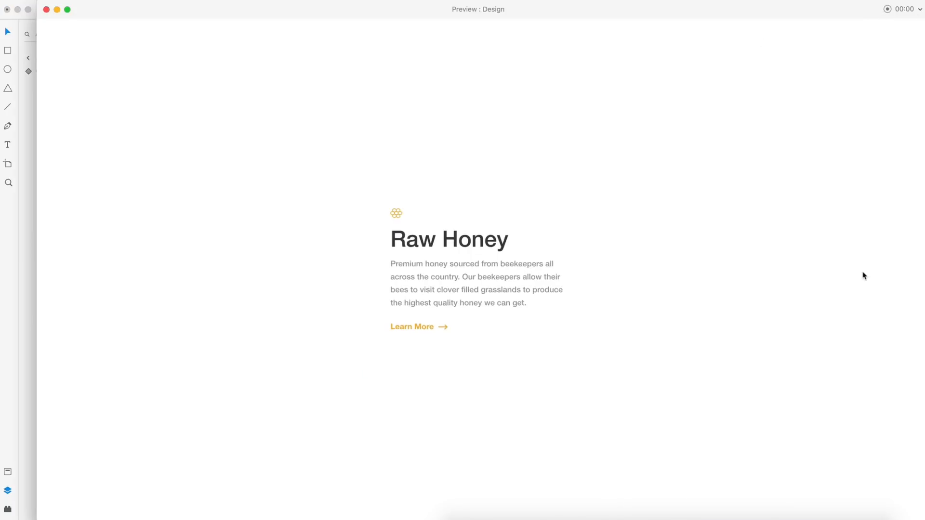